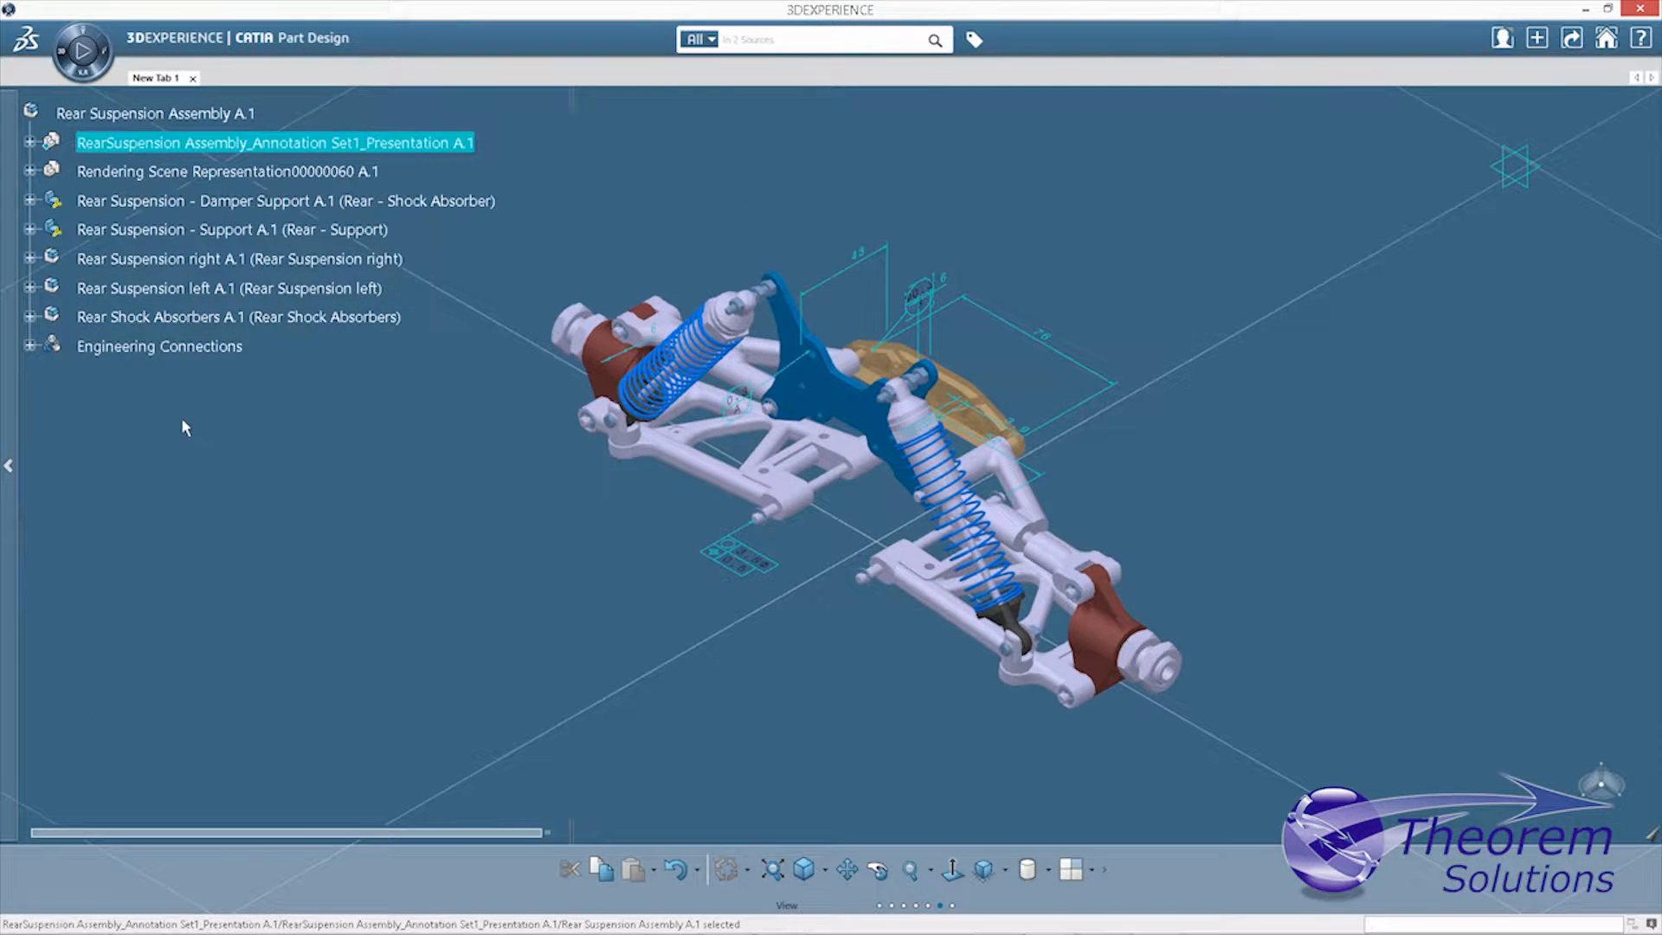
# - Start searching for the NIST PMI CTC 02 ASME1 part to open it
pyautogui.click(49, 142)
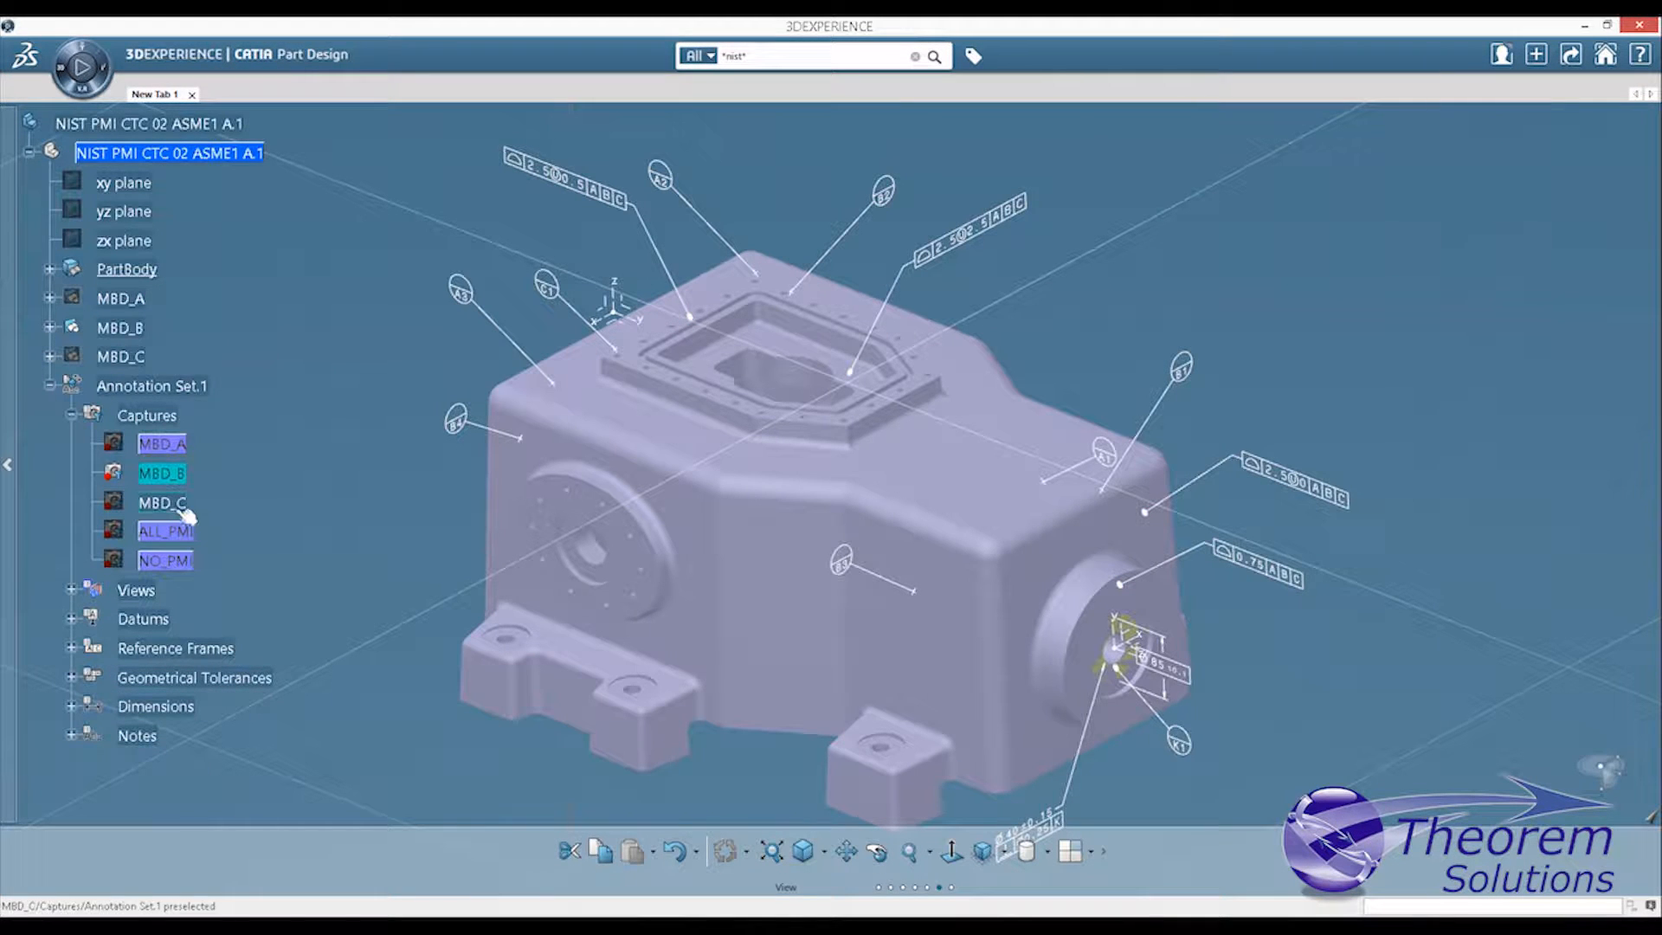
# - Activate the MBD_C capture from the tree to show its tolerance annotations
pyautogui.rightClick(161, 502)
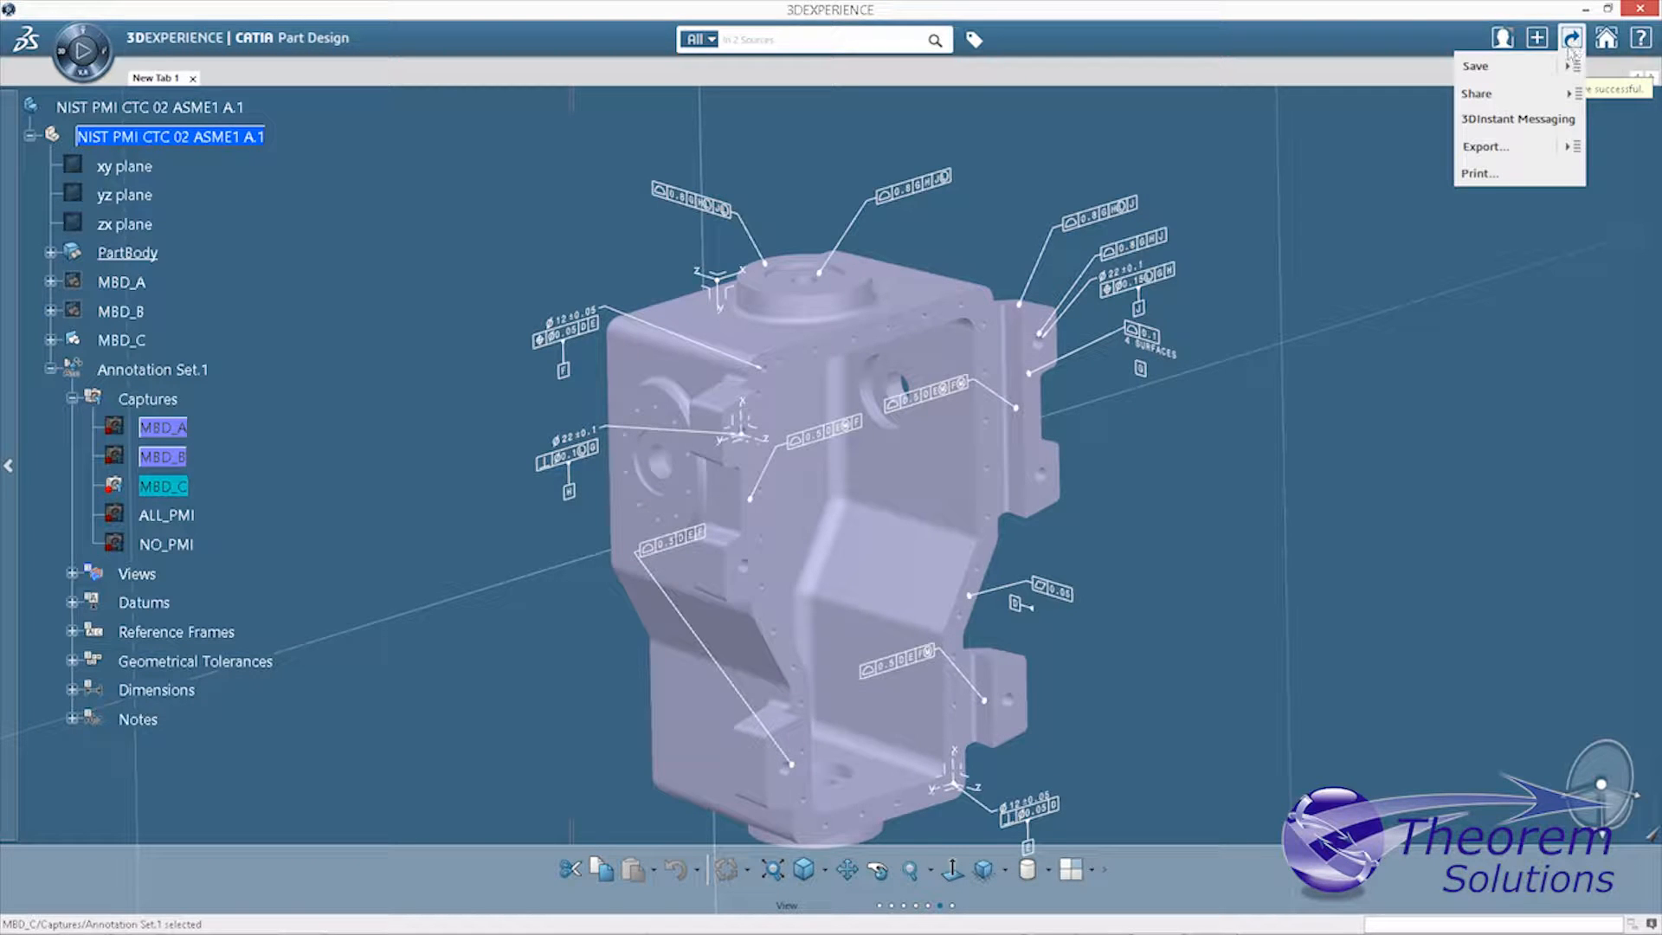
pyautogui.moveTo(1489, 146)
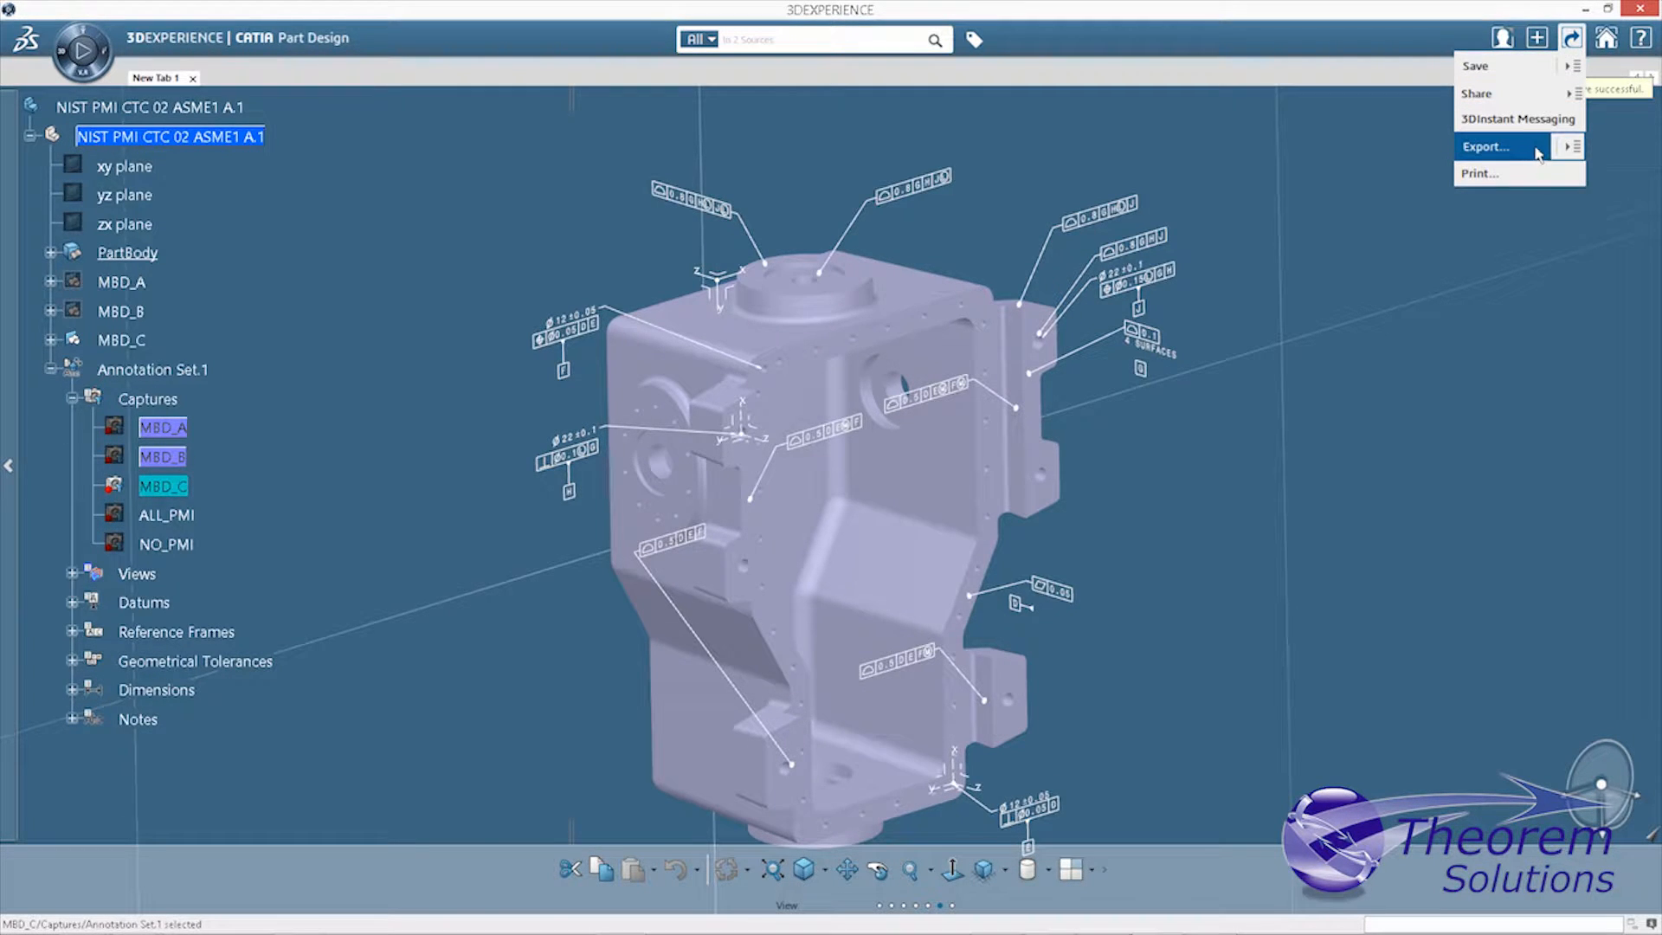
# - Export the part as Nist-test02-ecr.pdf using the PDF_THEOREM format and confirm the success message
pyautogui.click(1485, 145)
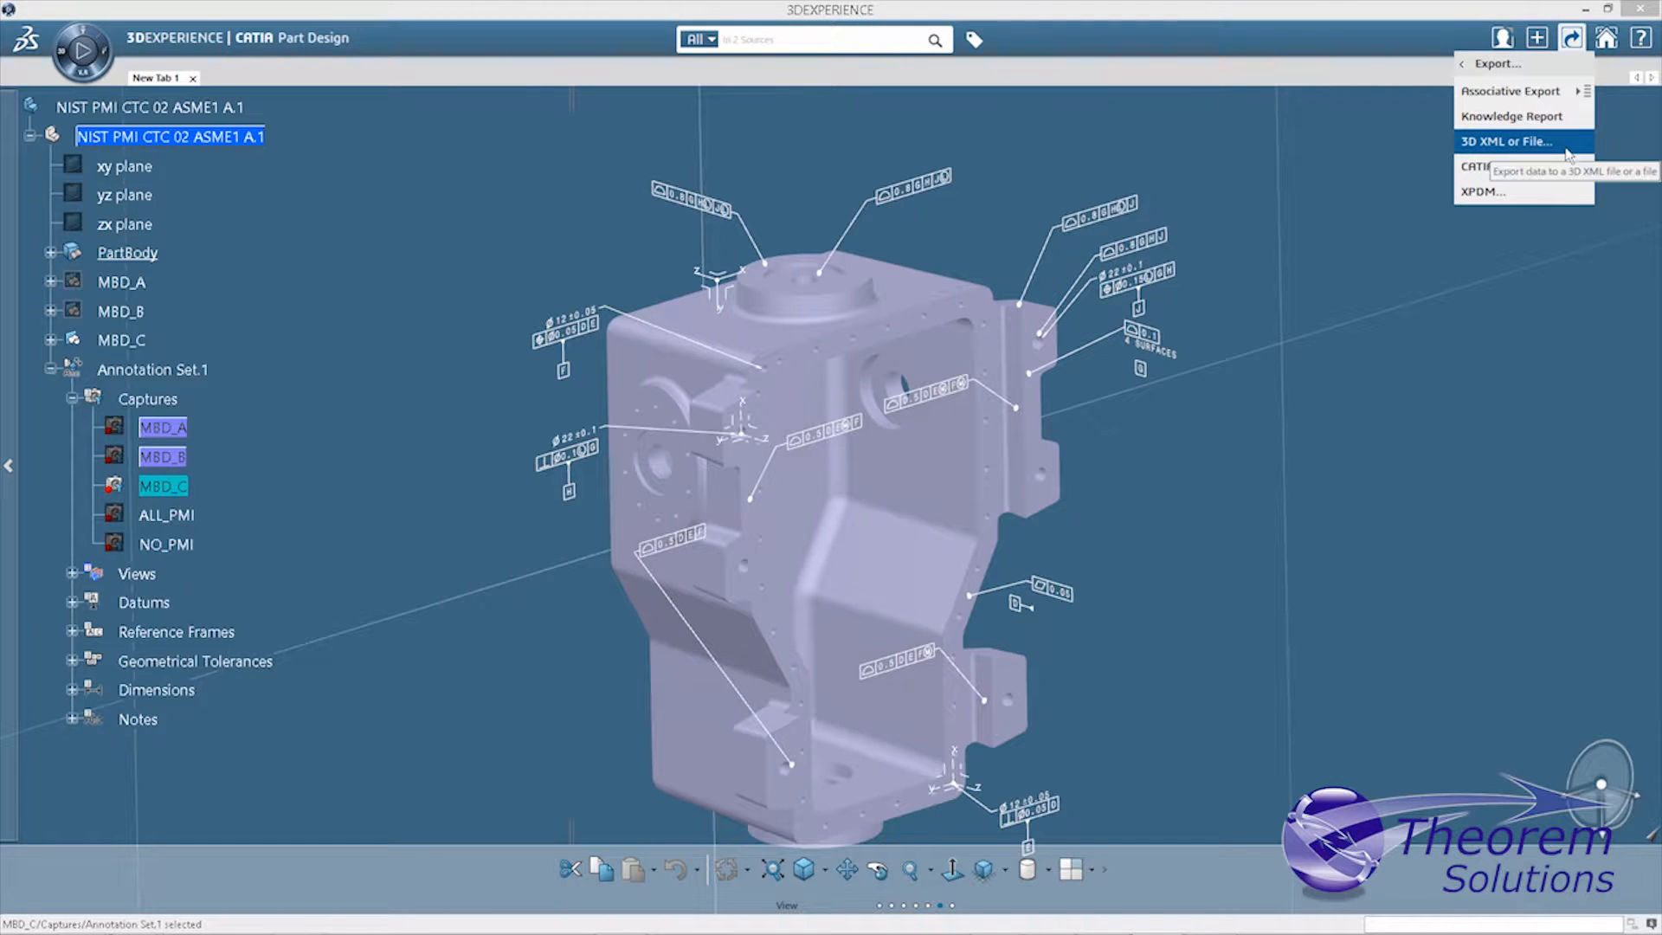
pyautogui.click(1508, 140)
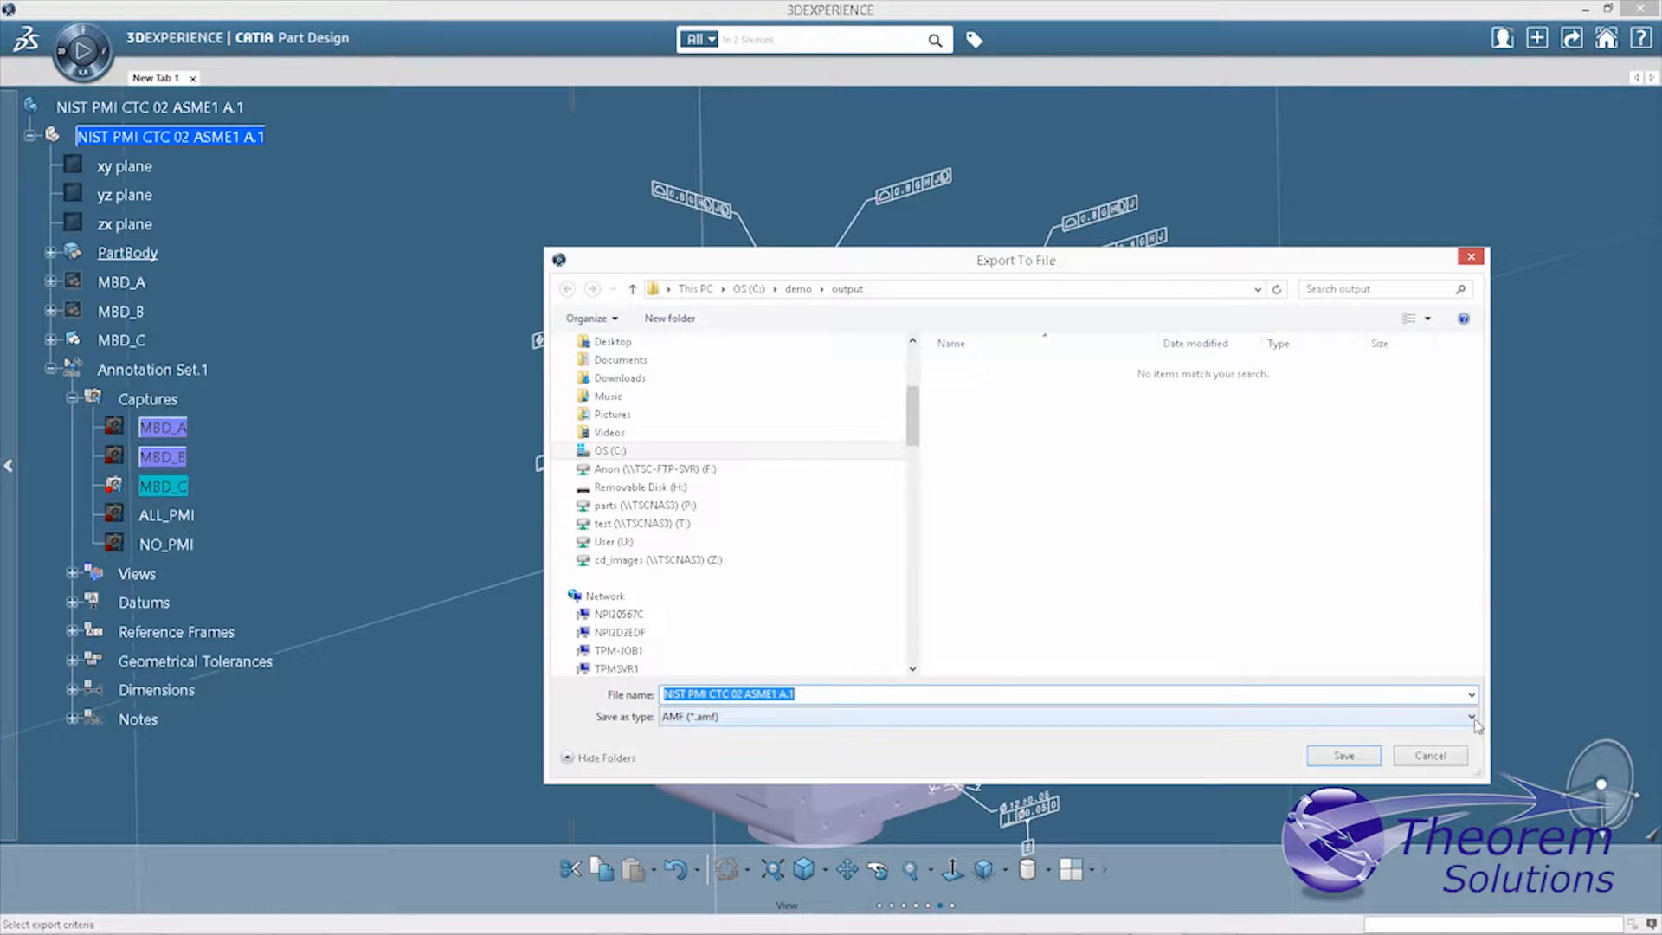
pyautogui.click(1468, 717)
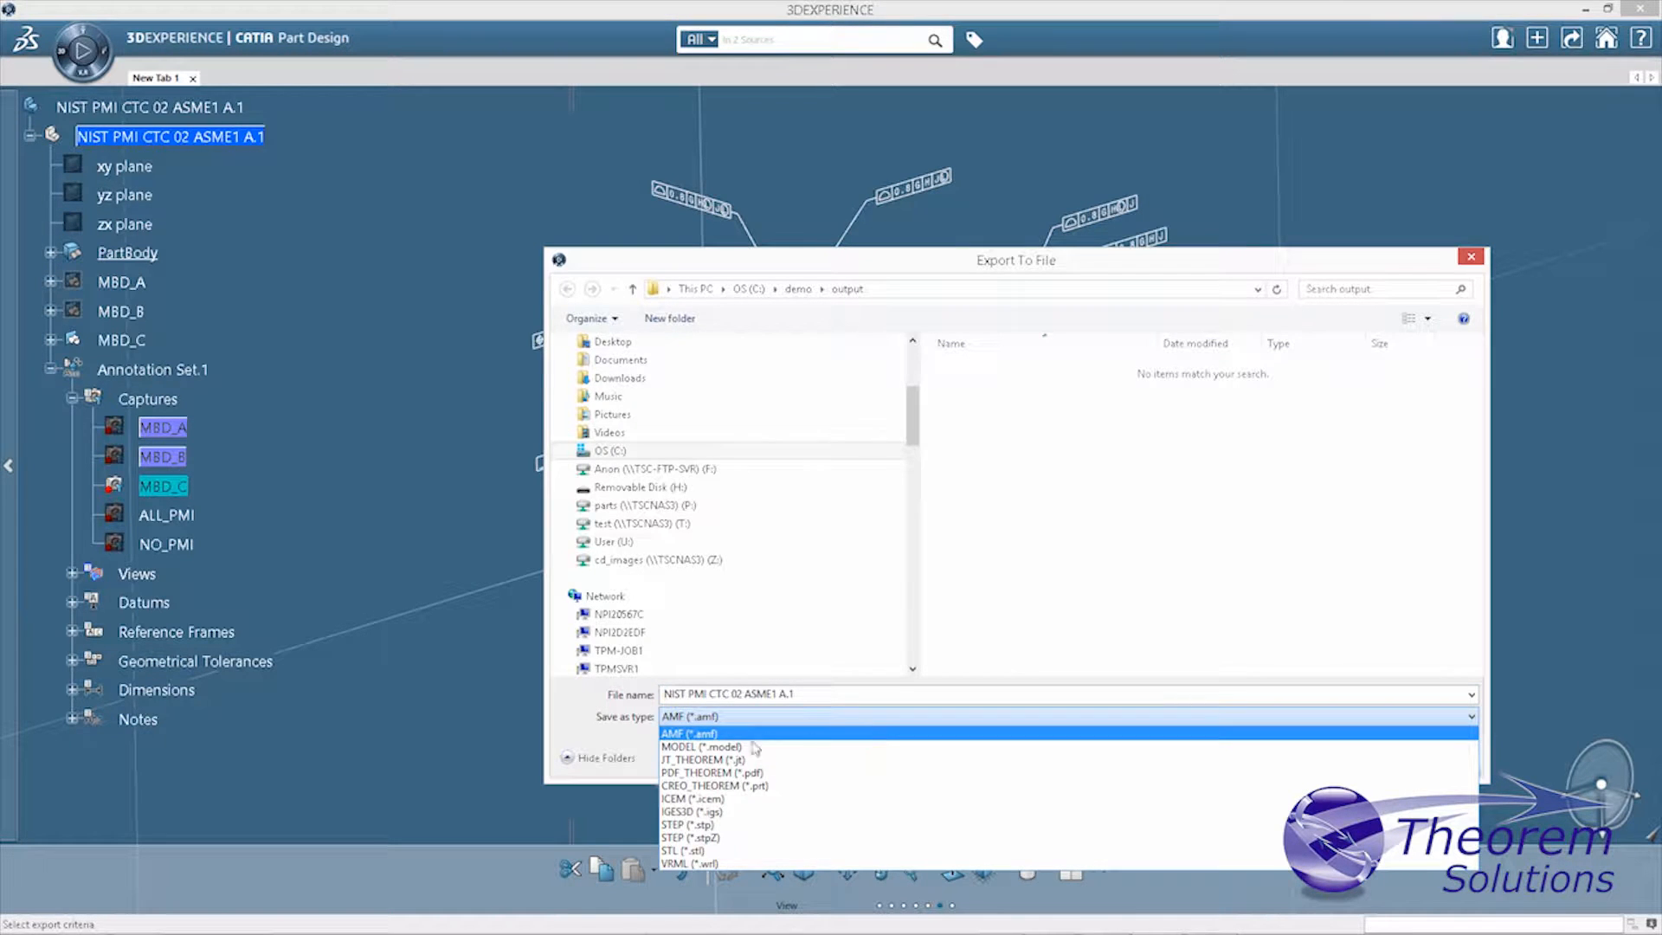
pyautogui.click(712, 772)
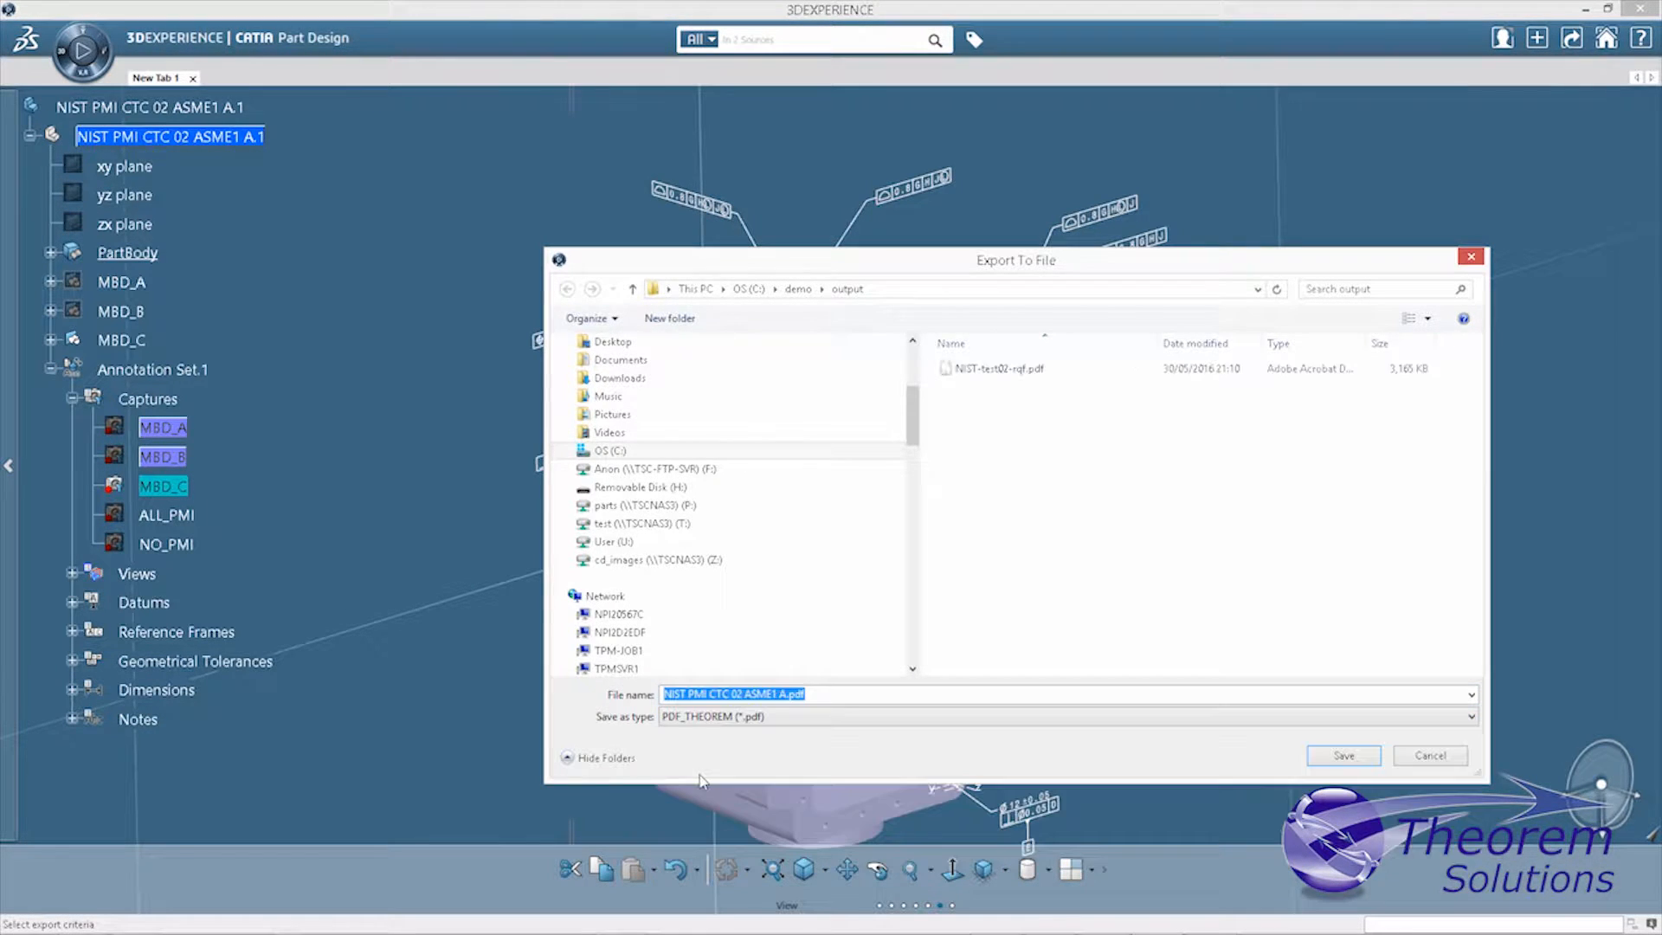
pyautogui.click(1341, 757)
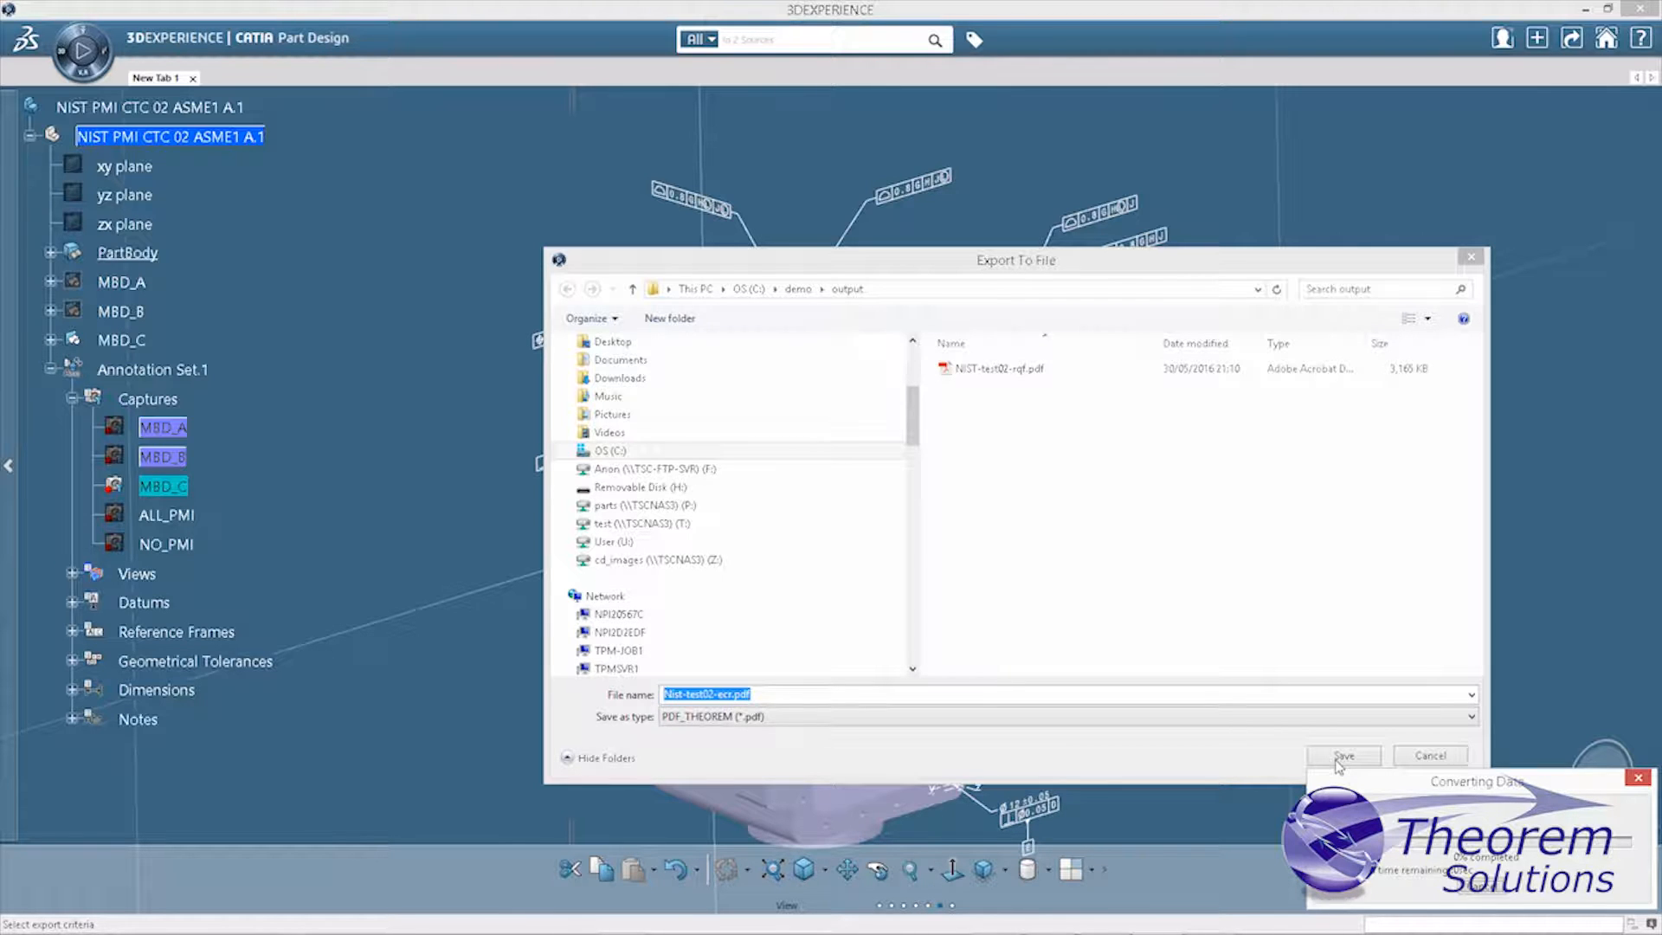
pyautogui.click(1341, 755)
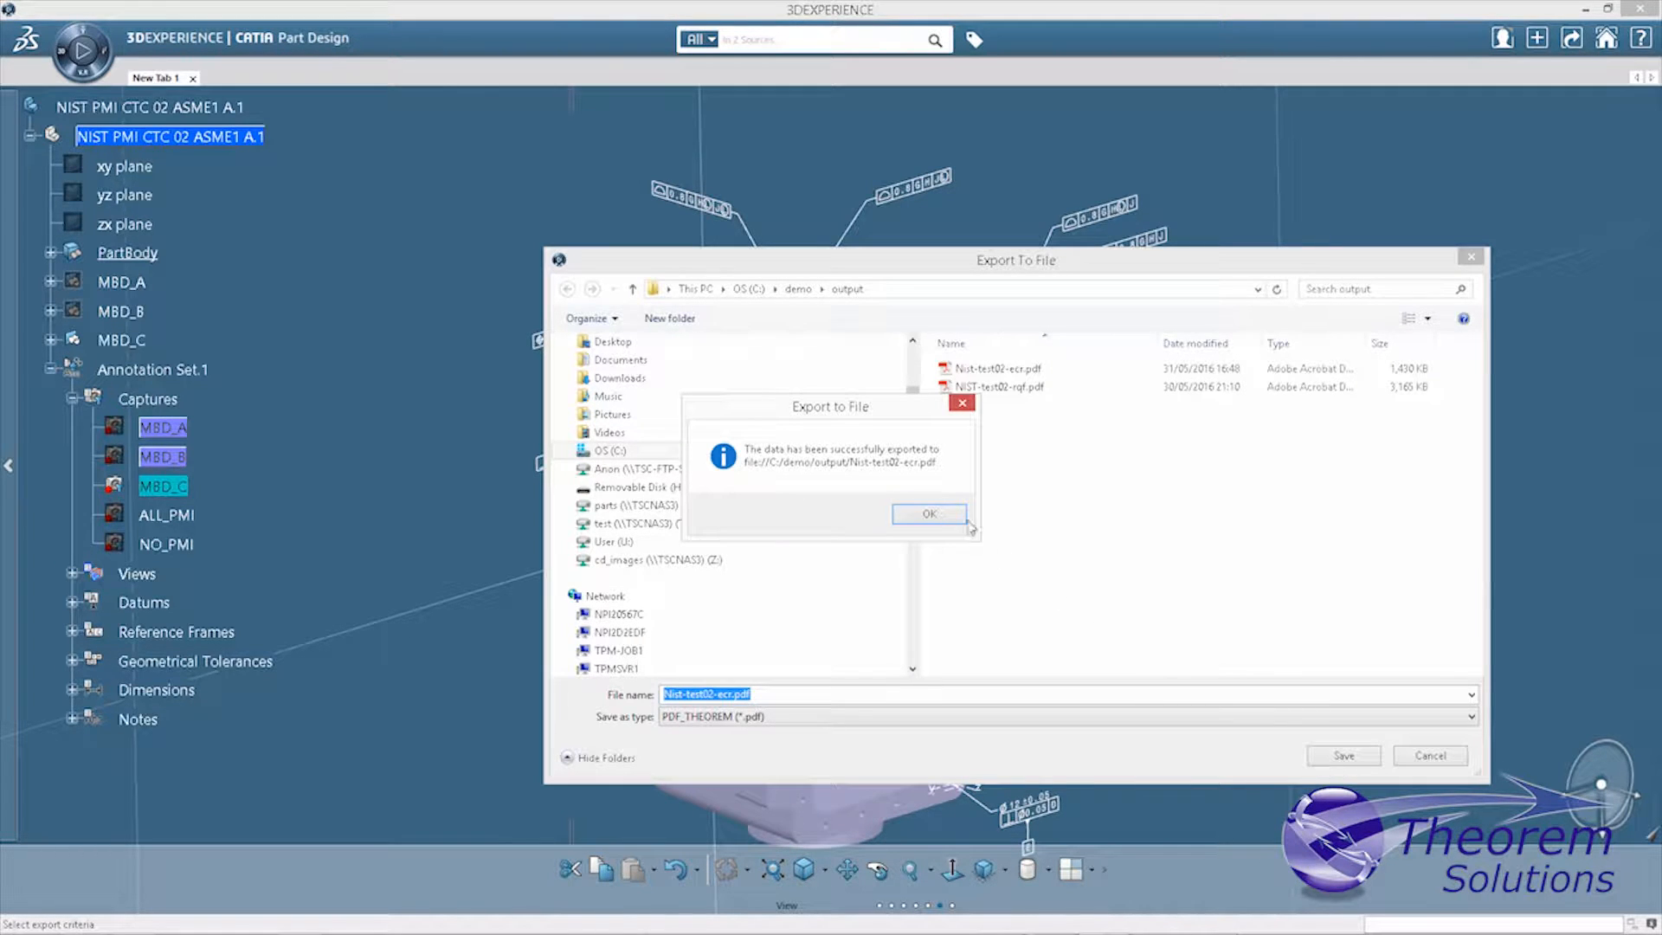
pyautogui.click(928, 514)
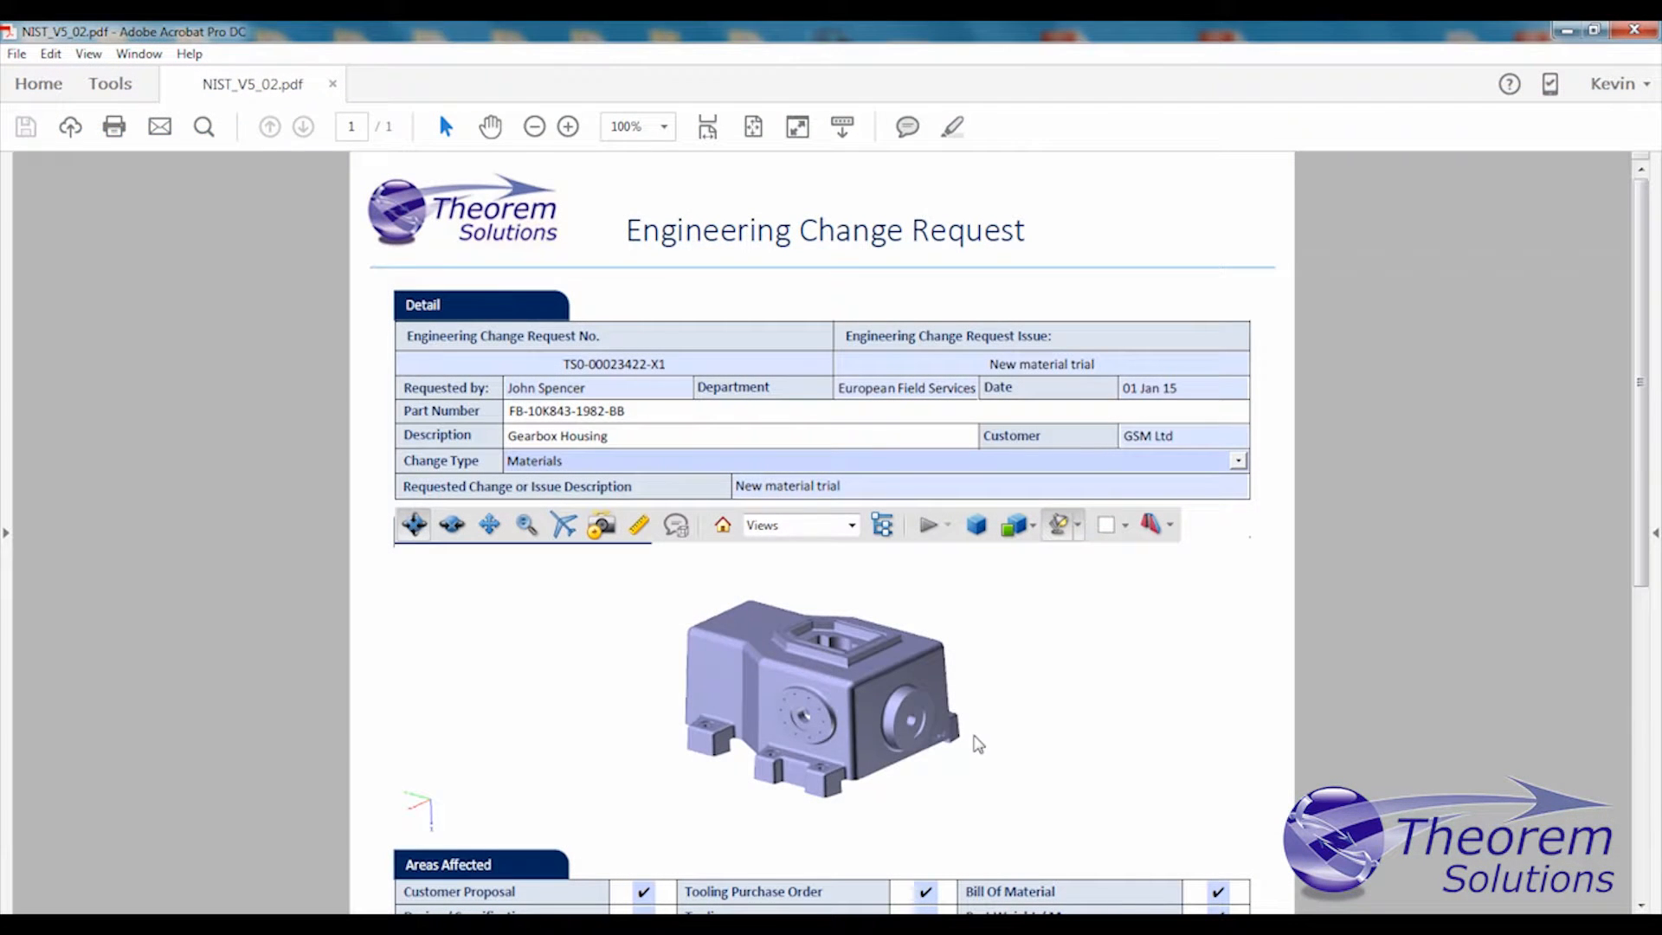
# - Rotate the gearbox housing and view it in ALL_PMI, then in MBD_C
pyautogui.moveTo(975, 743); pyautogui.dragTo(853, 700)
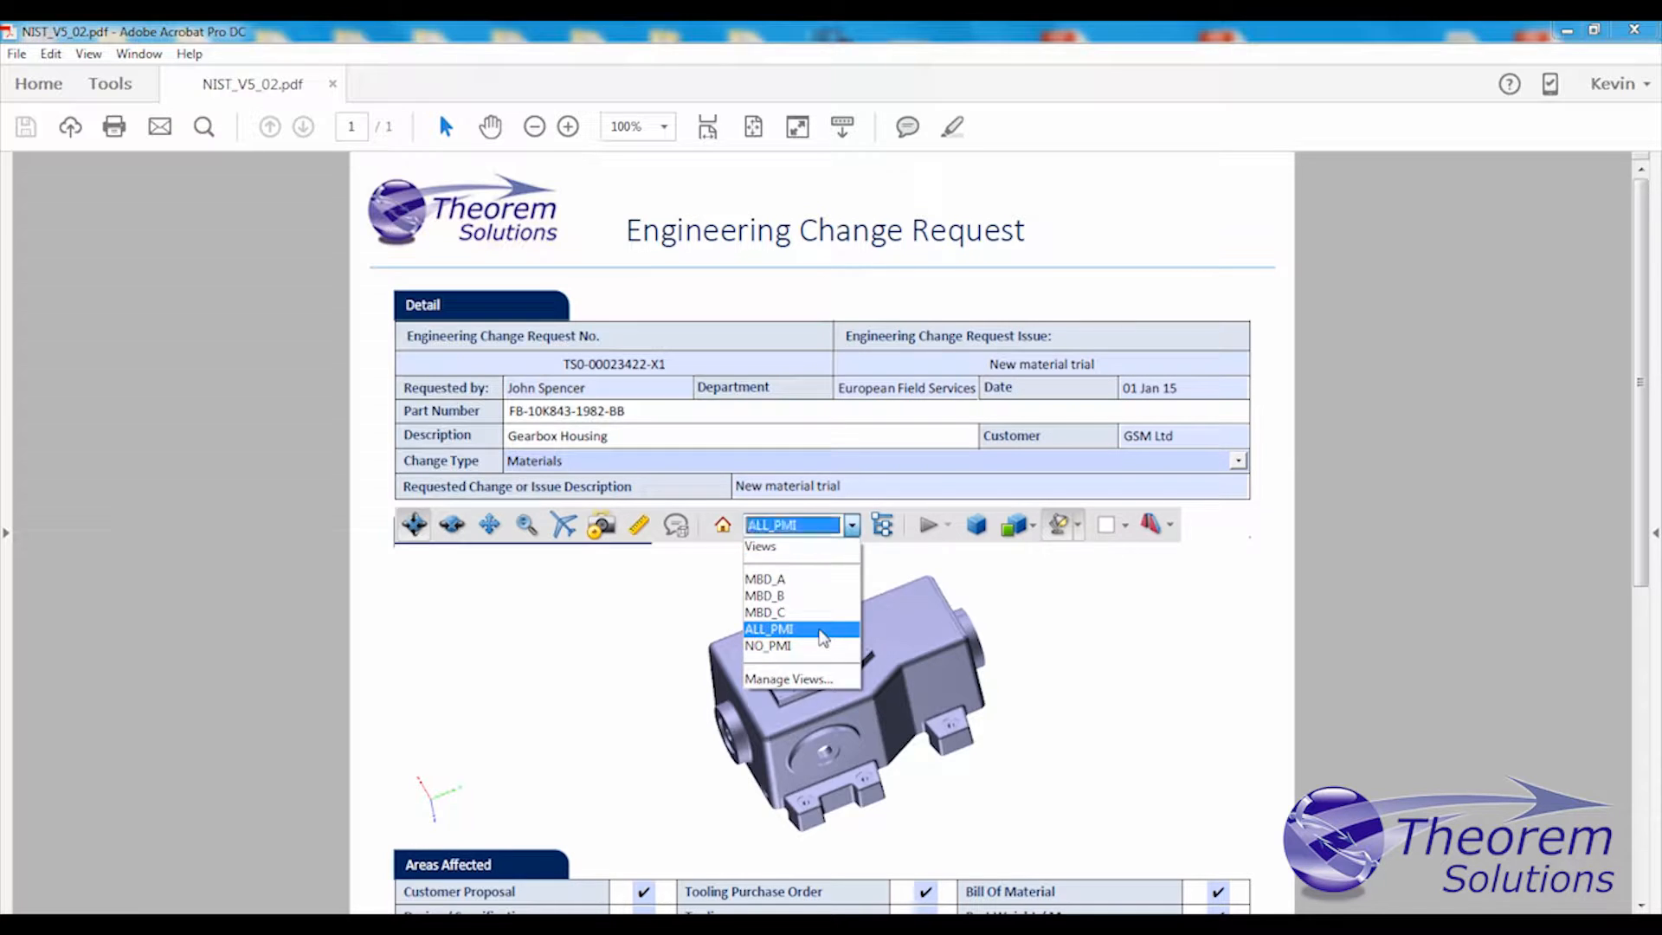
pyautogui.click(767, 629)
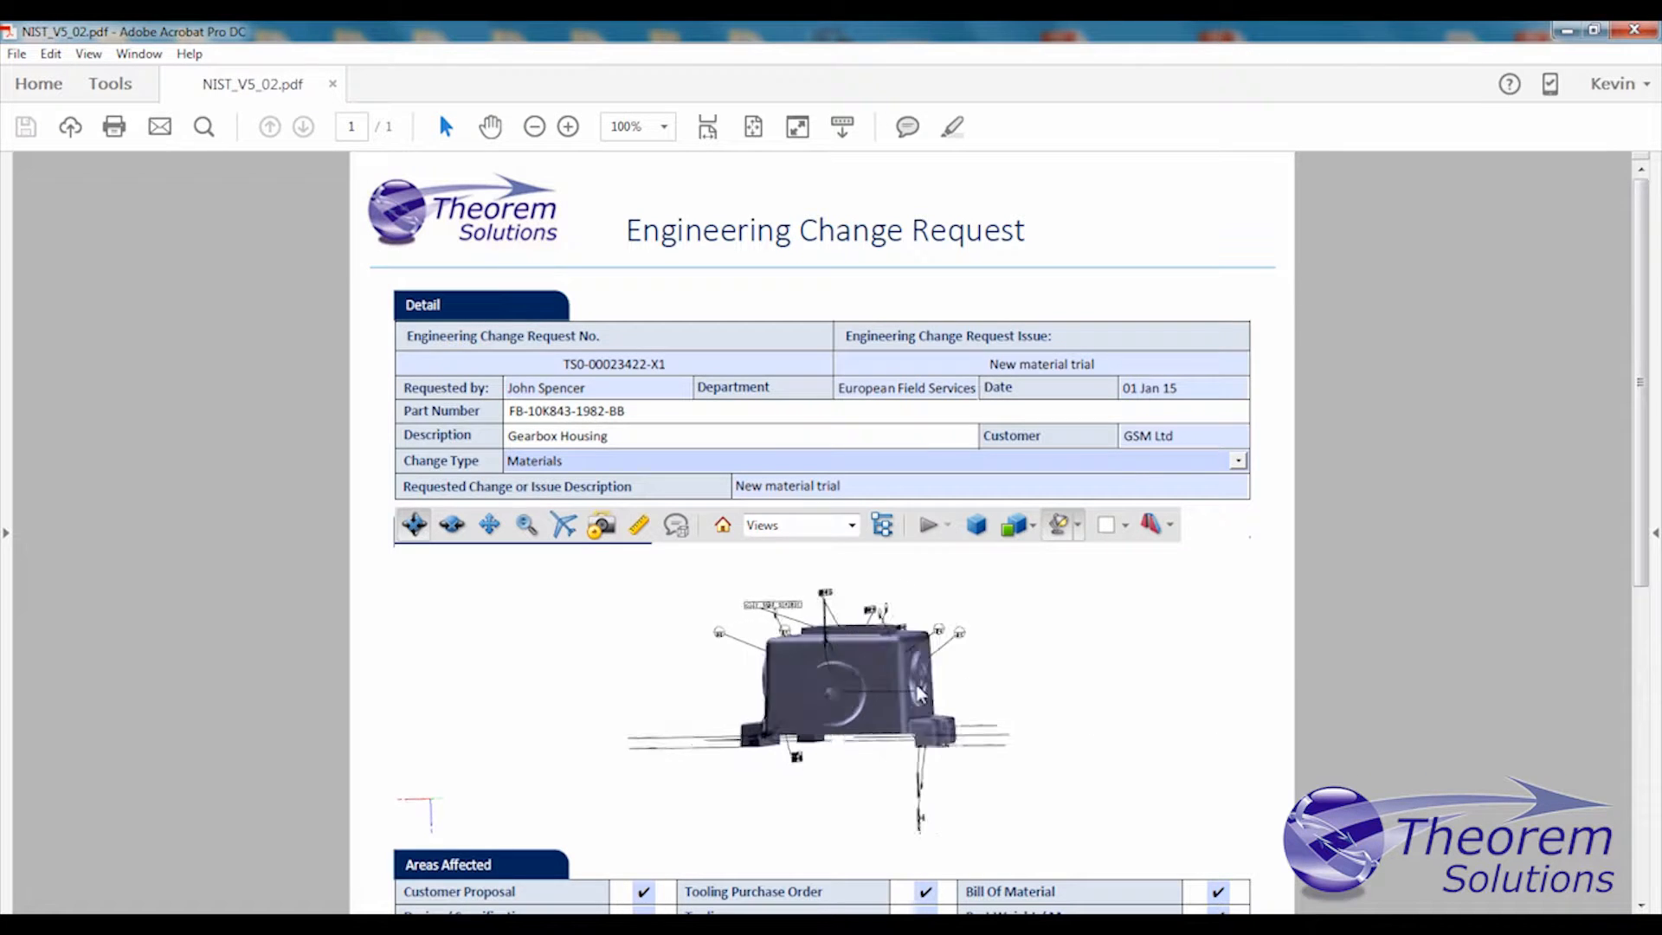
pyautogui.moveTo(917, 694); pyautogui.dragTo(833, 730)
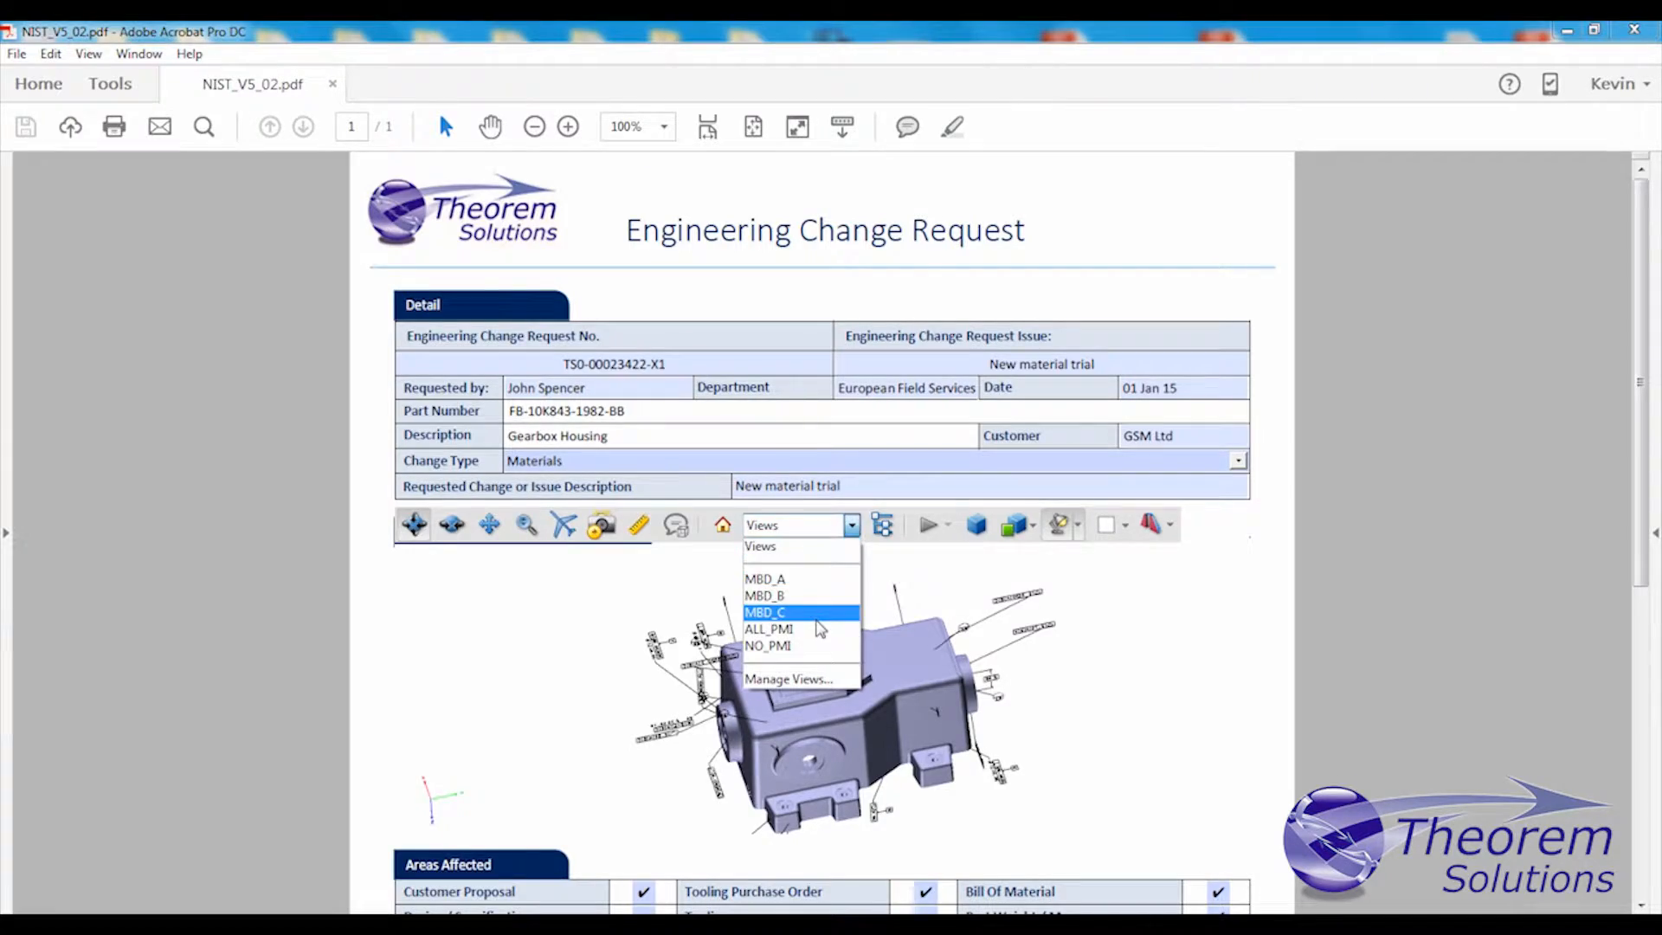
pyautogui.click(244, 80)
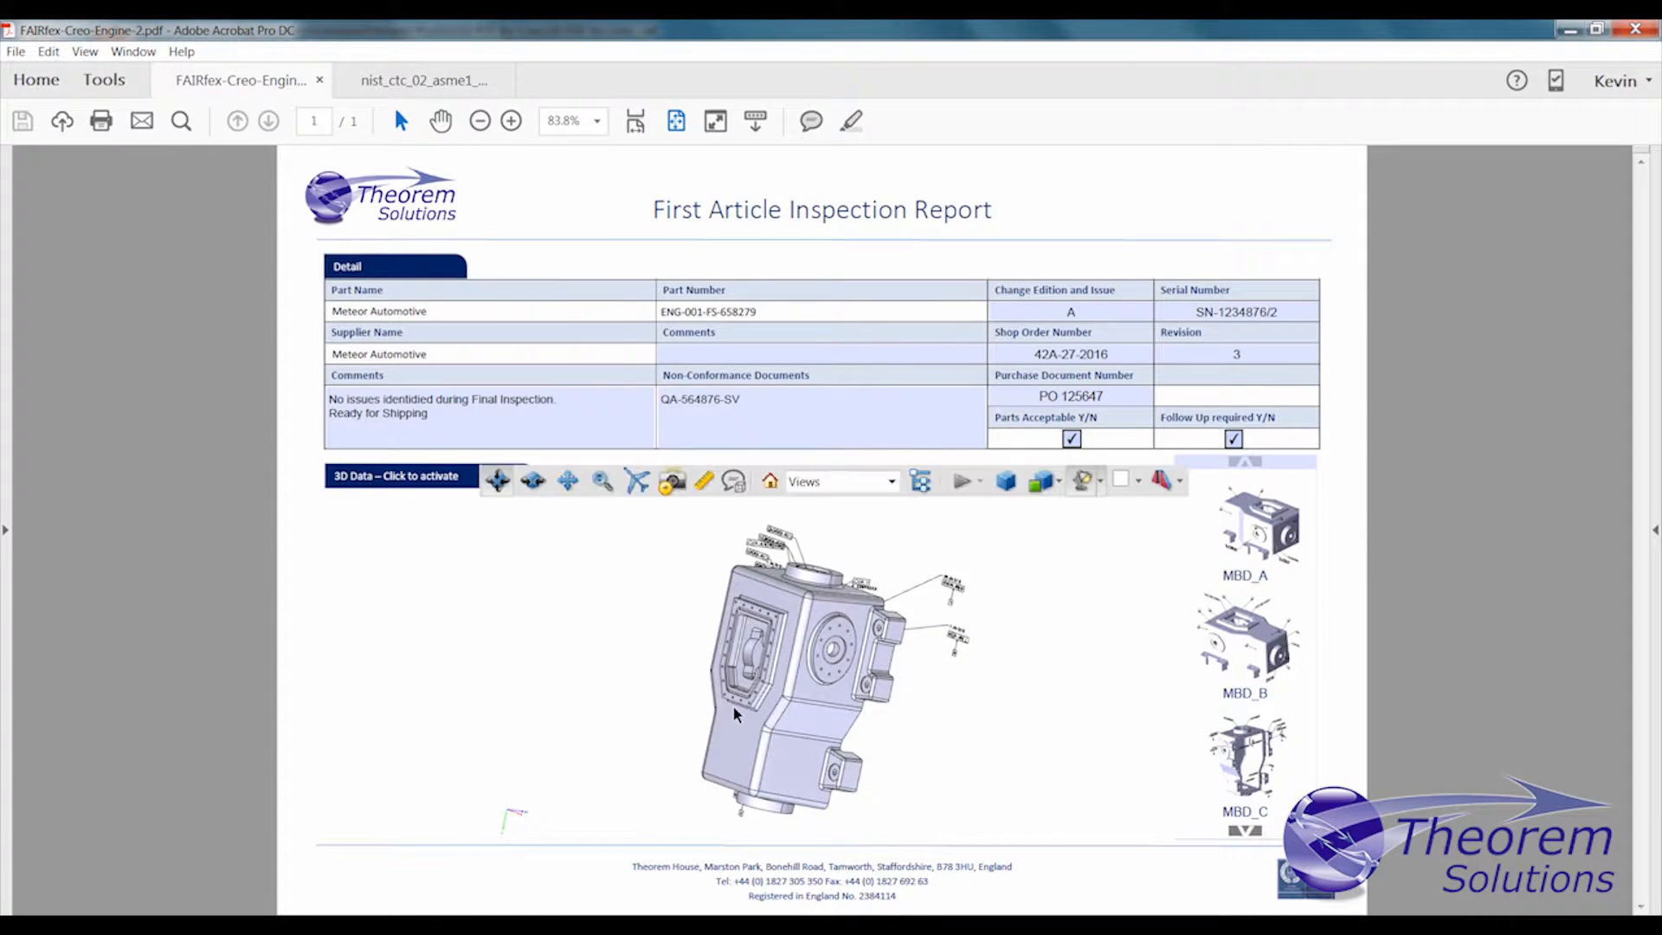
# - Spin the inspection report's 3D model to several orientations
pyautogui.moveTo(737, 715); pyautogui.dragTo(800, 663)
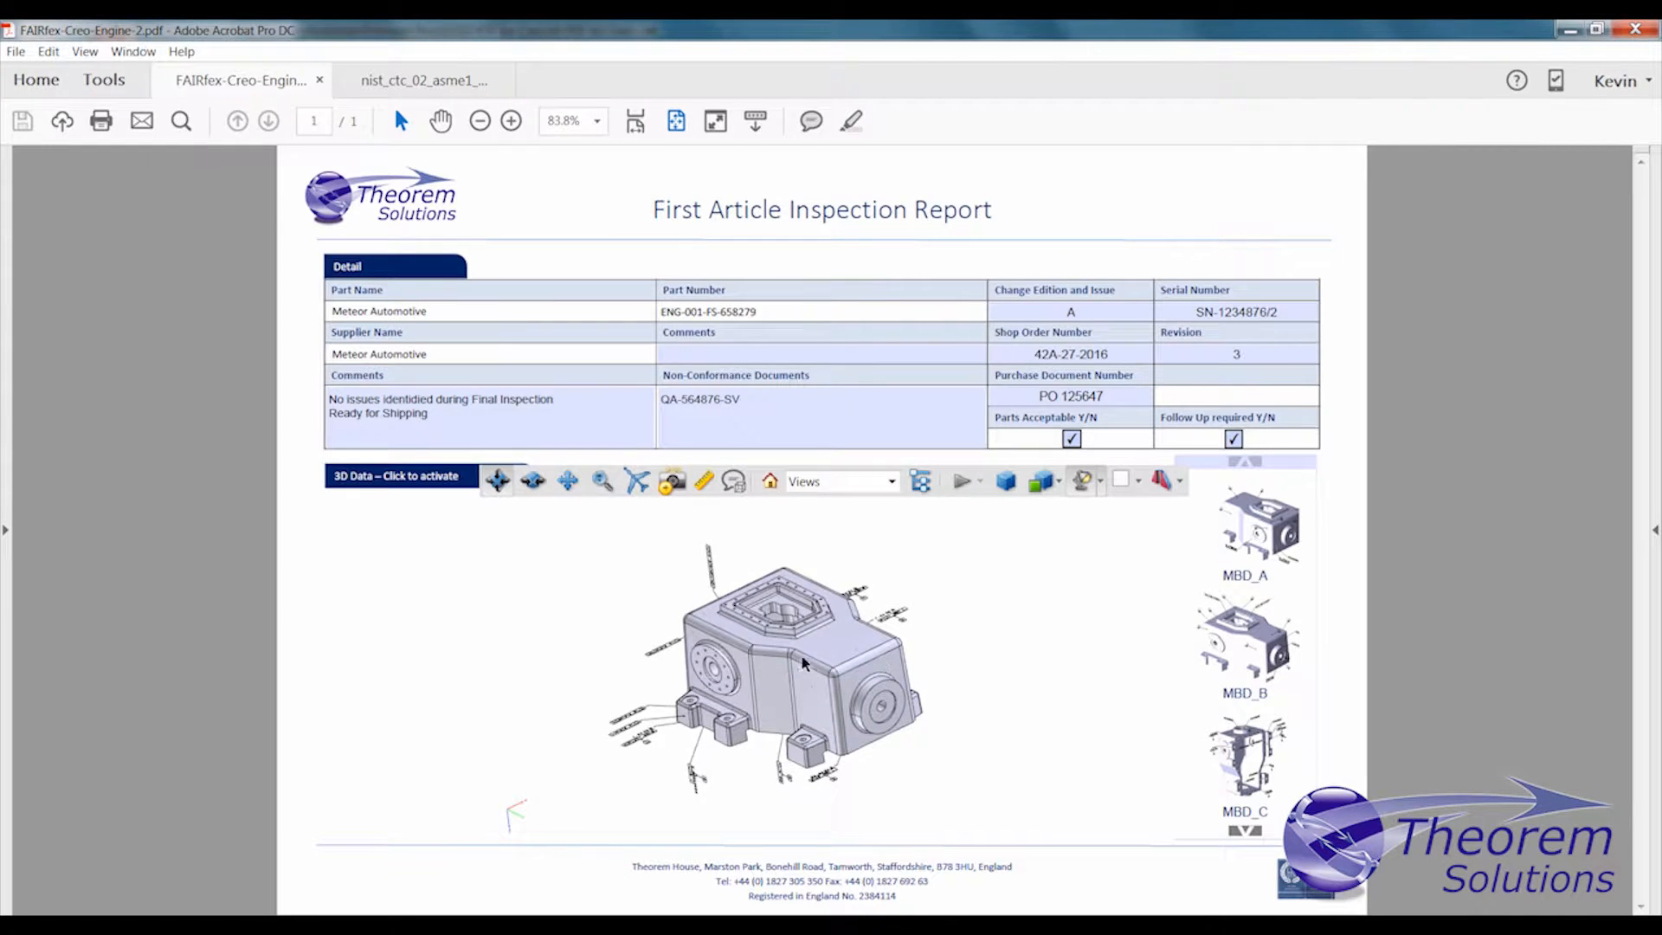
pyautogui.moveTo(802, 663); pyautogui.dragTo(805, 575)
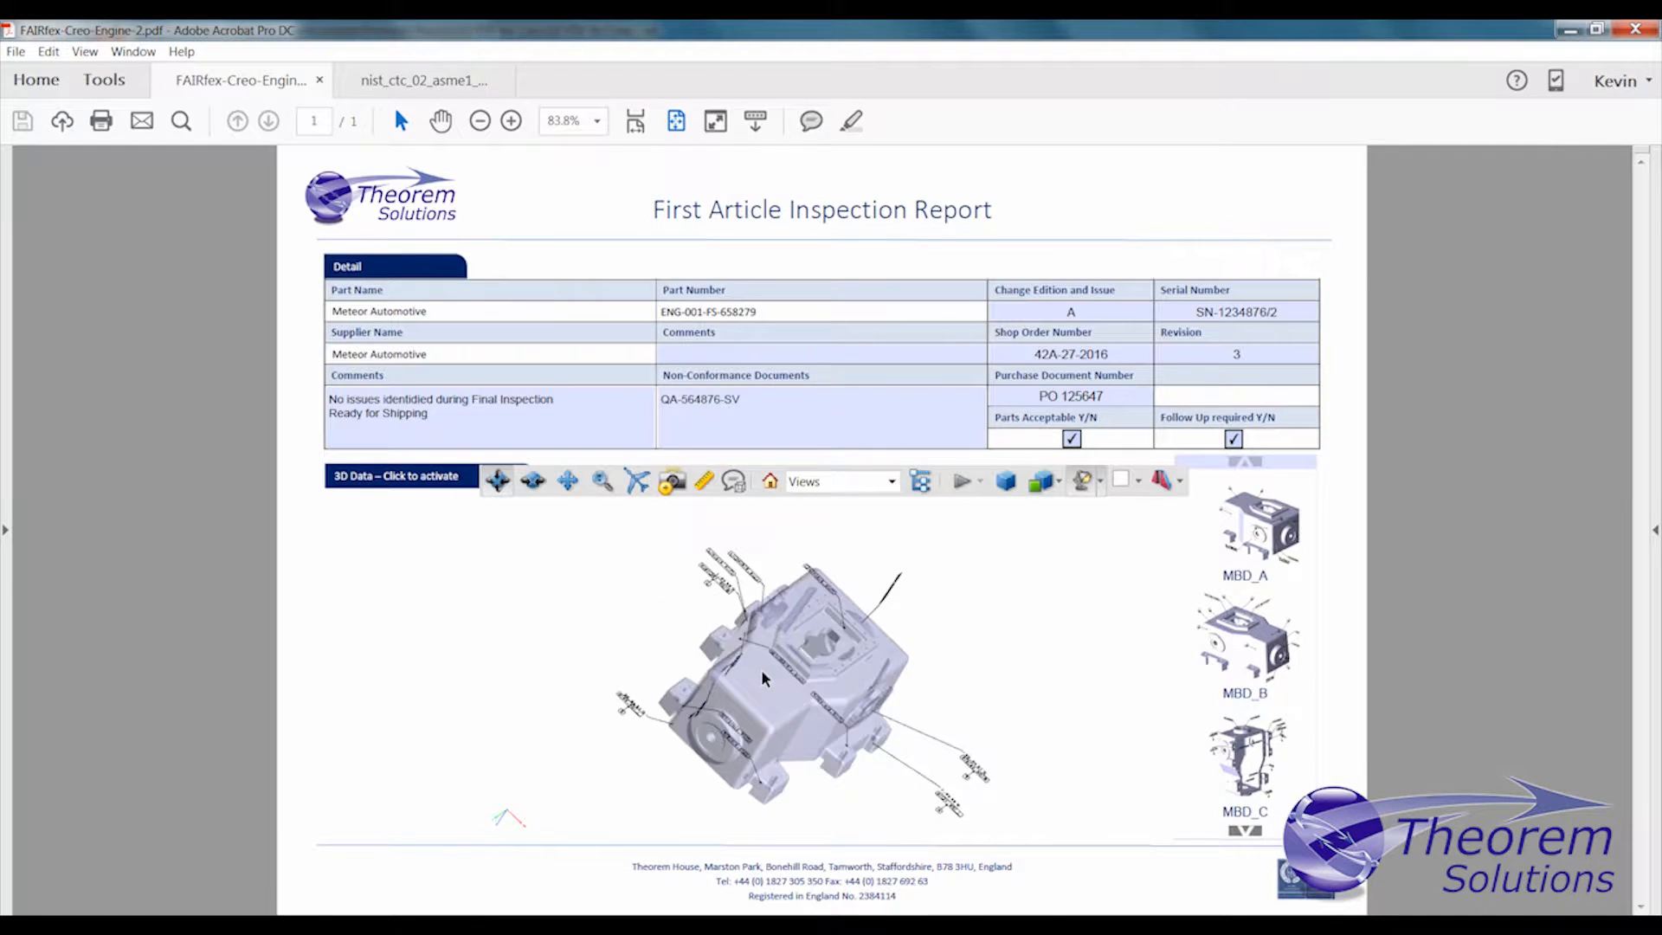
pyautogui.moveTo(784, 678); pyautogui.dragTo(810, 658)
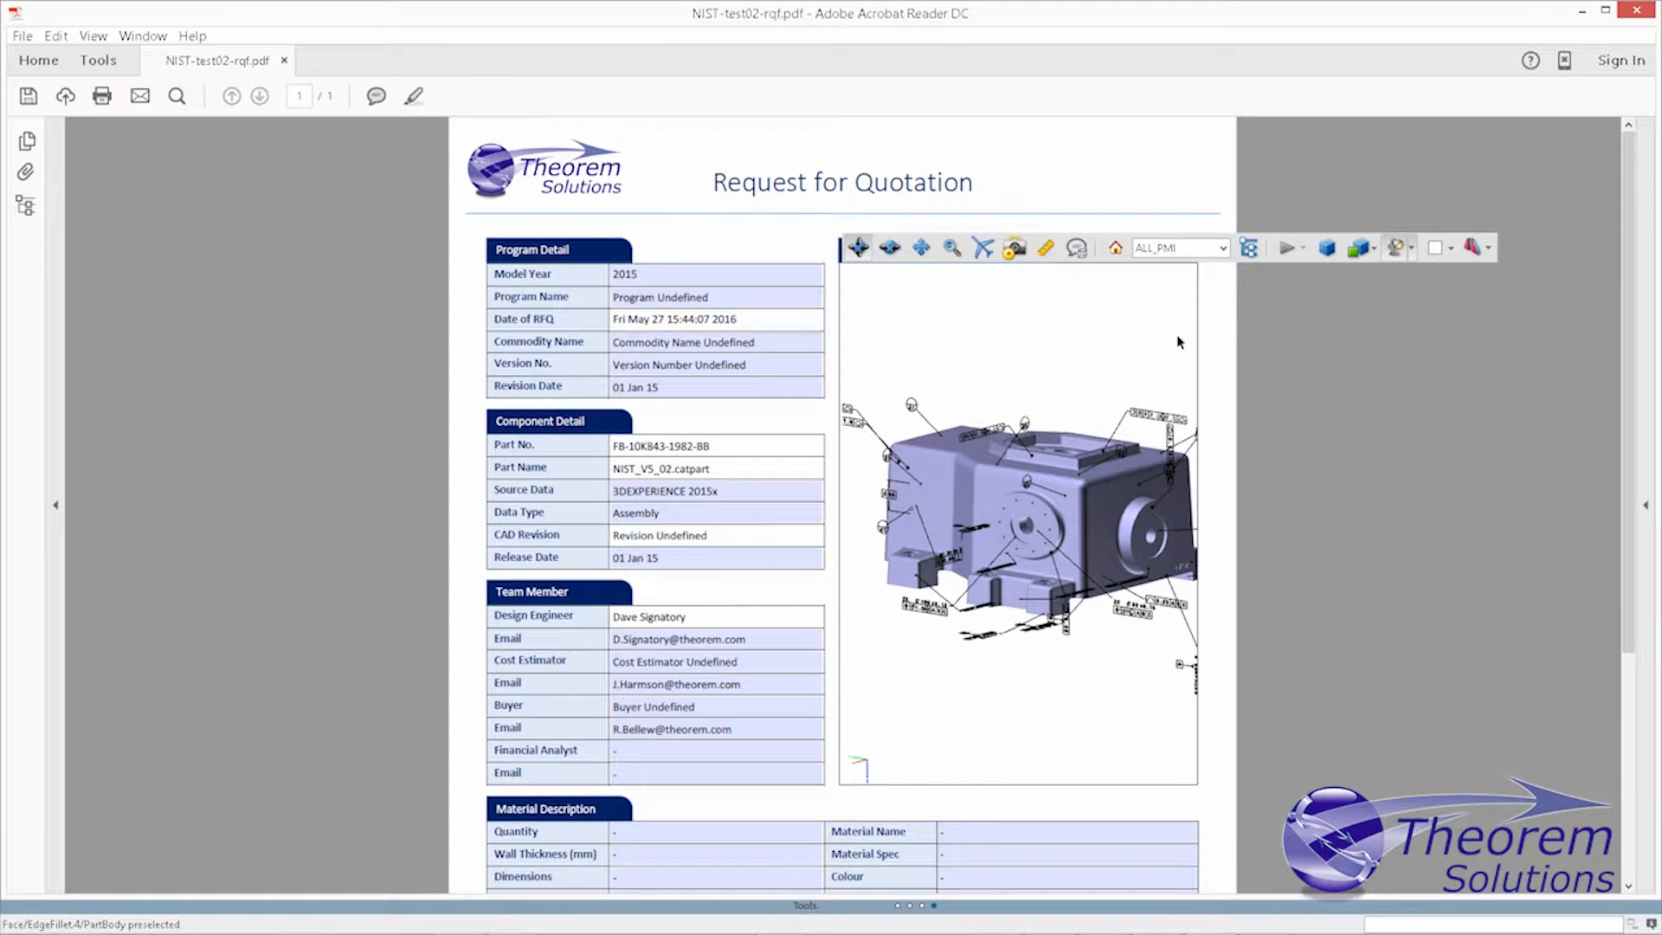
# - Switch the RFQ's 3D model to the NO_PMI view and reactivate it
pyautogui.click(1220, 248)
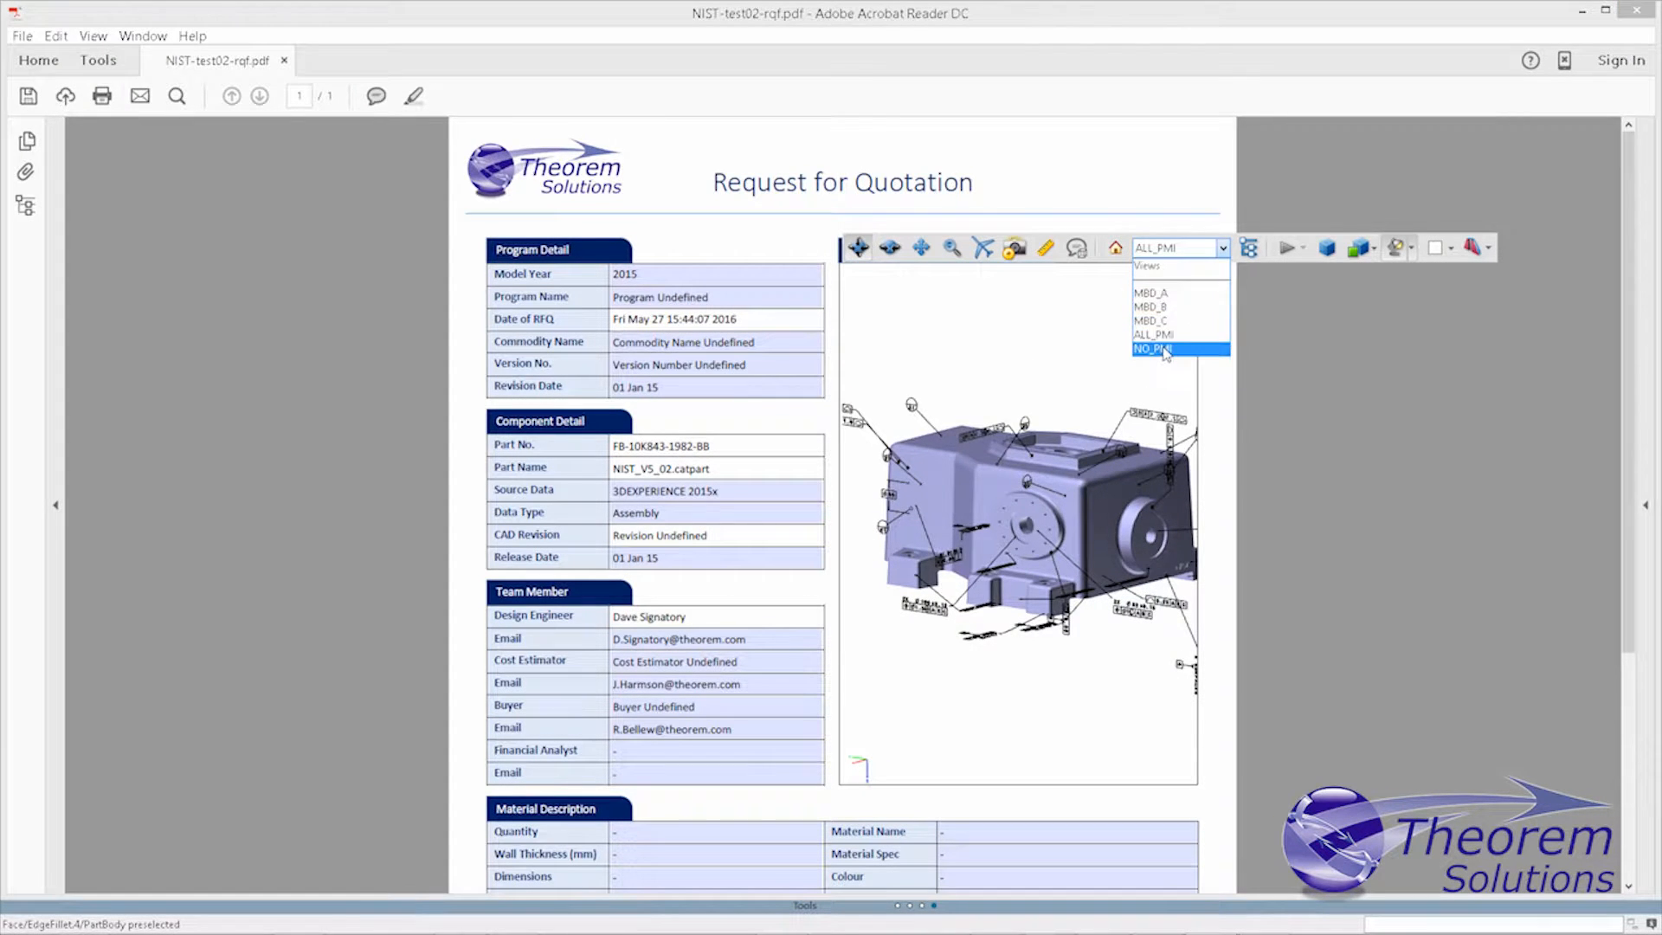
pyautogui.click(1153, 350)
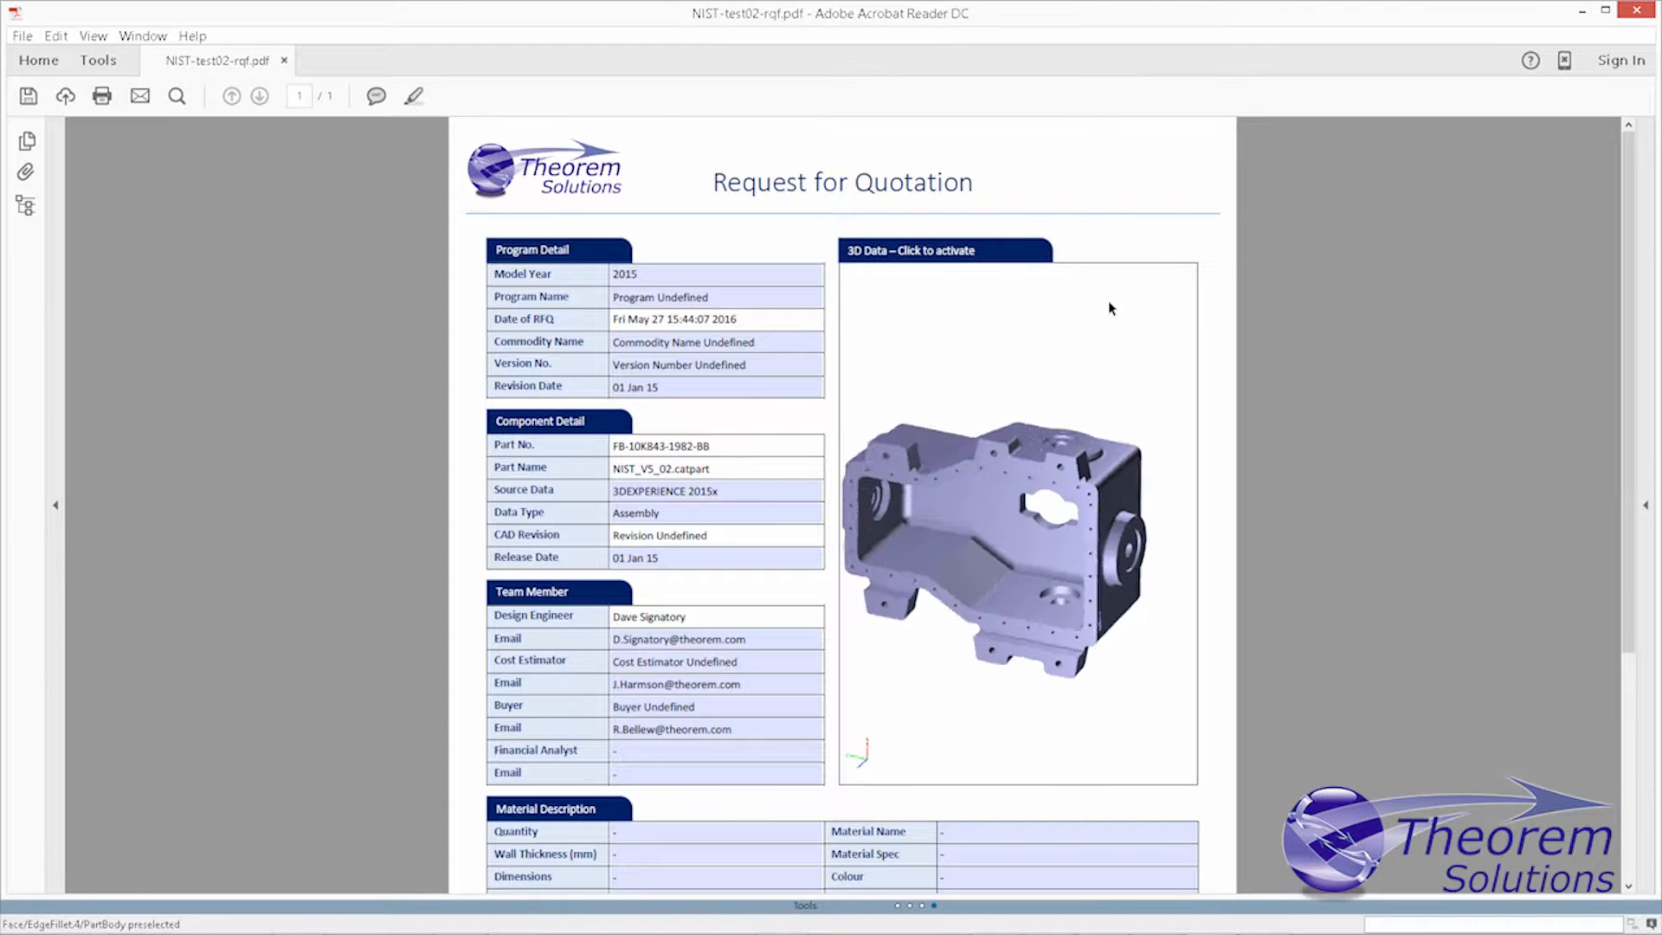
pyautogui.click(1110, 309)
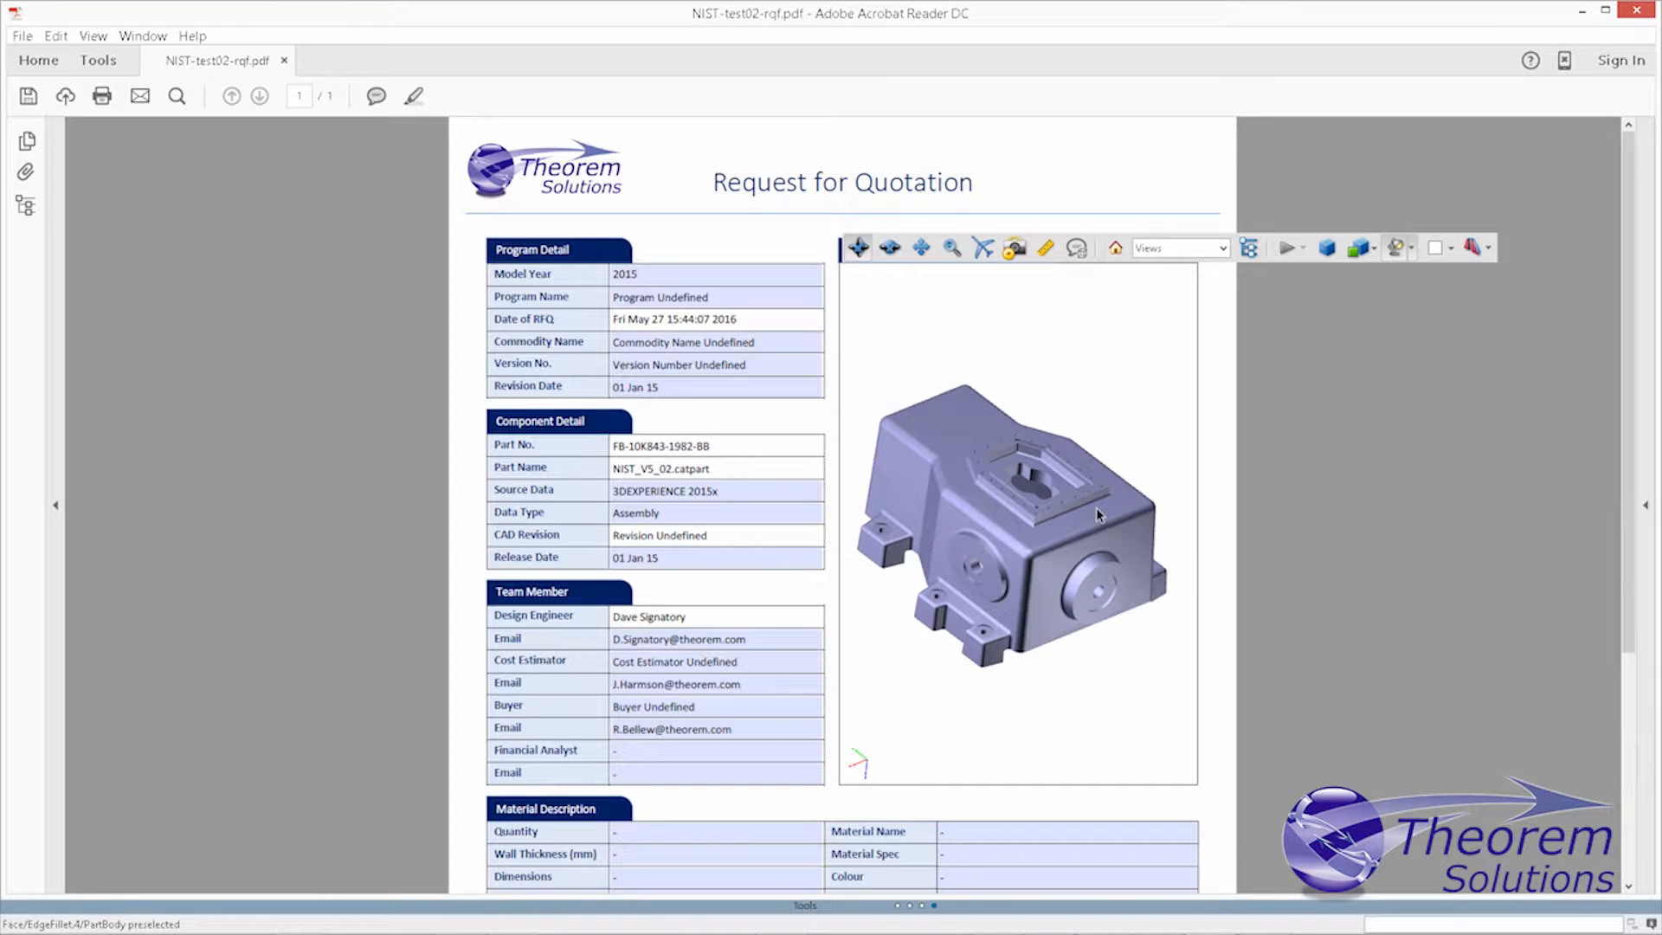
pyautogui.scroll(-3)
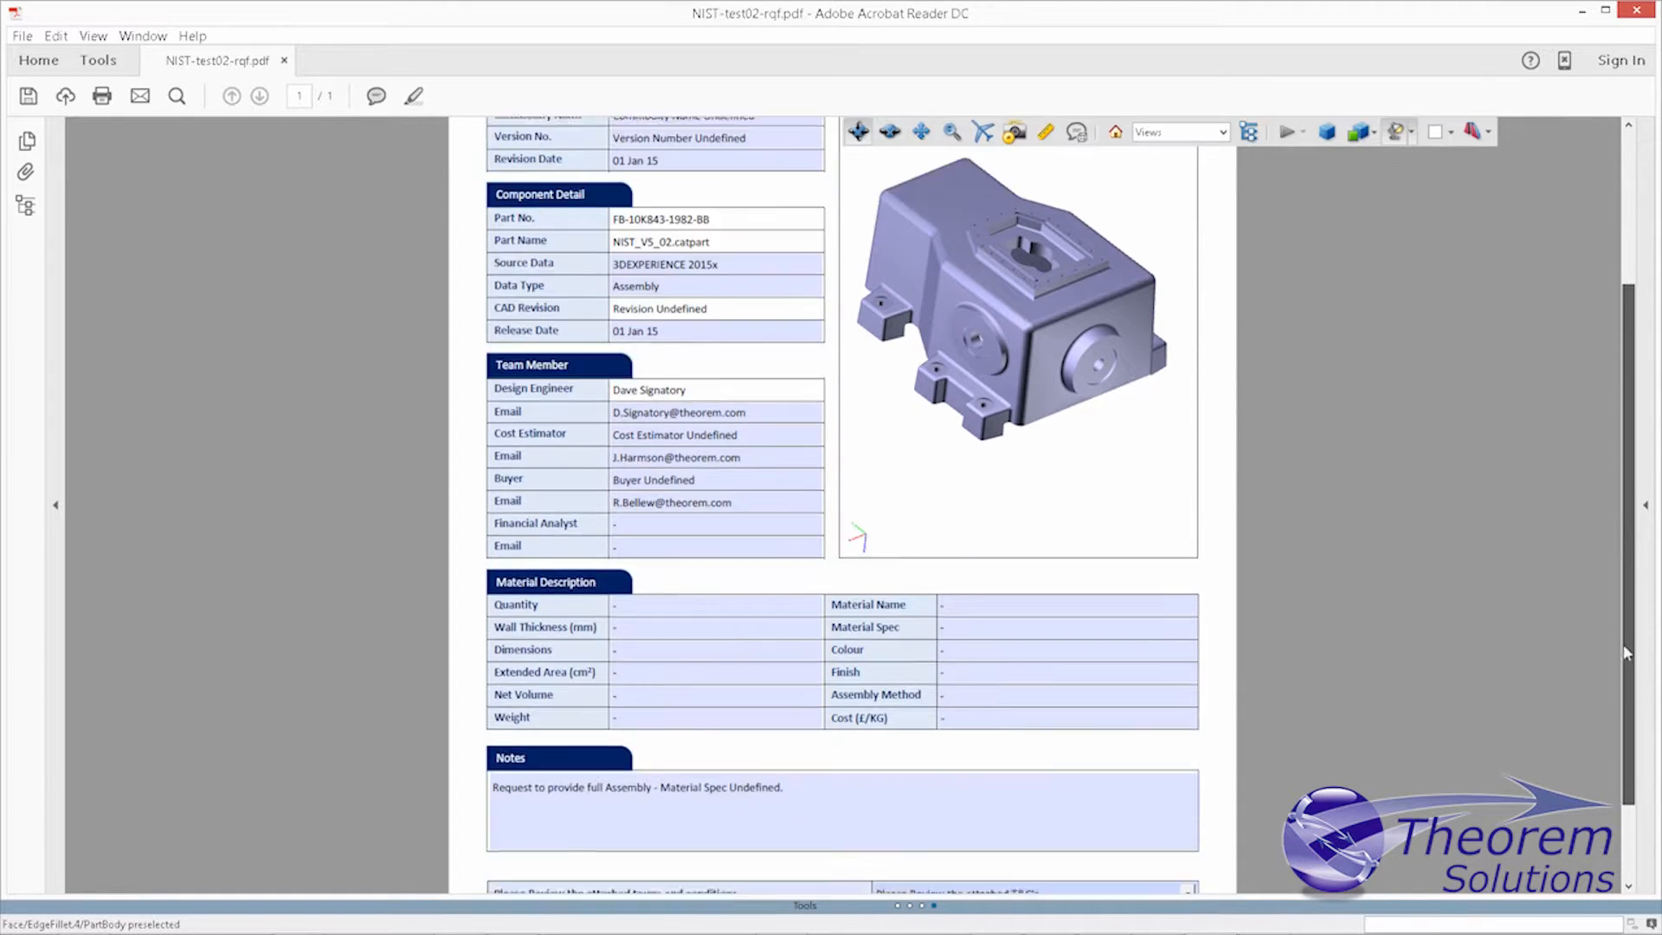
pyautogui.scroll(-3)
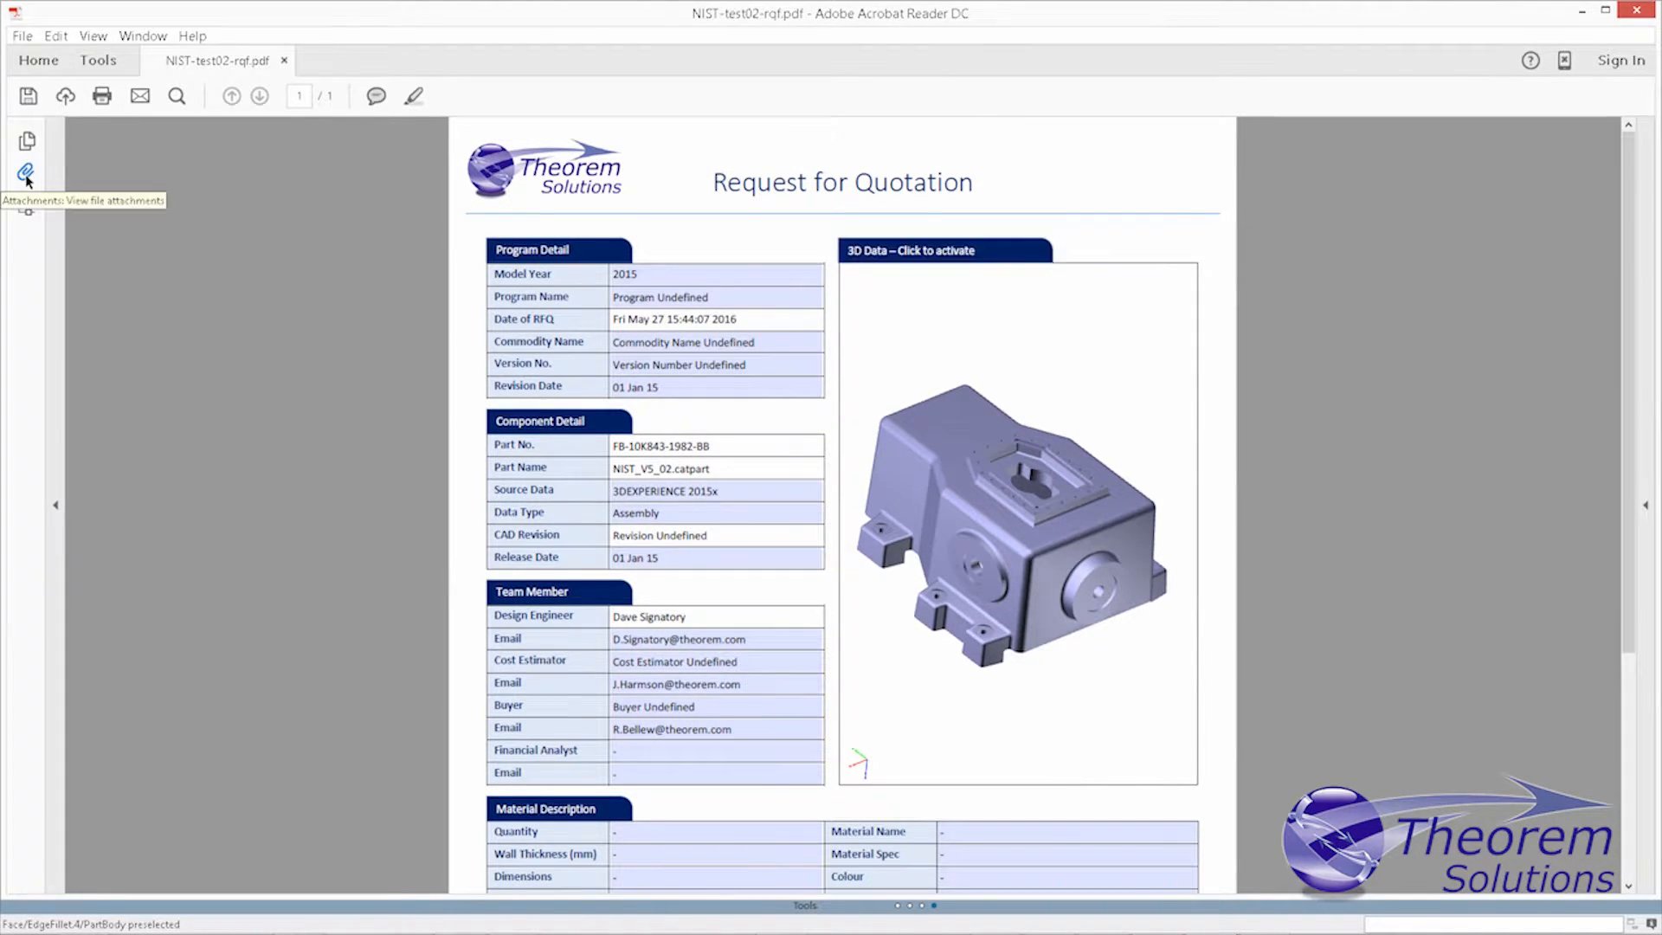
# - Show the PDF's attachments and select ExampleTNC1.pdf
pyautogui.click(26, 173)
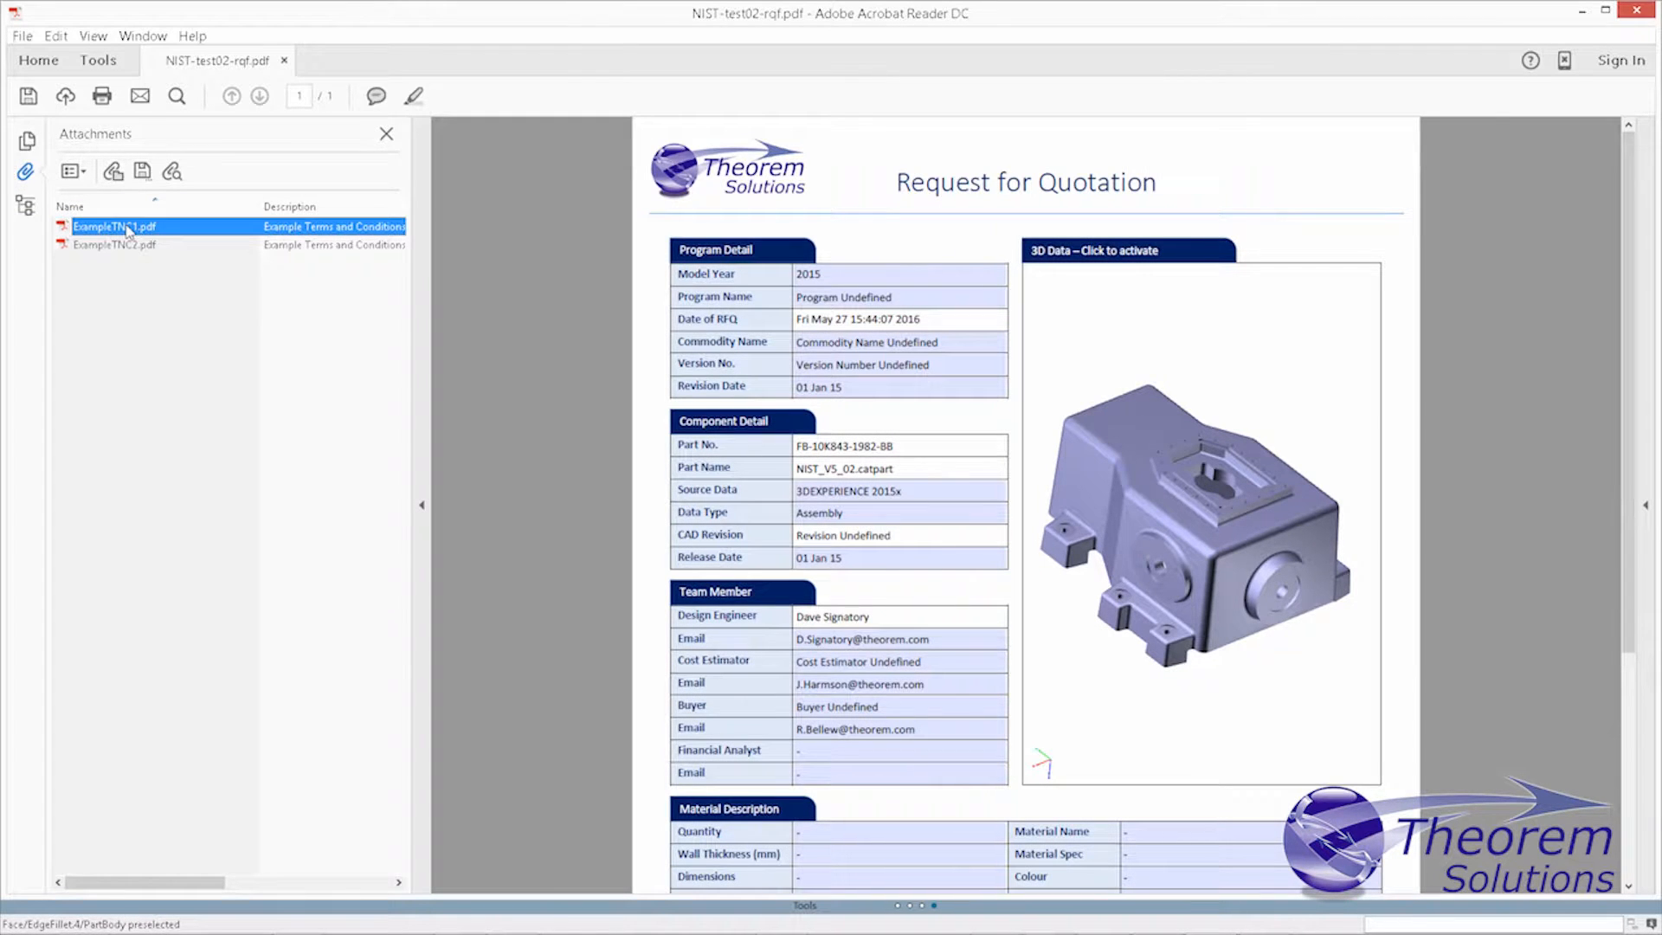
pyautogui.click(115, 244)
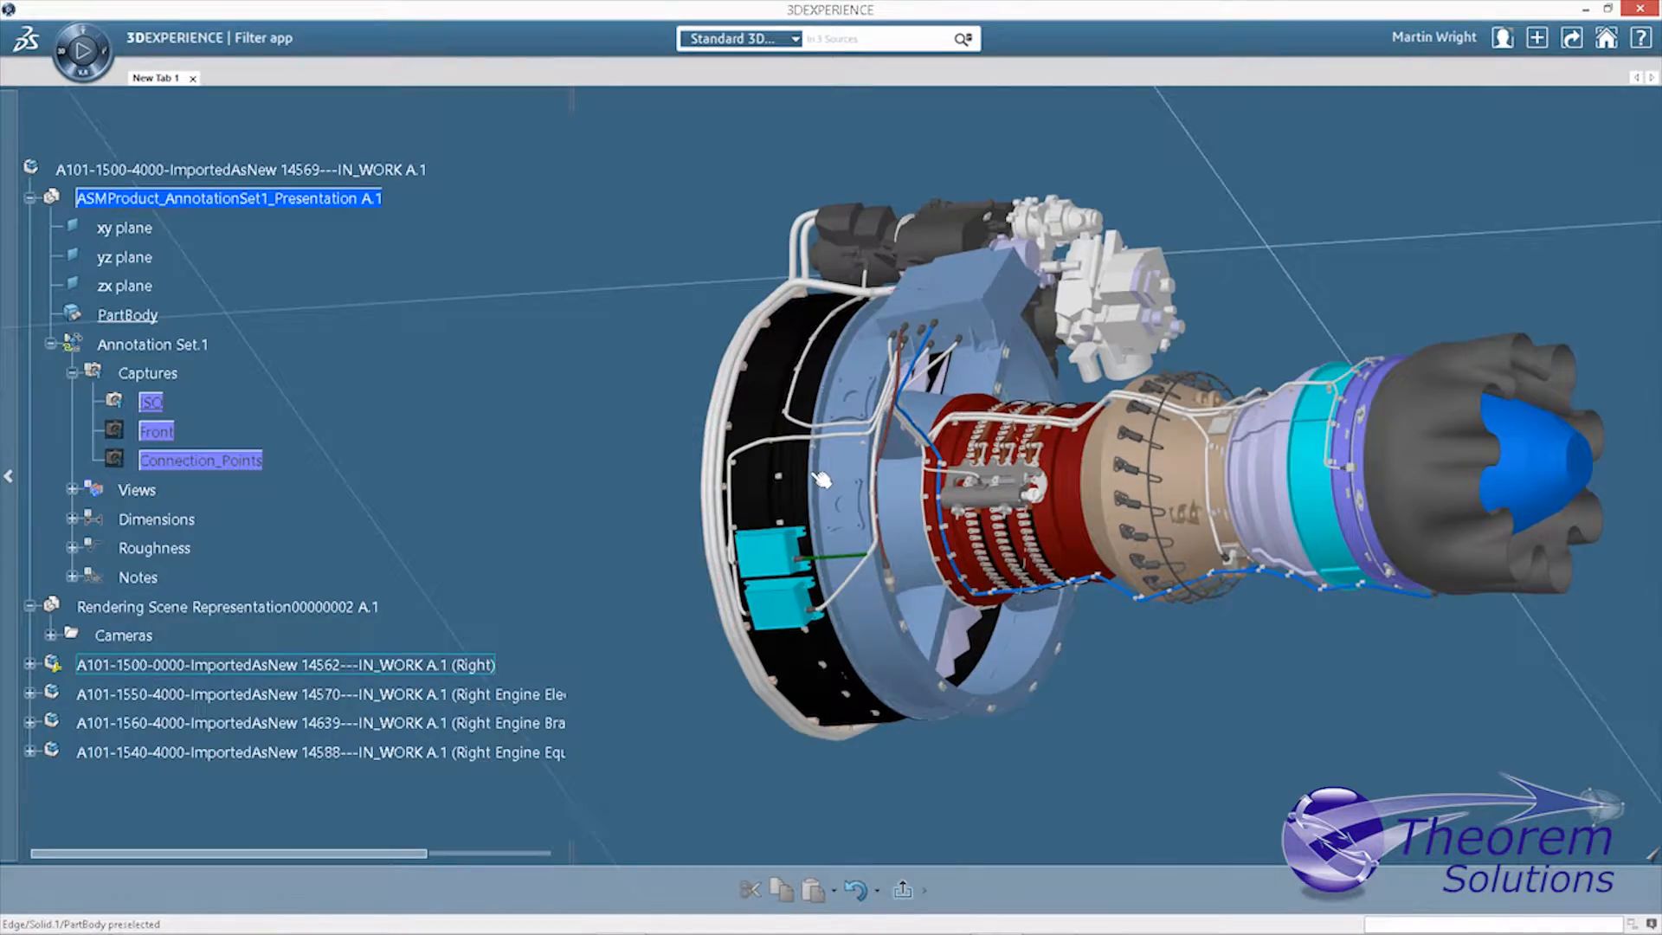
# - Orbit the engine assembly to a side angle exposing its stages
pyautogui.moveTo(827, 483); pyautogui.dragTo(885, 504)
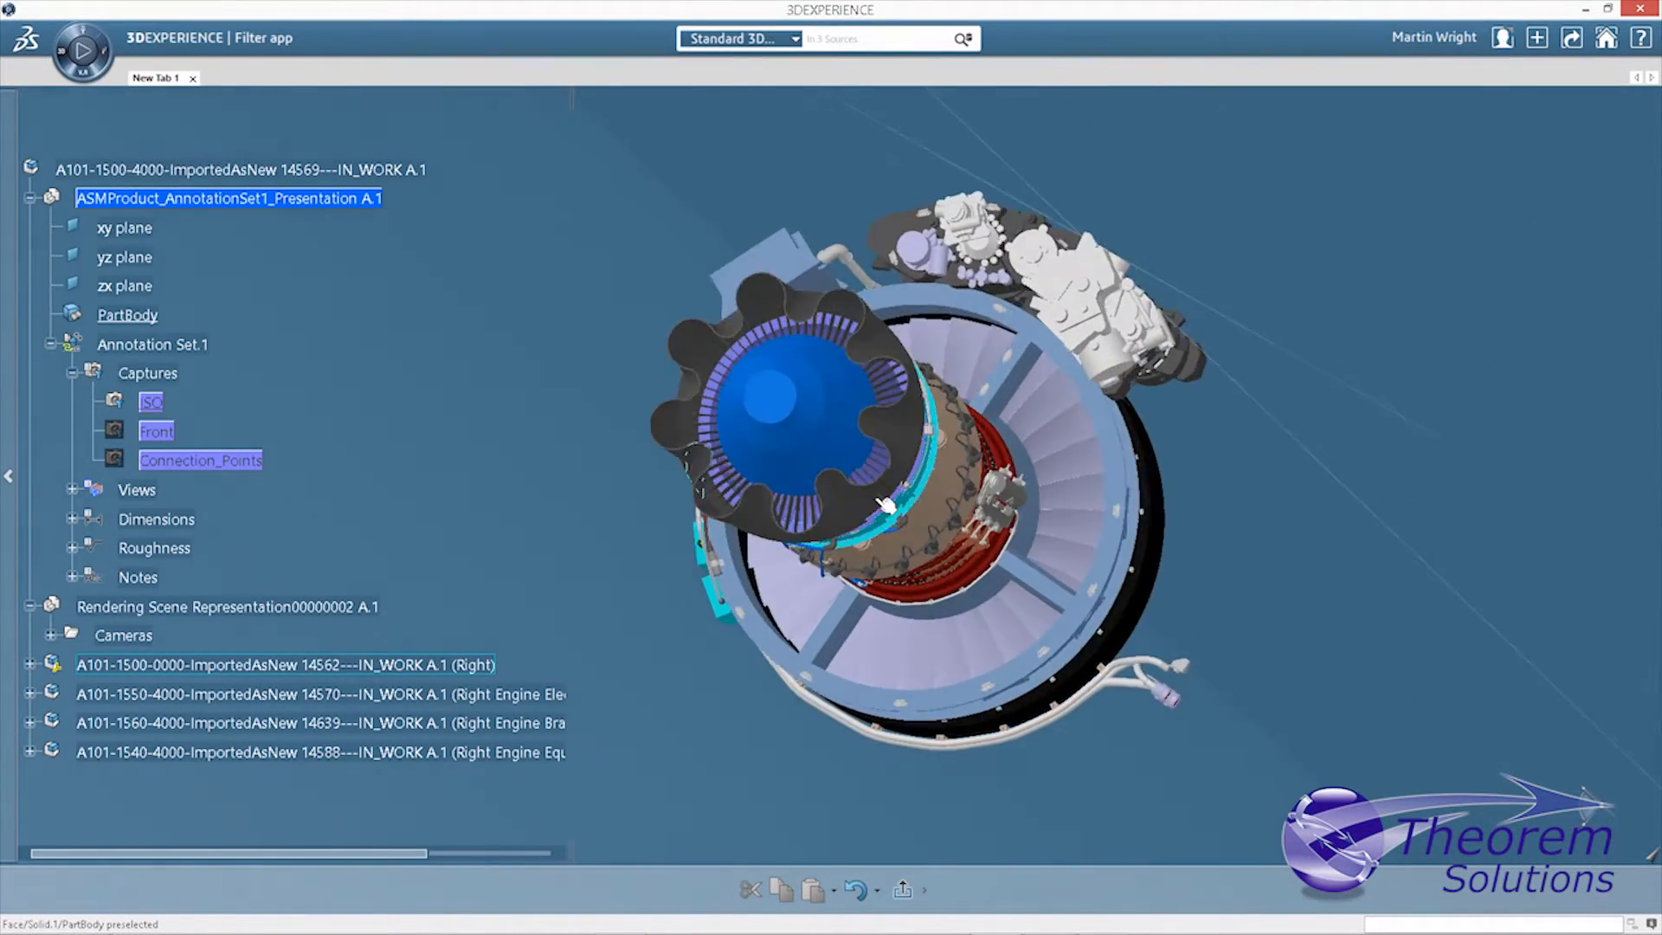
pyautogui.moveTo(880, 503); pyautogui.dragTo(588, 478)
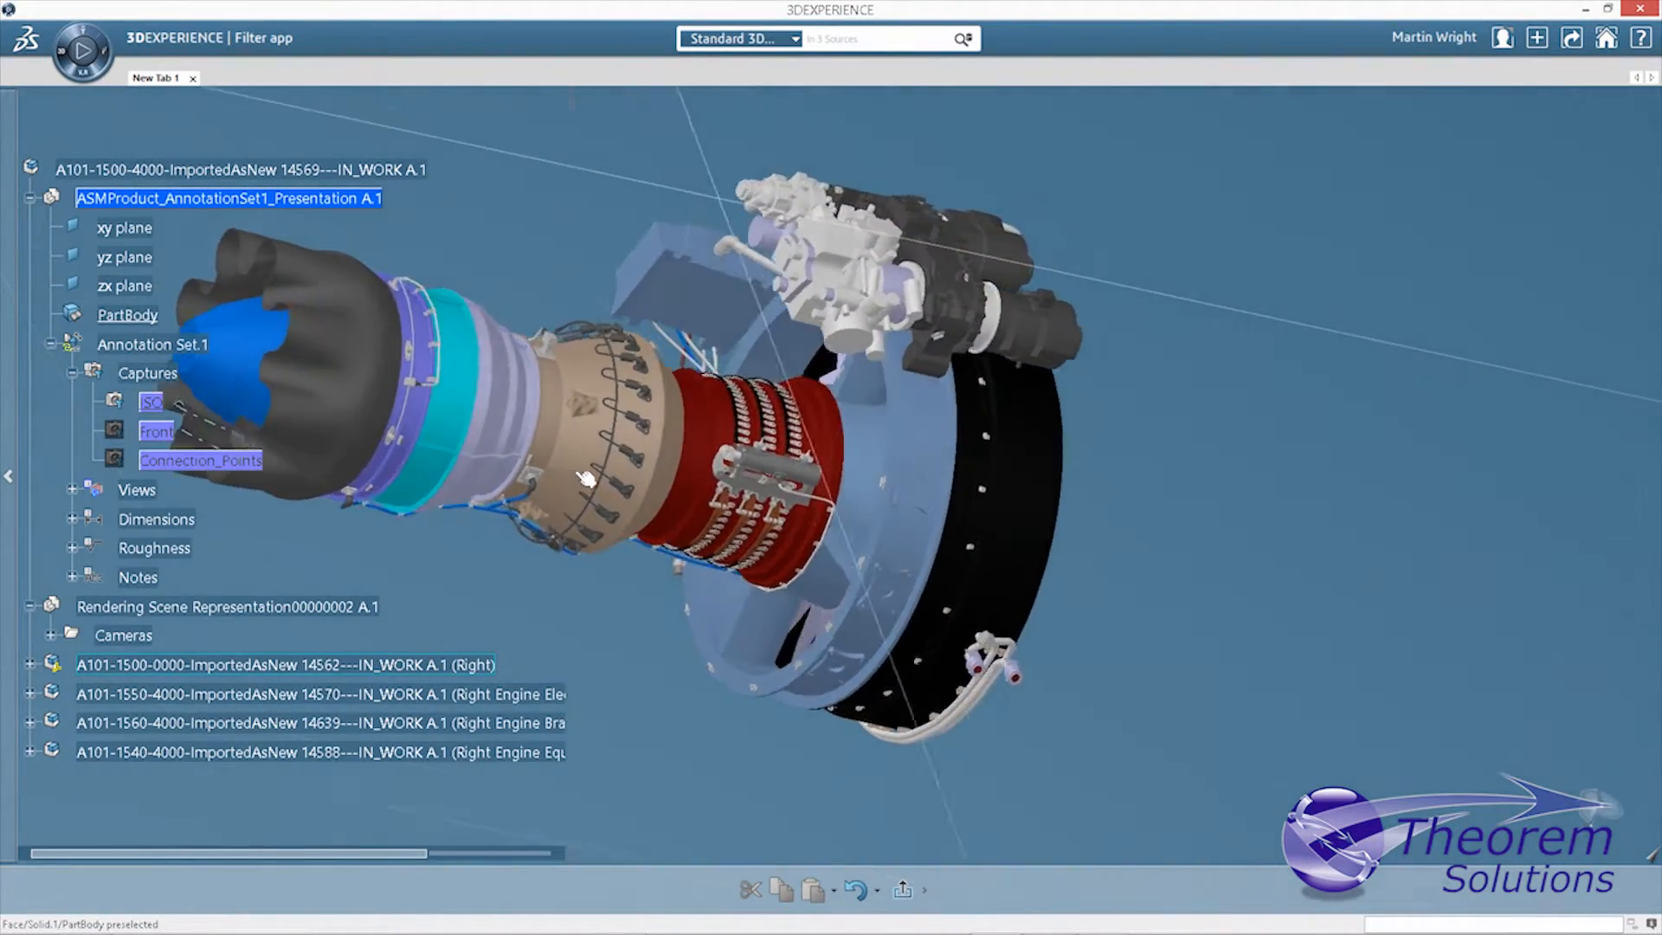
pyautogui.moveTo(583, 477); pyautogui.dragTo(625, 520)
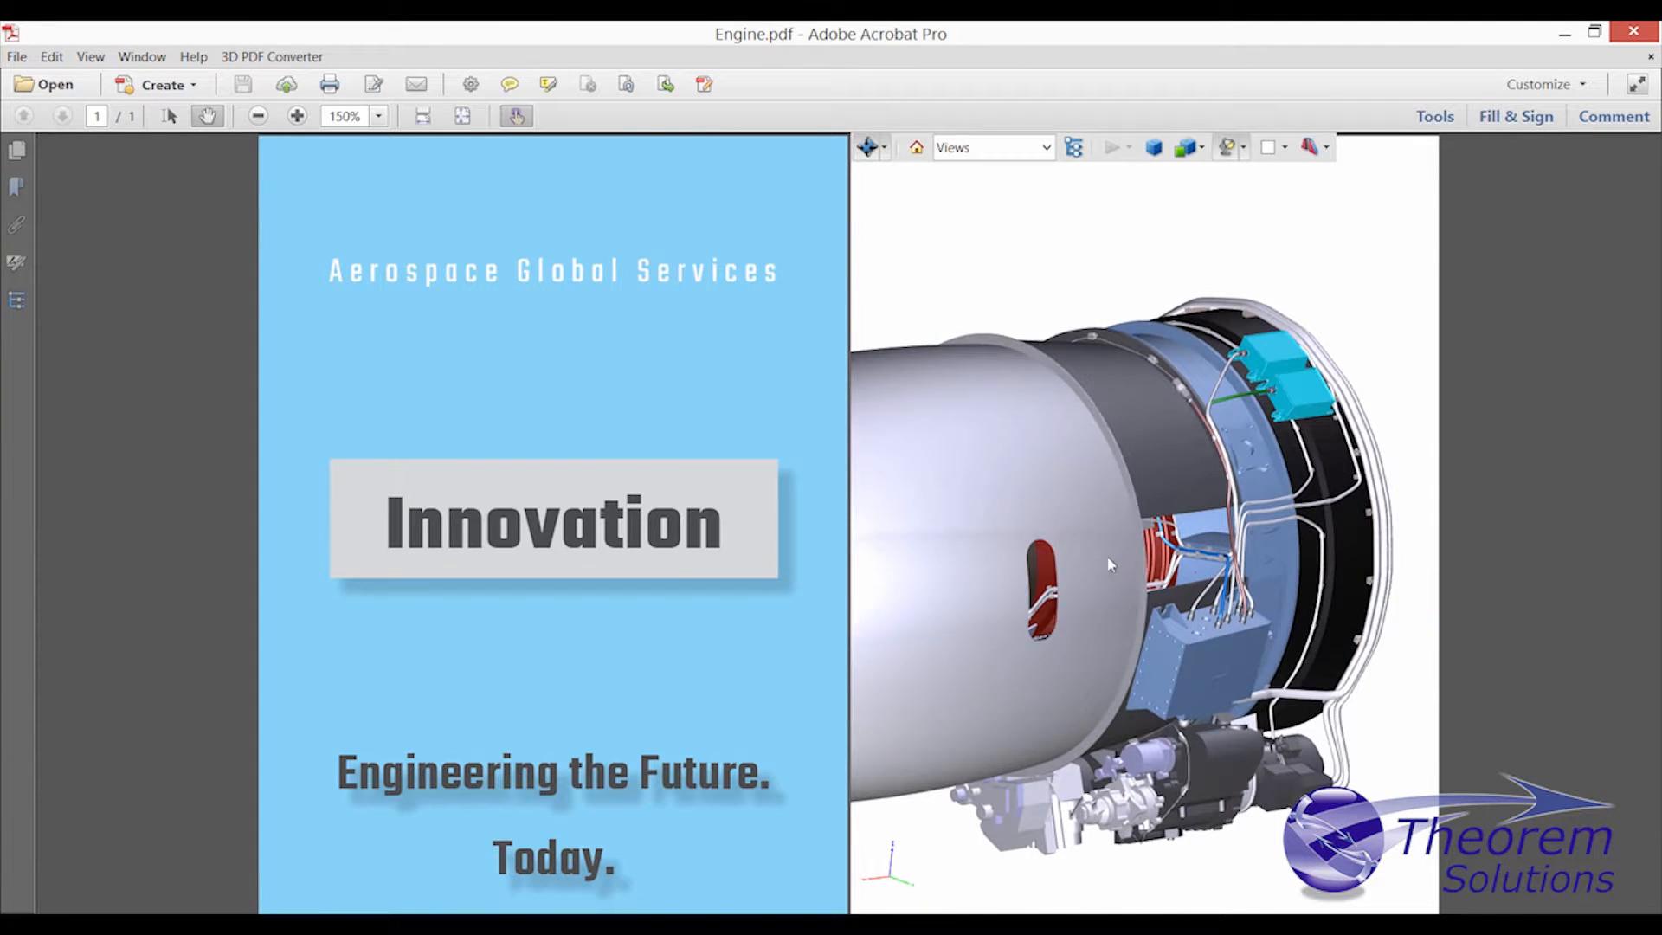
# - Make the engine's outer casing transparent and hide an inner part
pyautogui.rightClick(1060, 561)
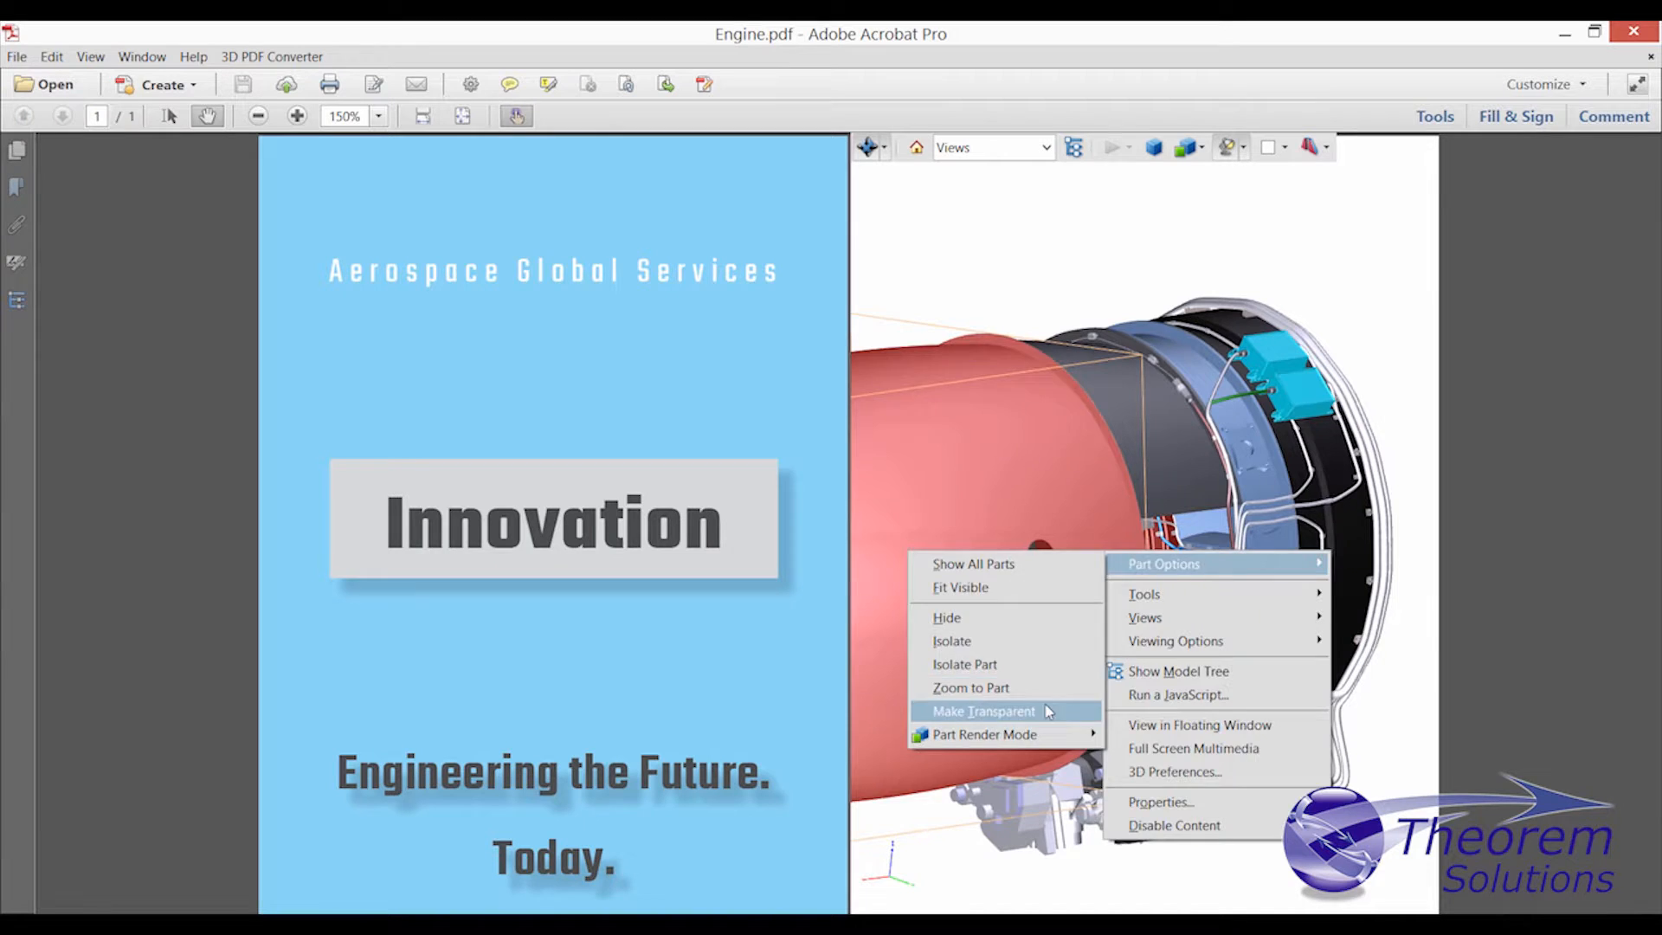
pyautogui.click(982, 710)
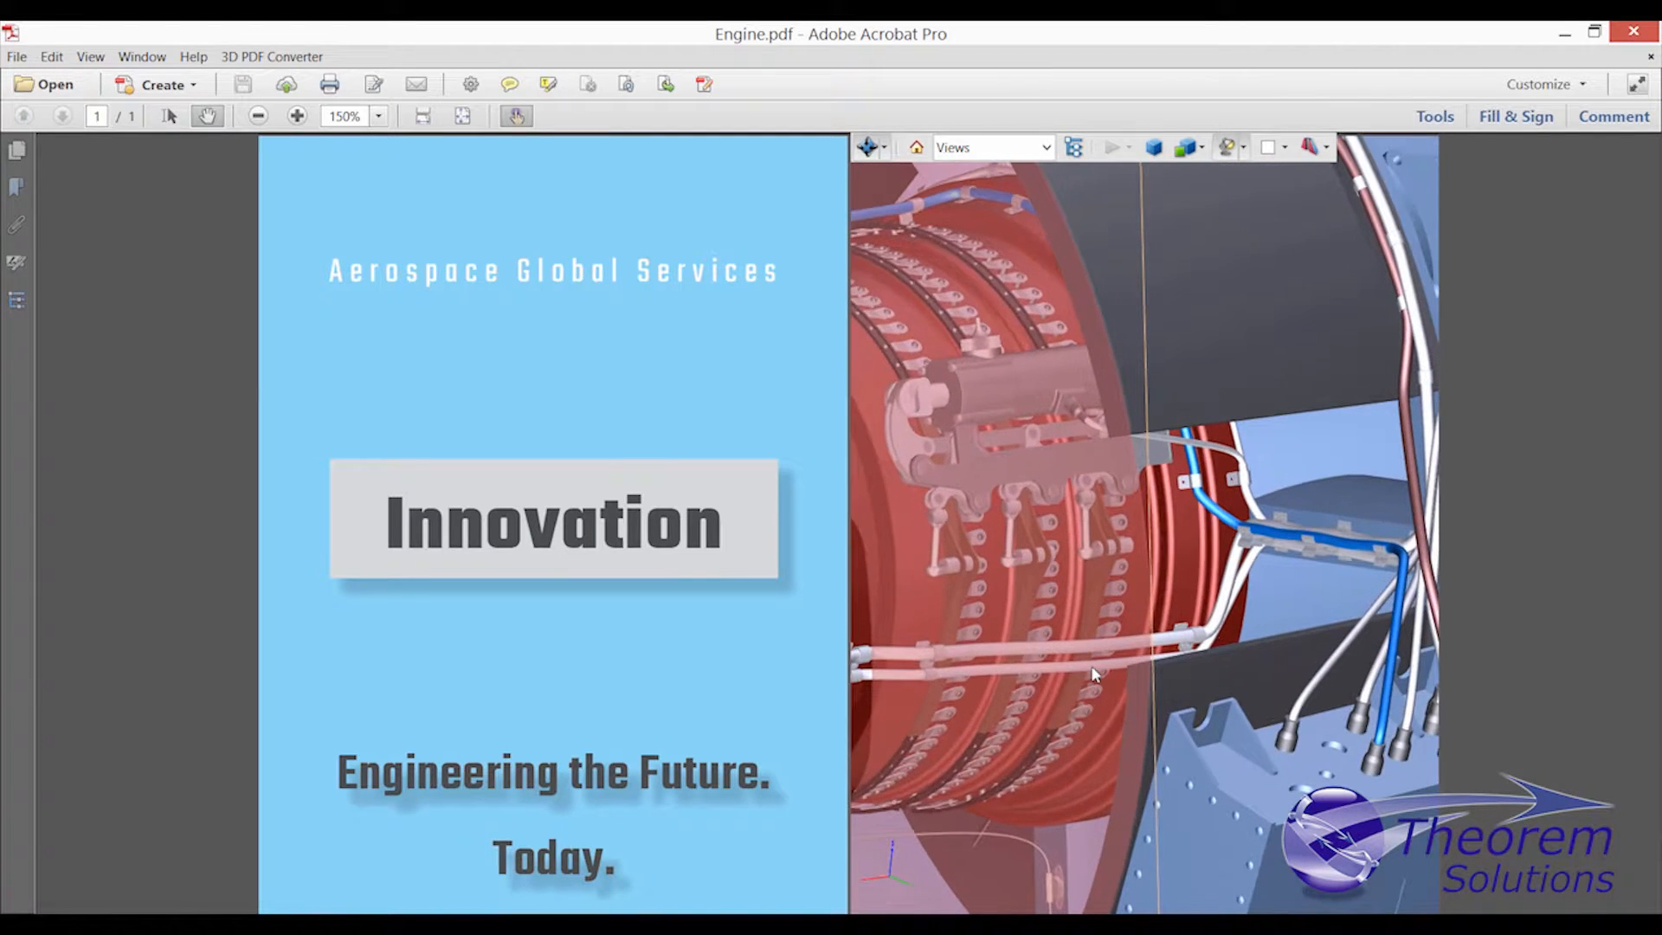
pyautogui.rightClick(1094, 674)
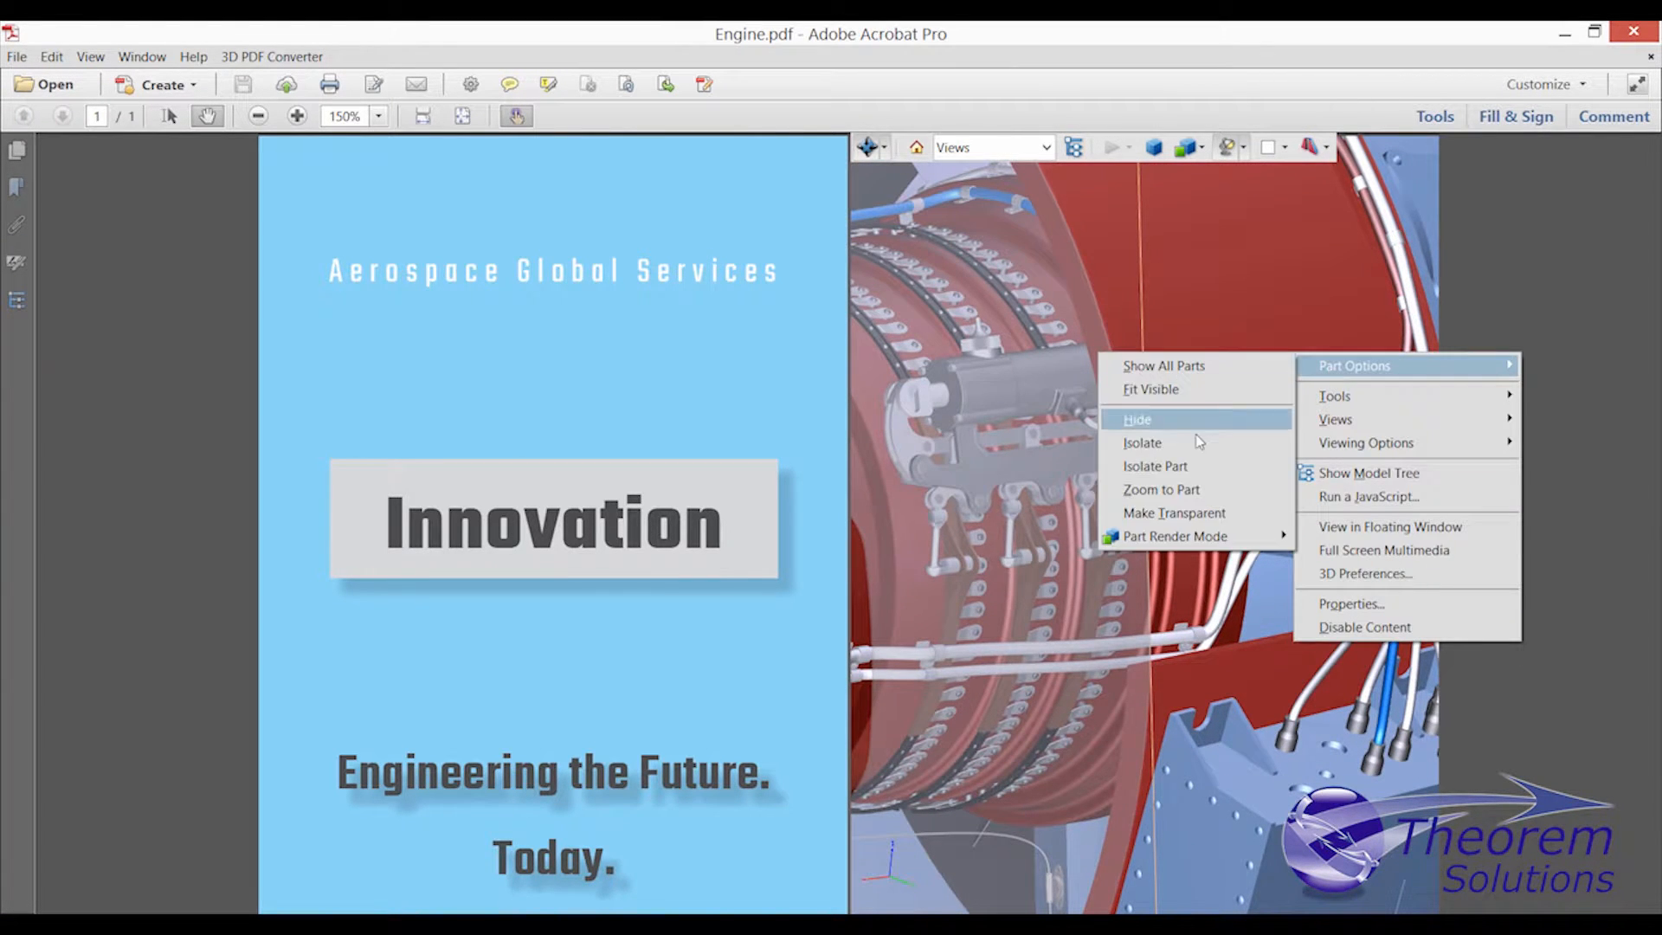
pyautogui.click(1135, 419)
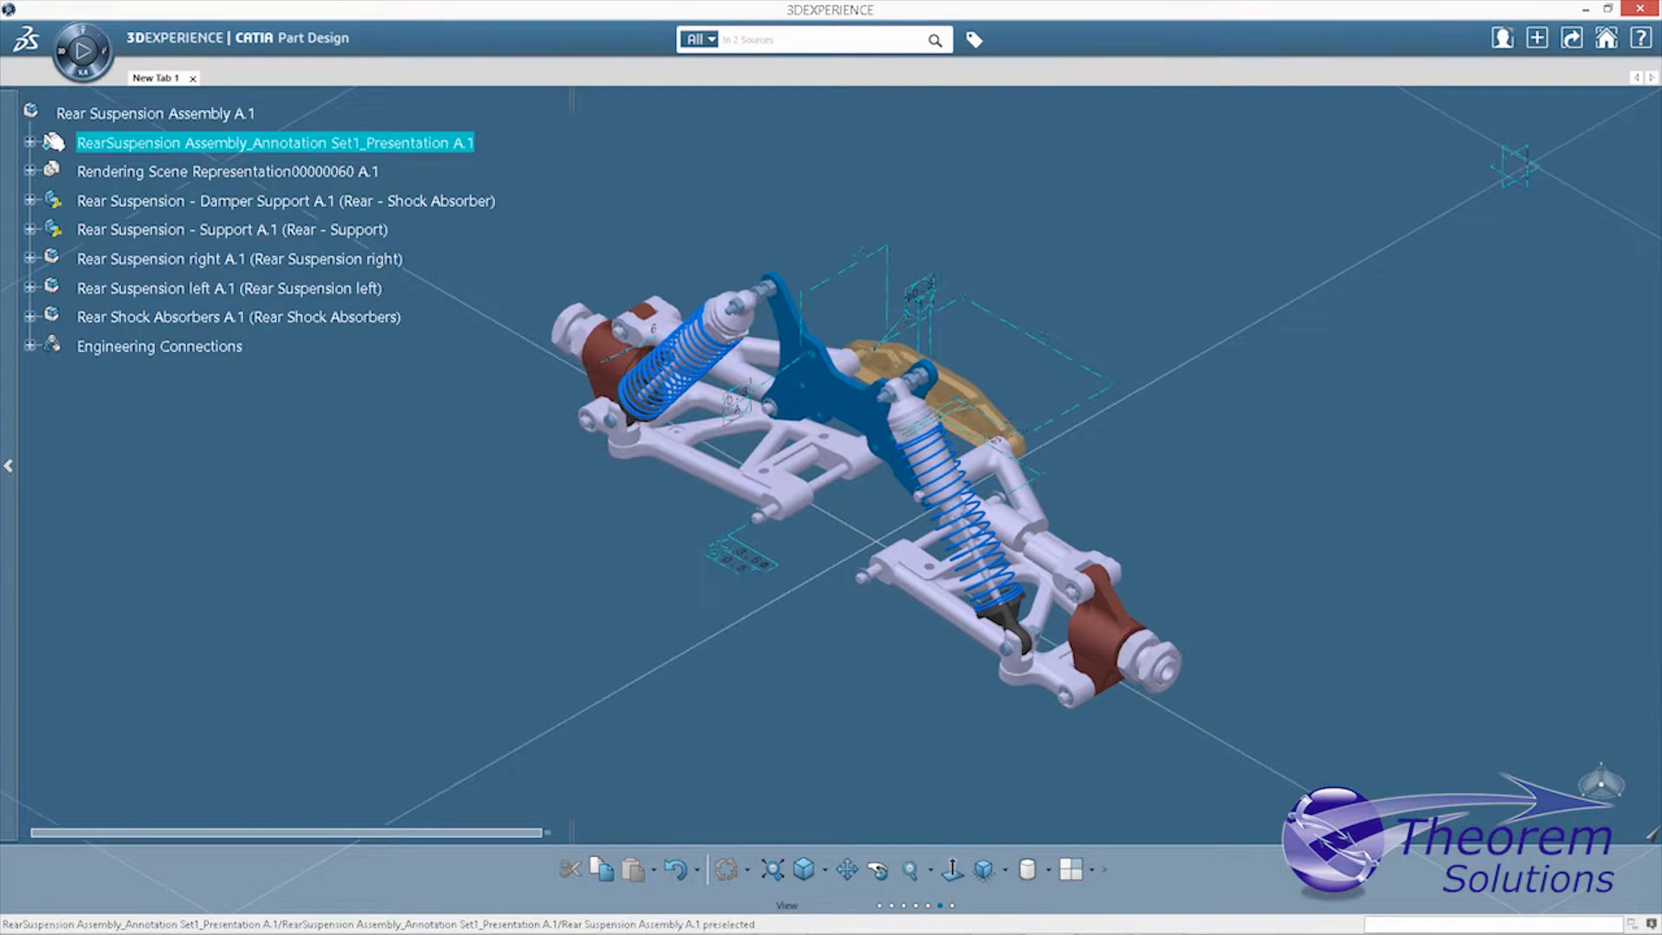
# - Expand the annotation presentation and apply the ISO Capture view of the suspension
pyautogui.click(29, 144)
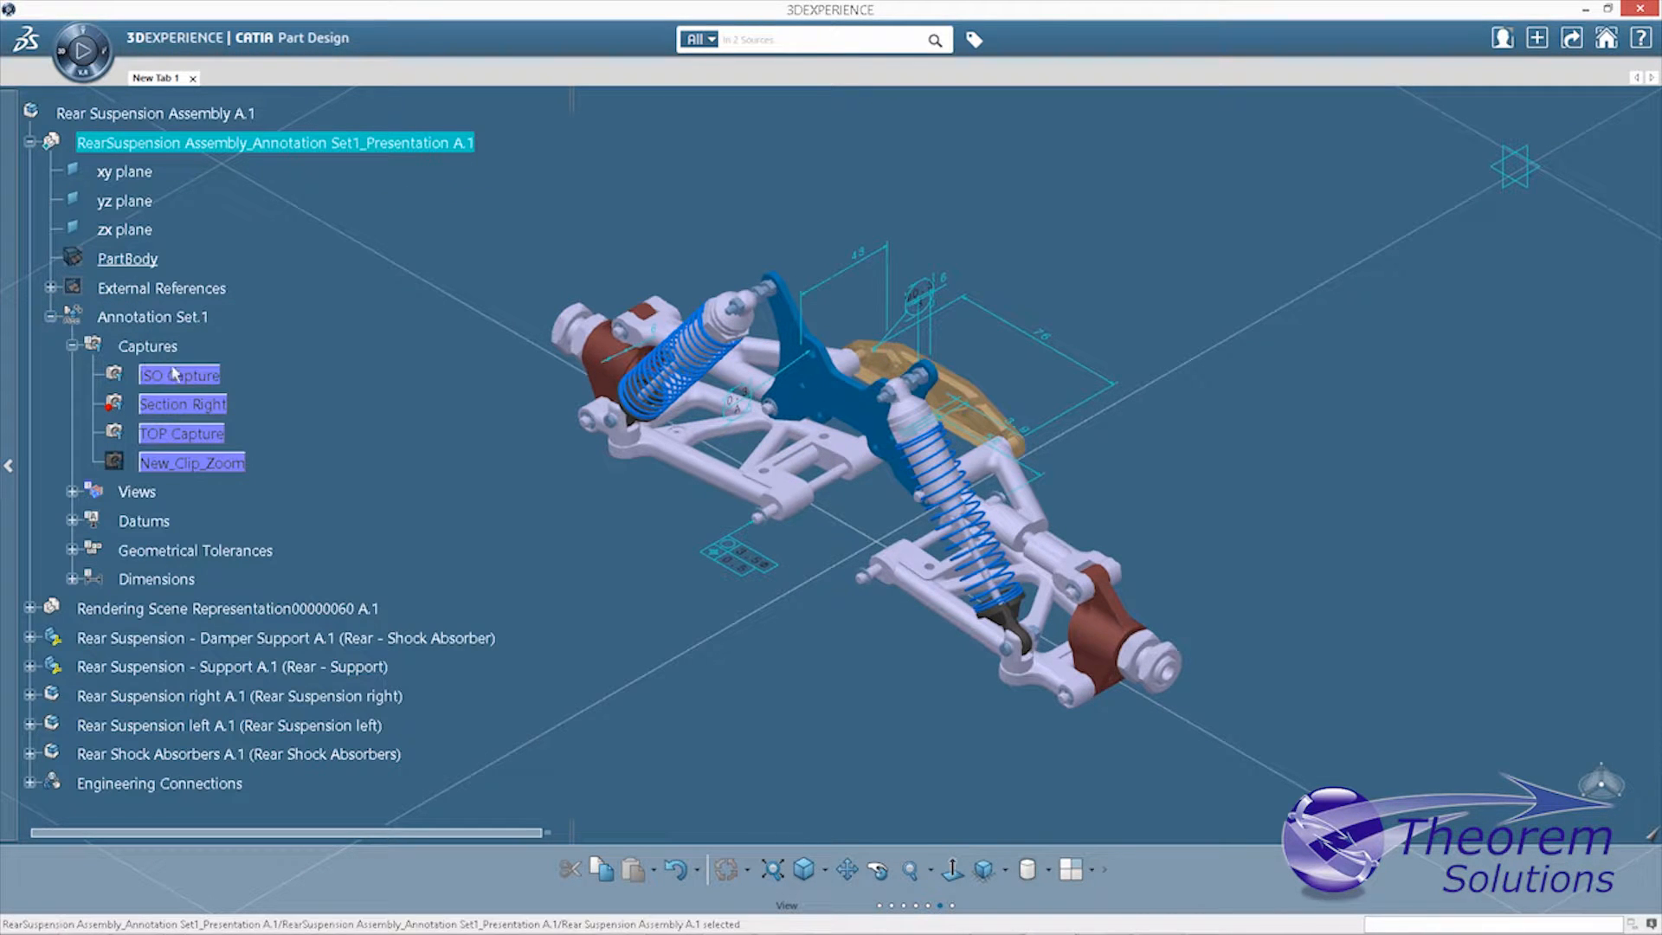
pyautogui.doubleClick(179, 374)
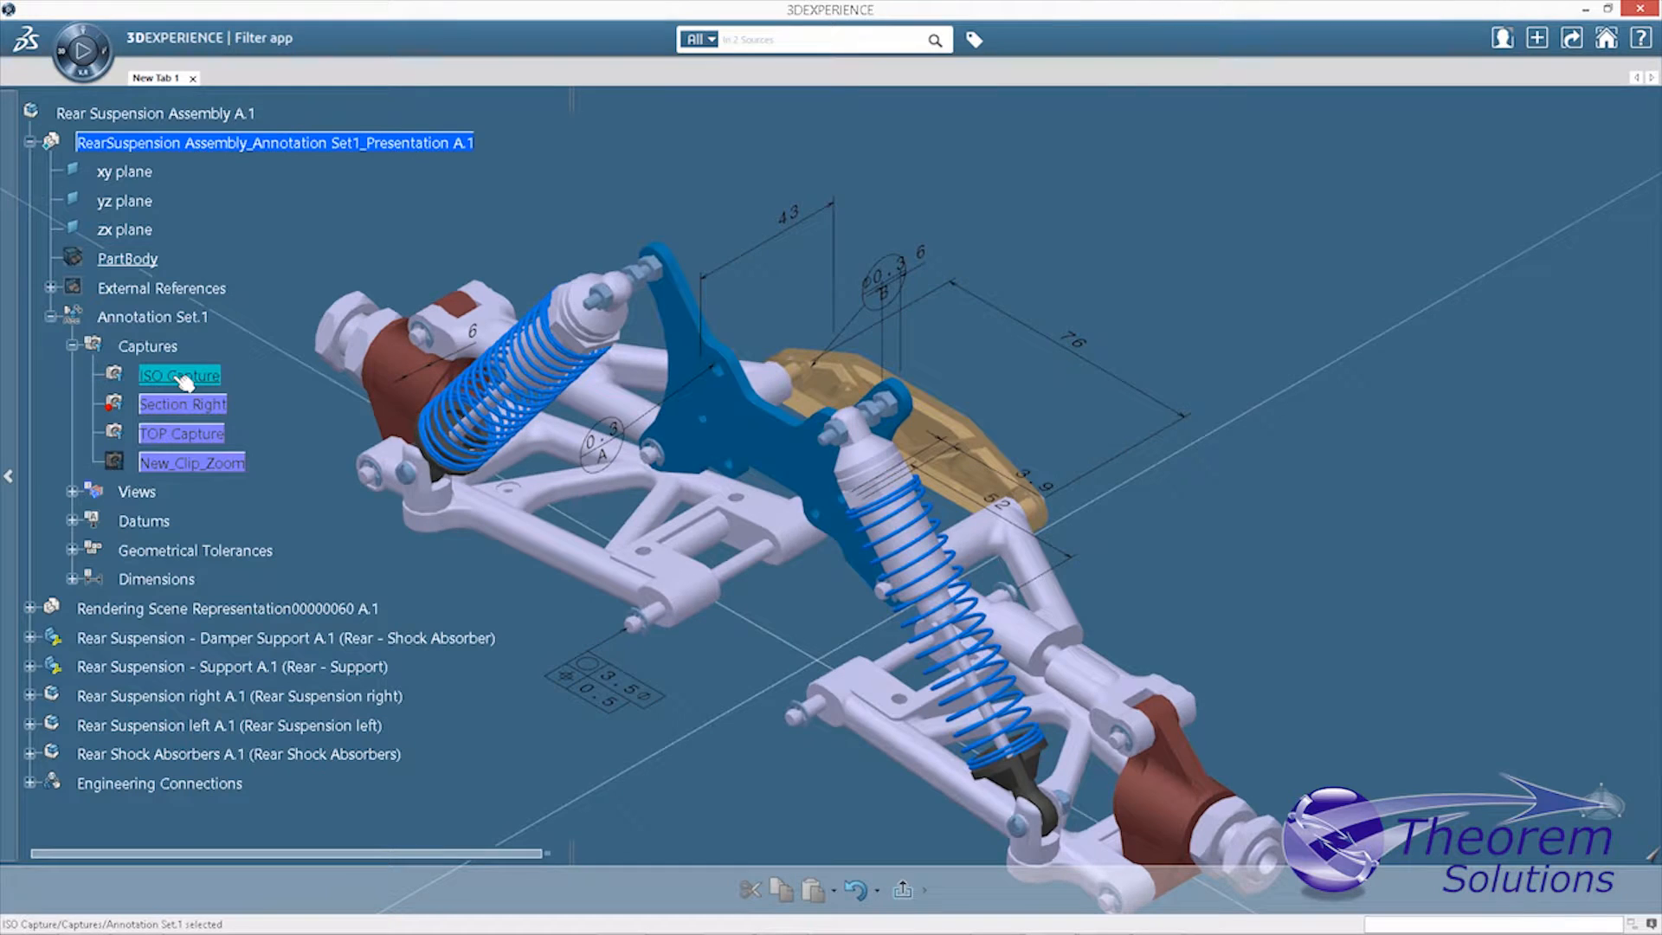
pyautogui.click(182, 403)
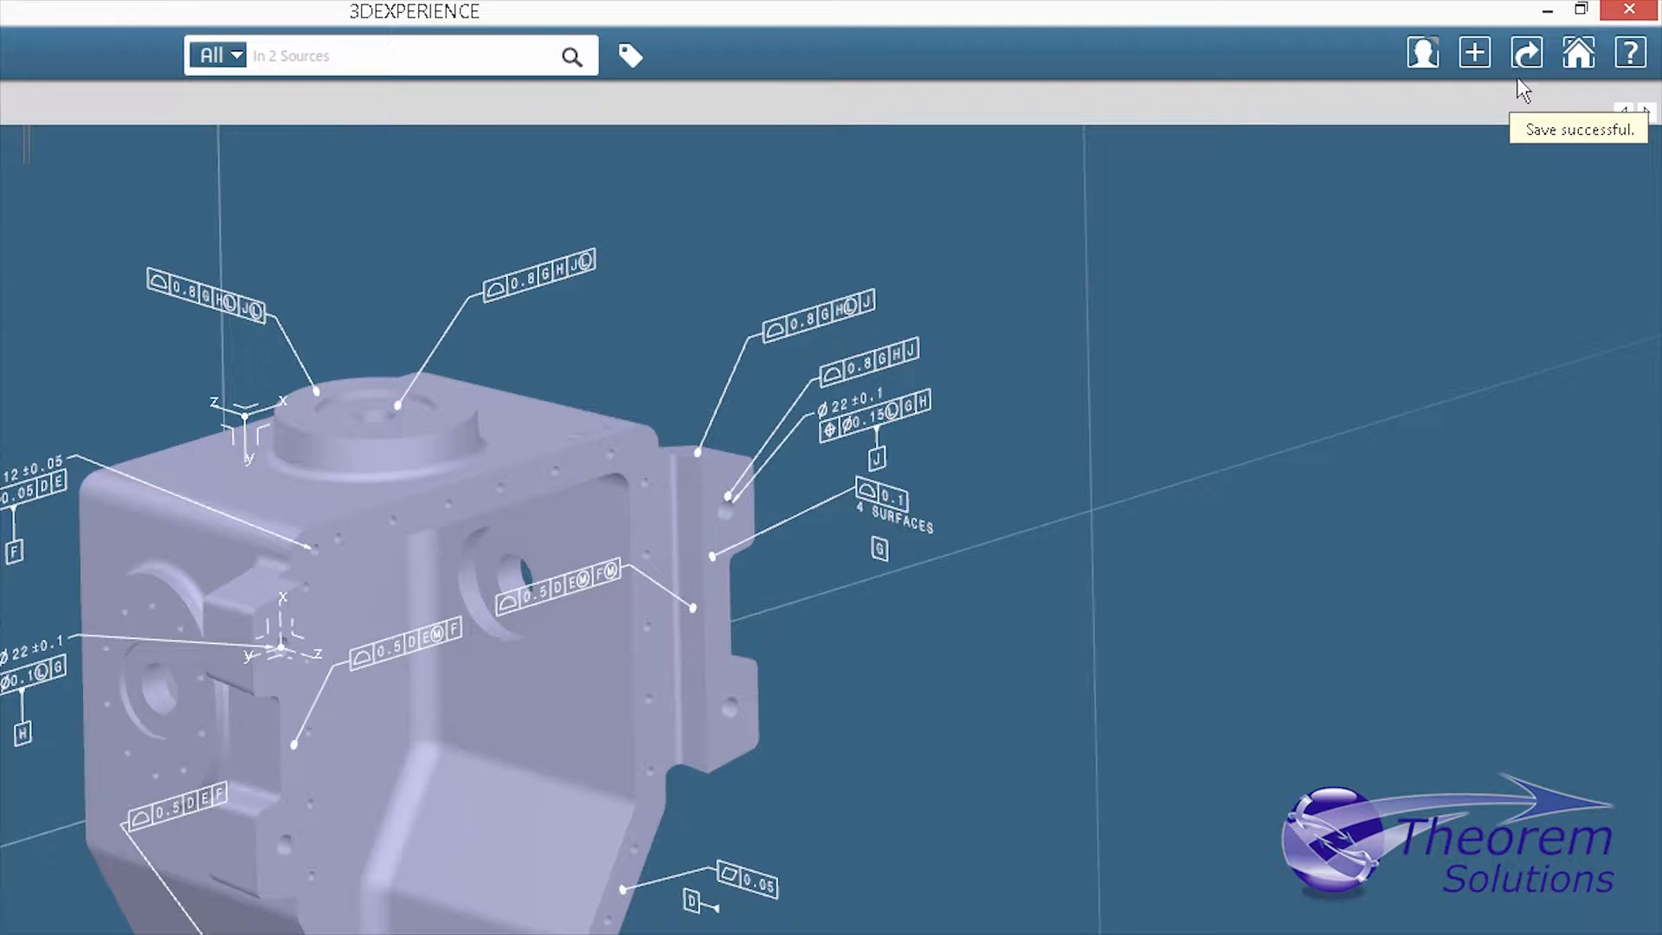
# - Start a file export of the NIST part and list the available output formats
pyautogui.click(1526, 53)
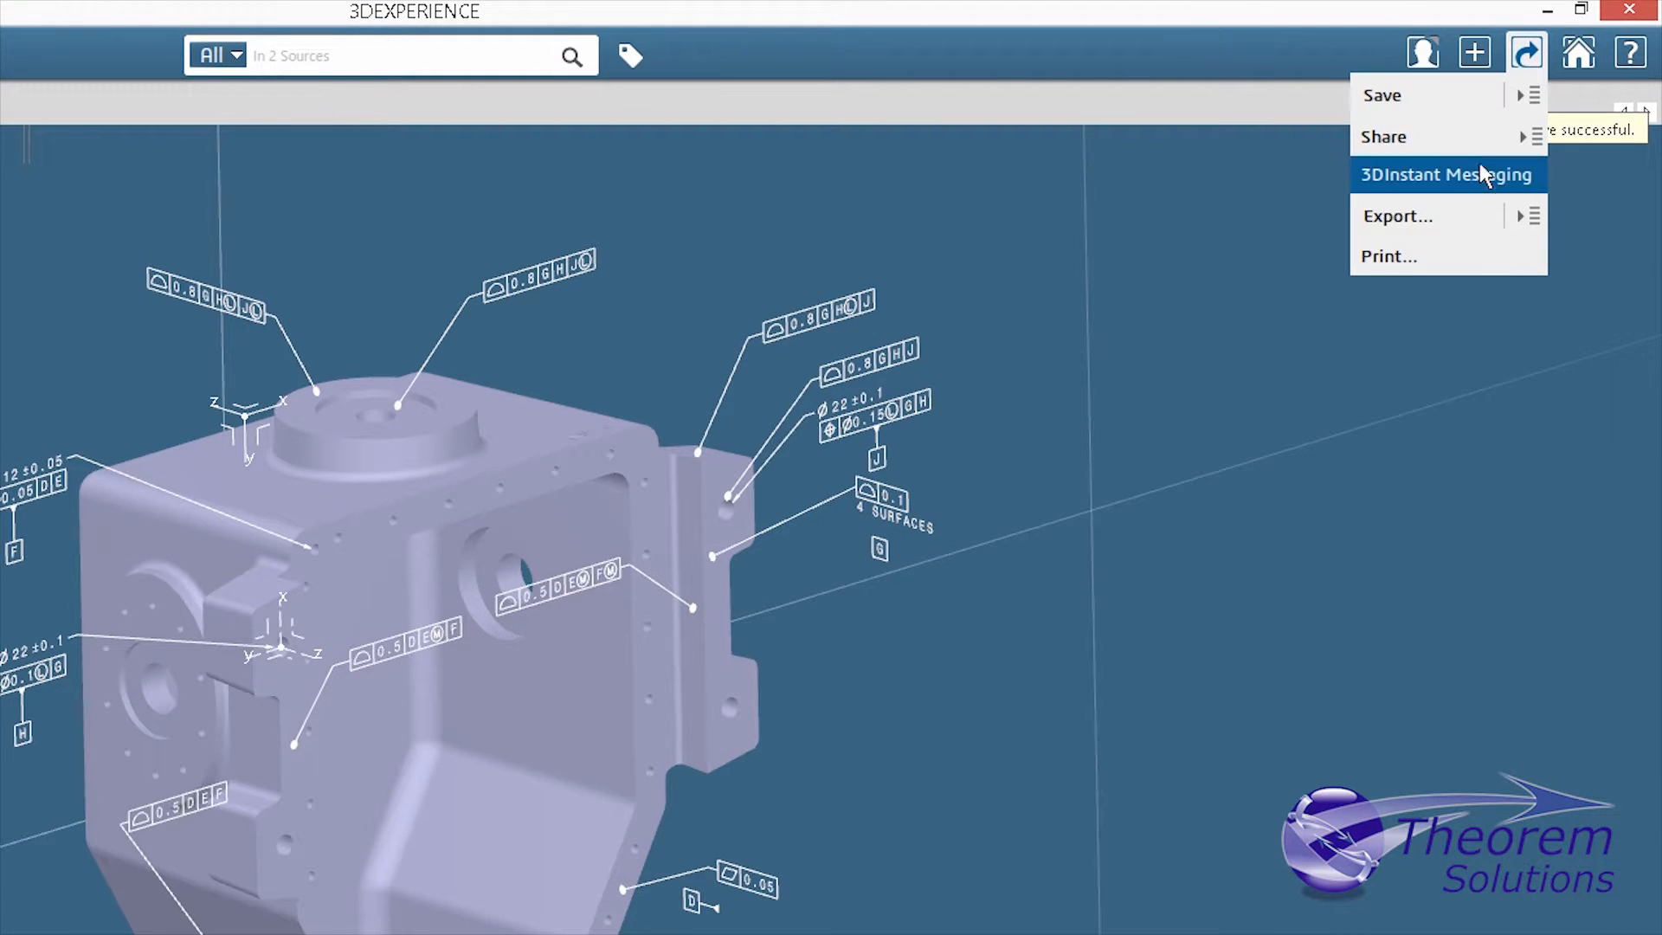
pyautogui.moveTo(1425, 214)
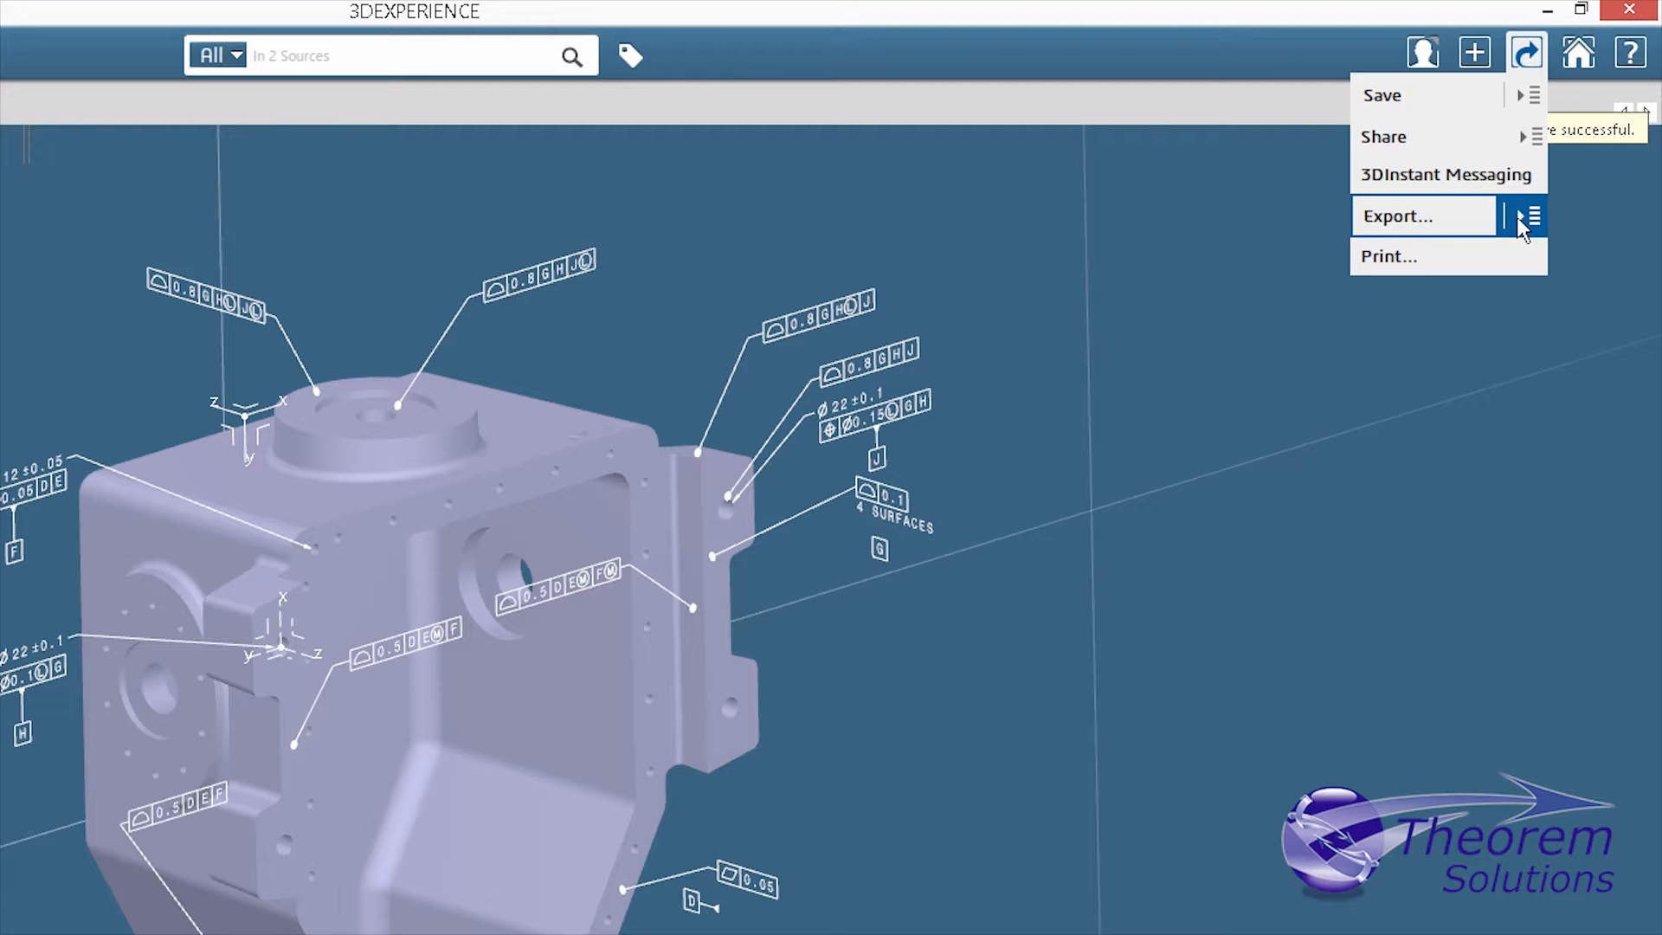
pyautogui.click(1399, 215)
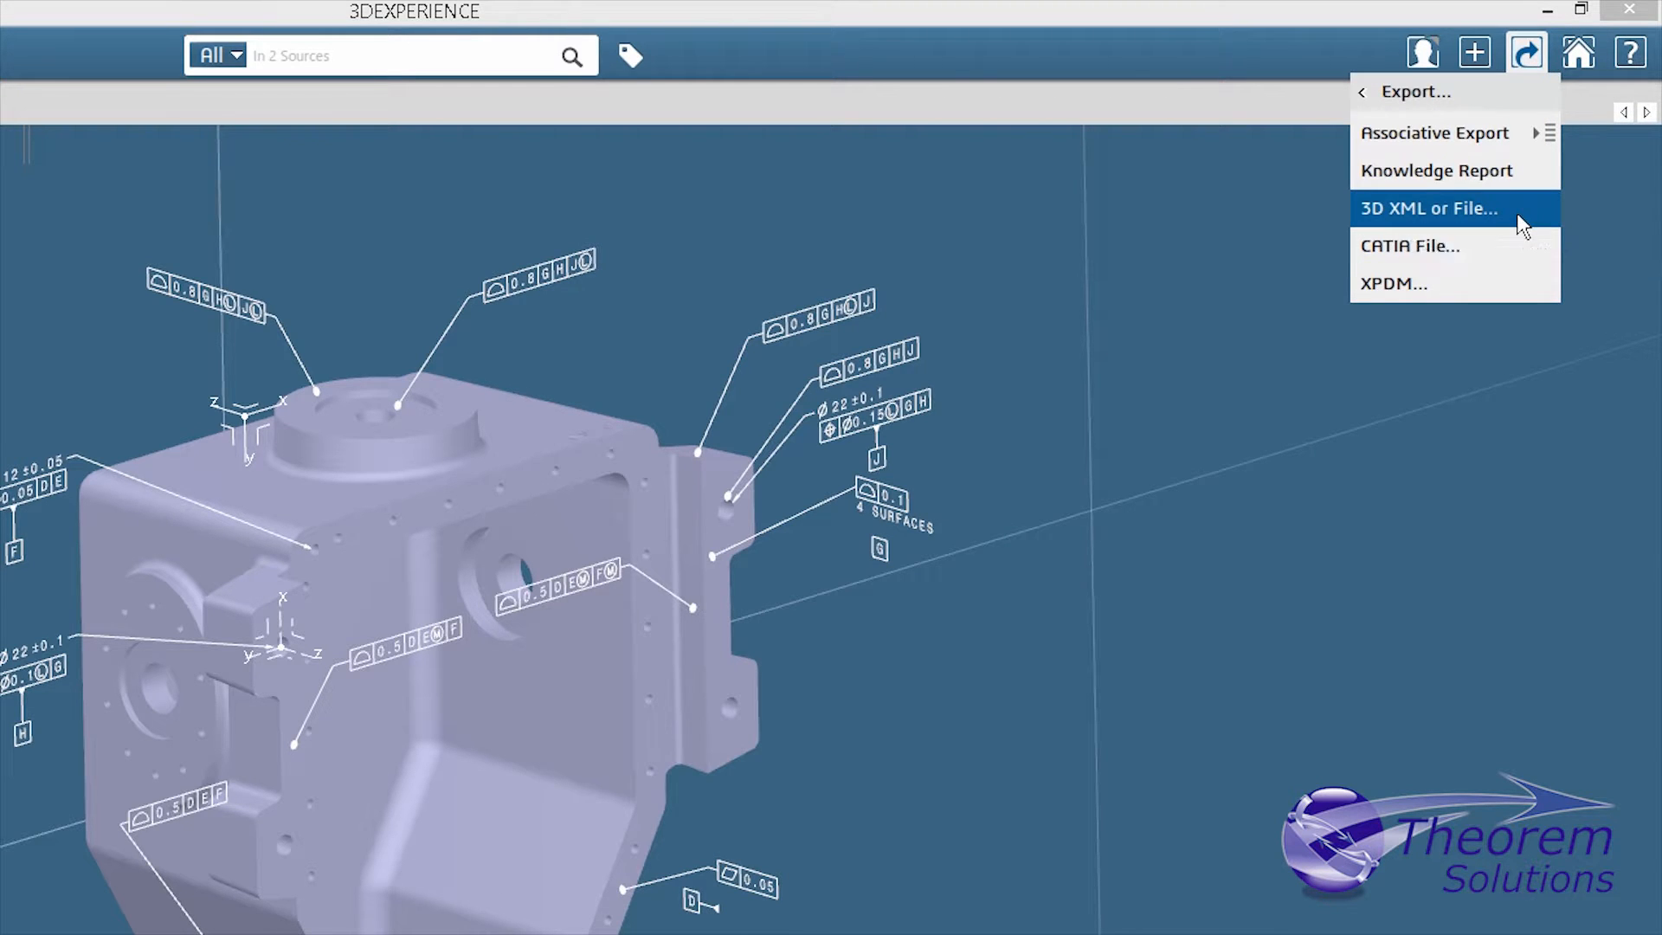
pyautogui.click(1428, 207)
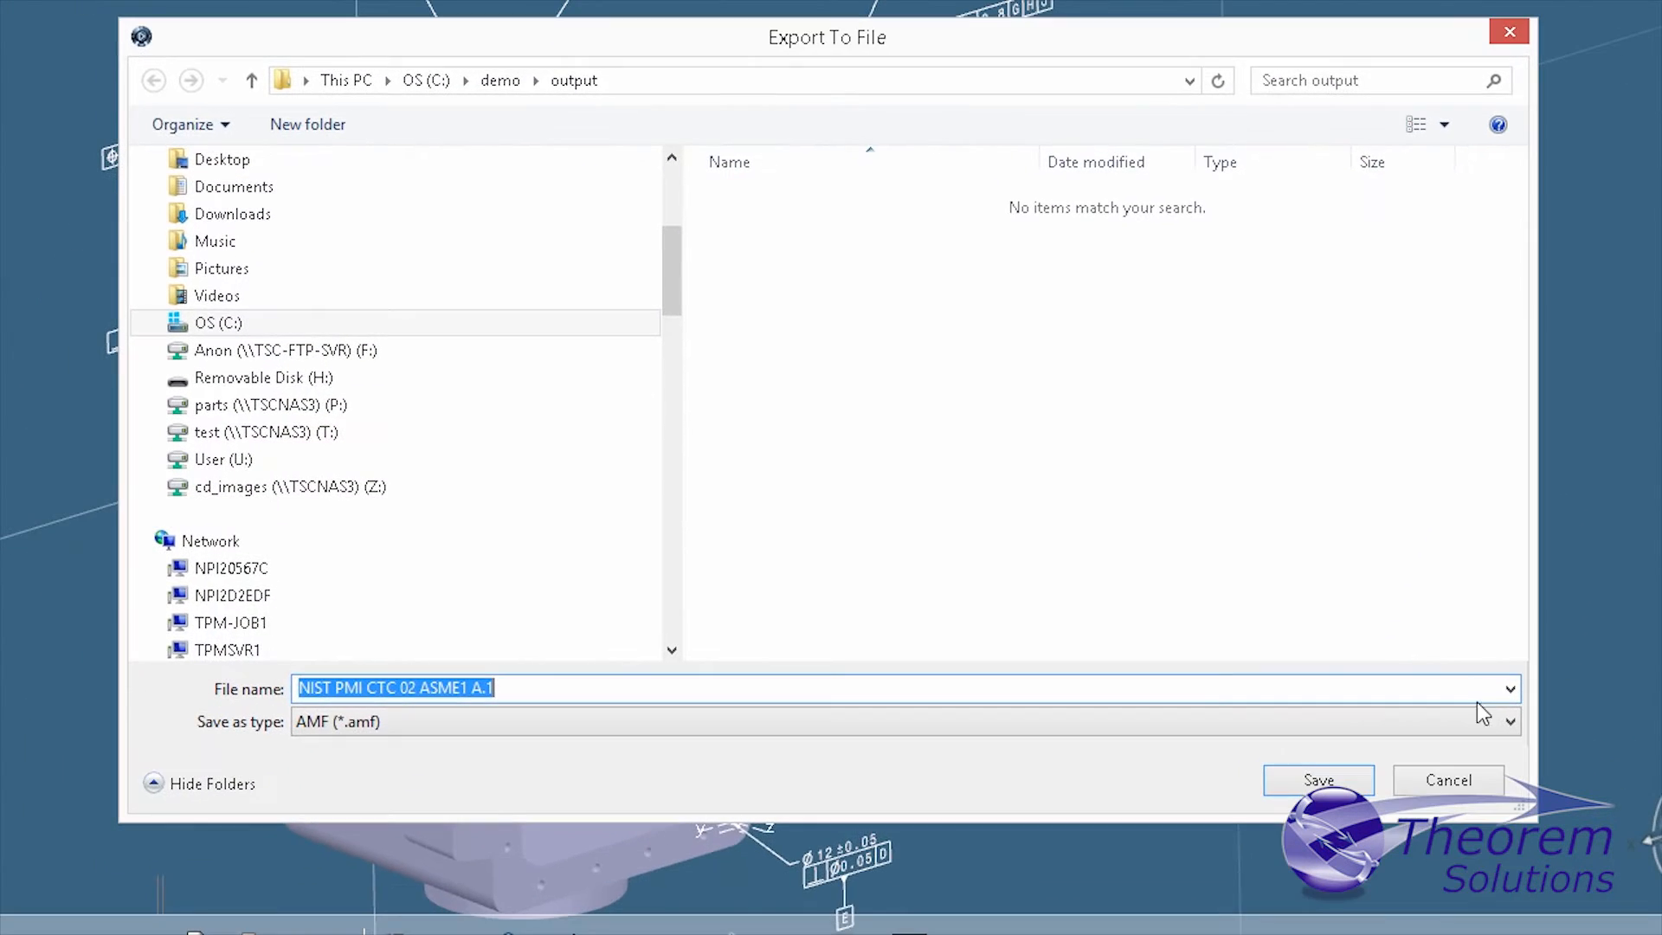
pyautogui.click(1508, 720)
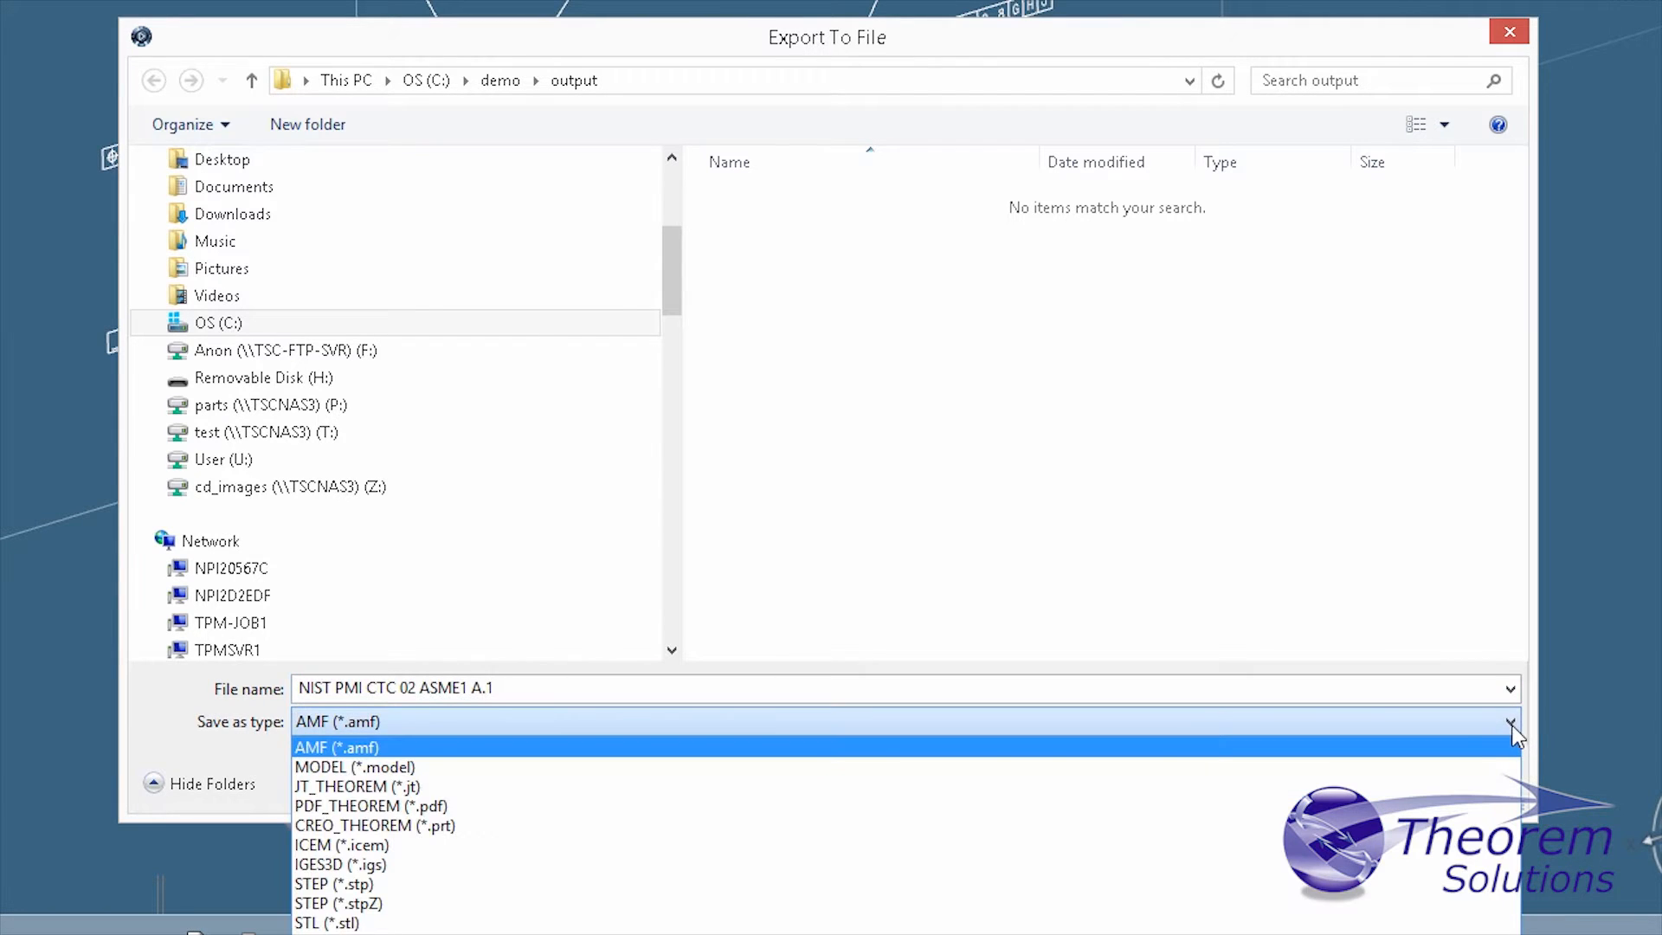
pyautogui.moveTo(351, 805)
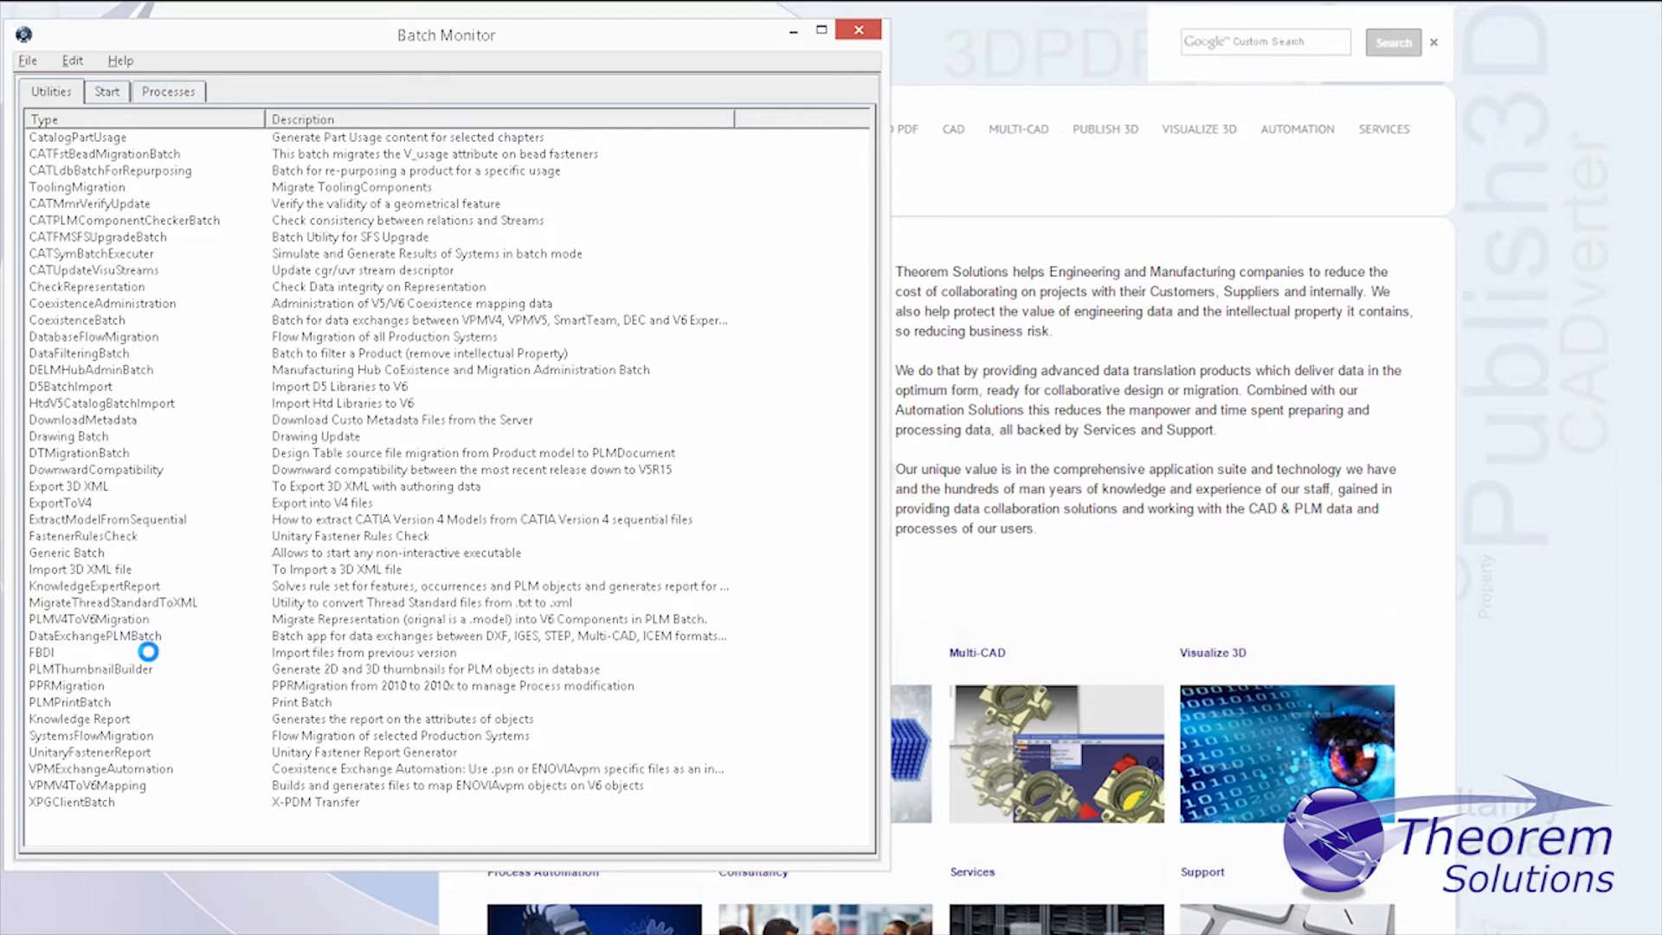
# - Configure DataExchangePLMBatch for an Export operation with PDF_THEOREM usage and pdf extension
pyautogui.doubleClick(93, 636)
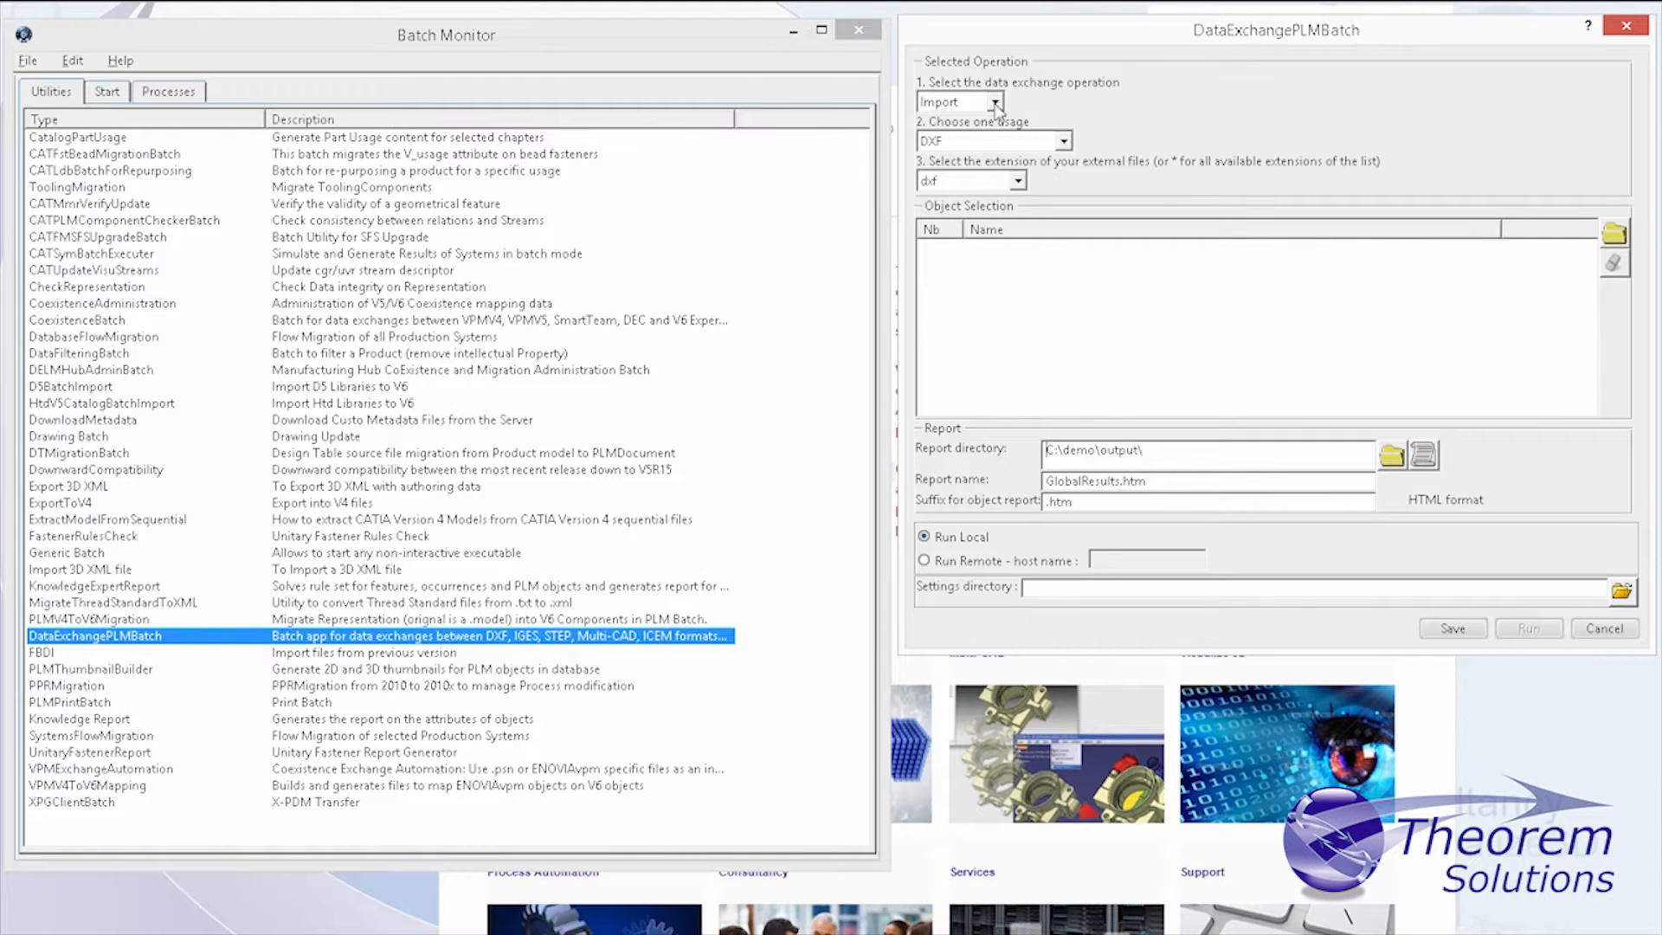
pyautogui.click(949, 100)
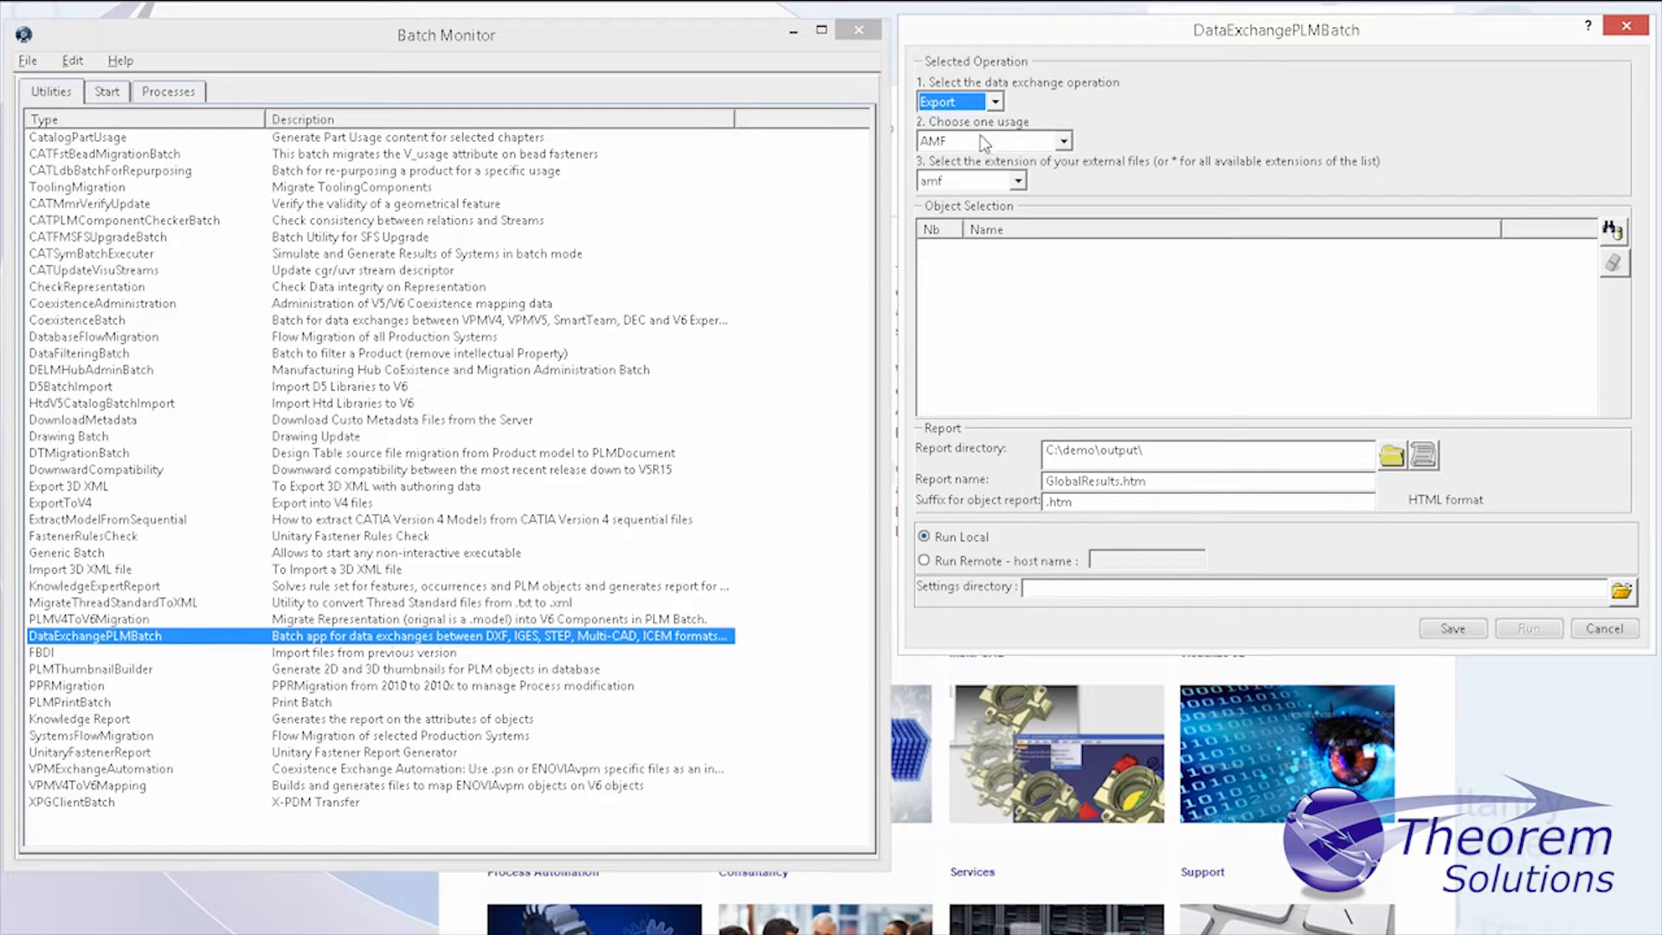
pyautogui.click(1059, 140)
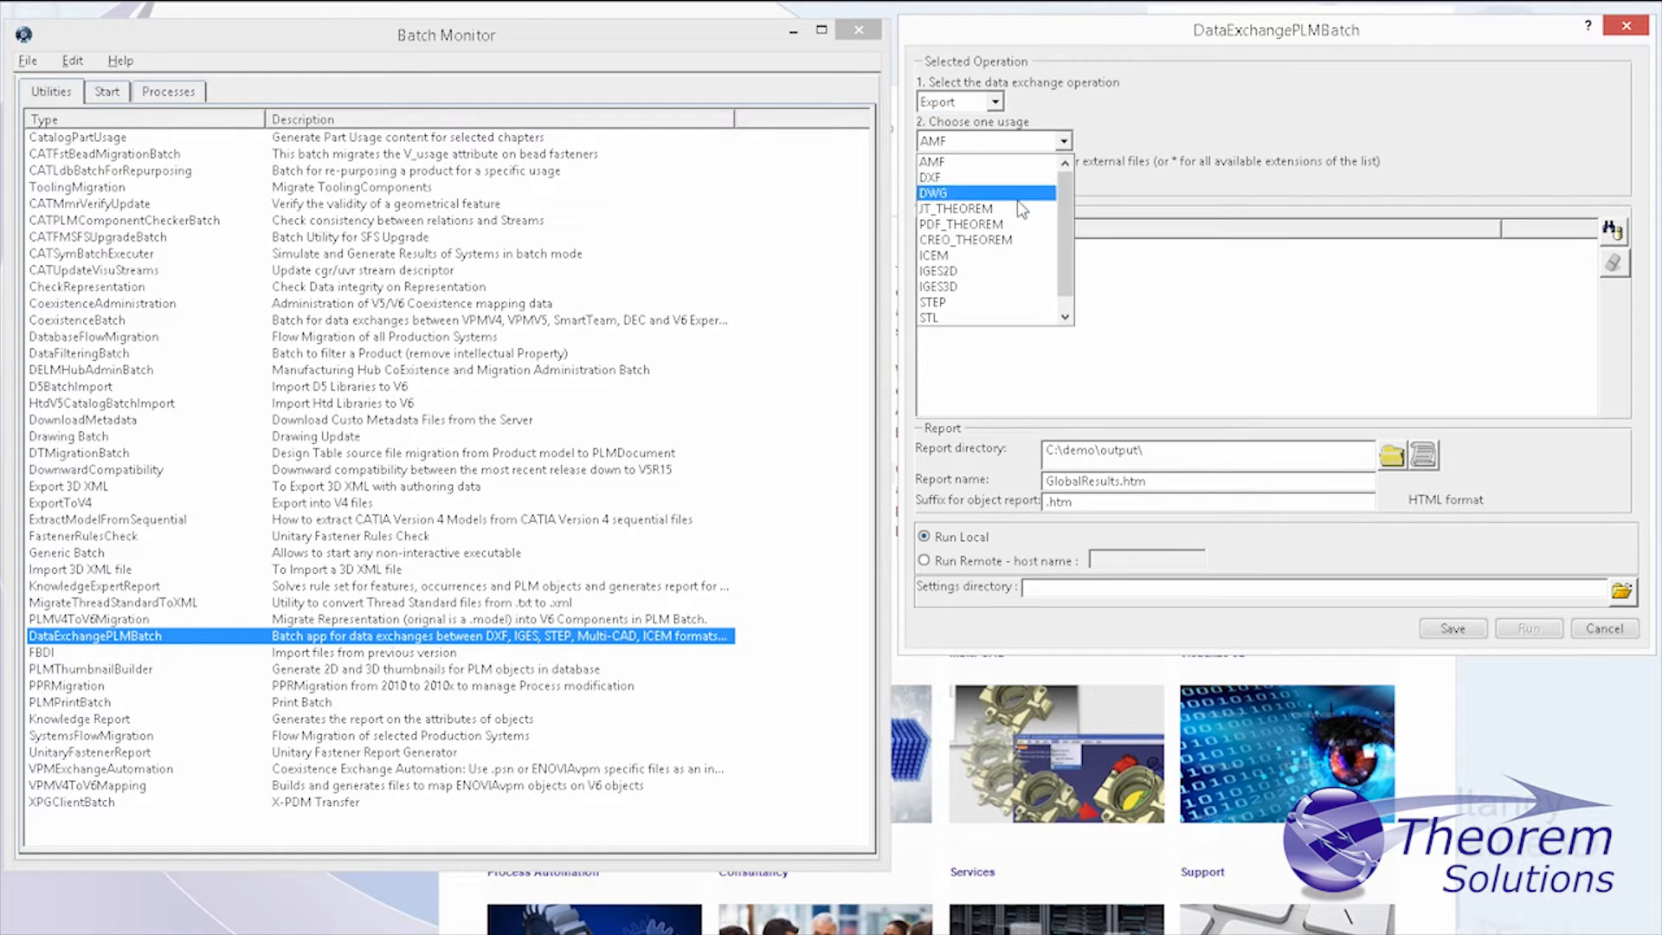
pyautogui.click(960, 225)
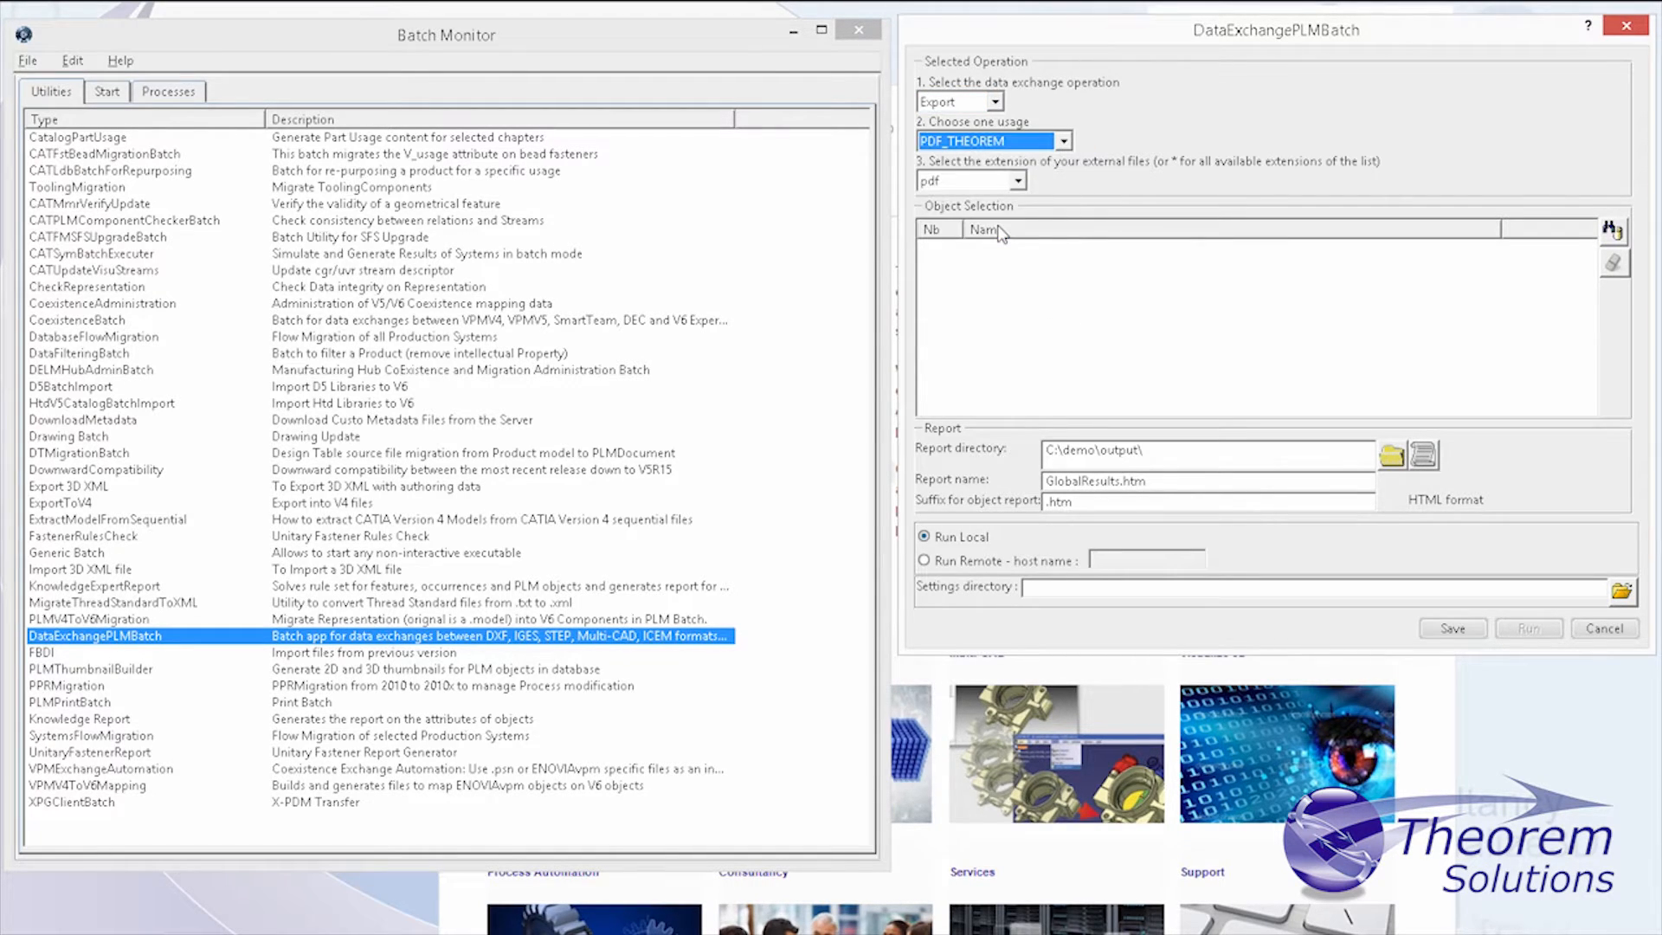
pyautogui.moveTo(1611, 230)
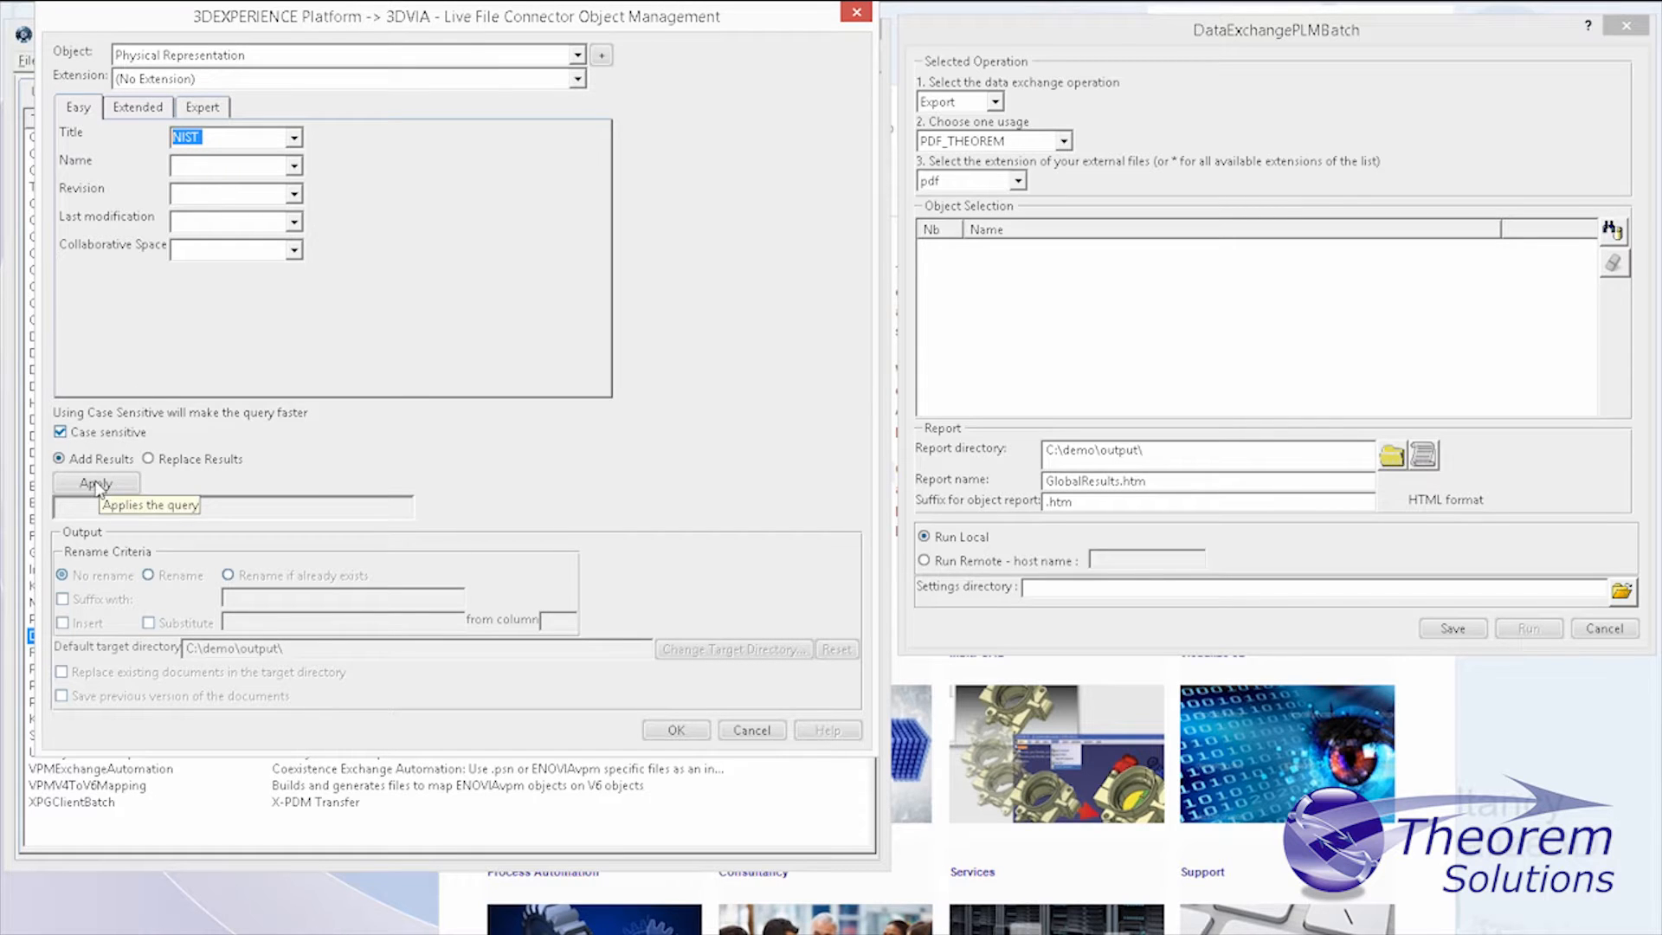
# - Query objects titled NIST and accept the five found parts into the export list
pyautogui.click(95, 483)
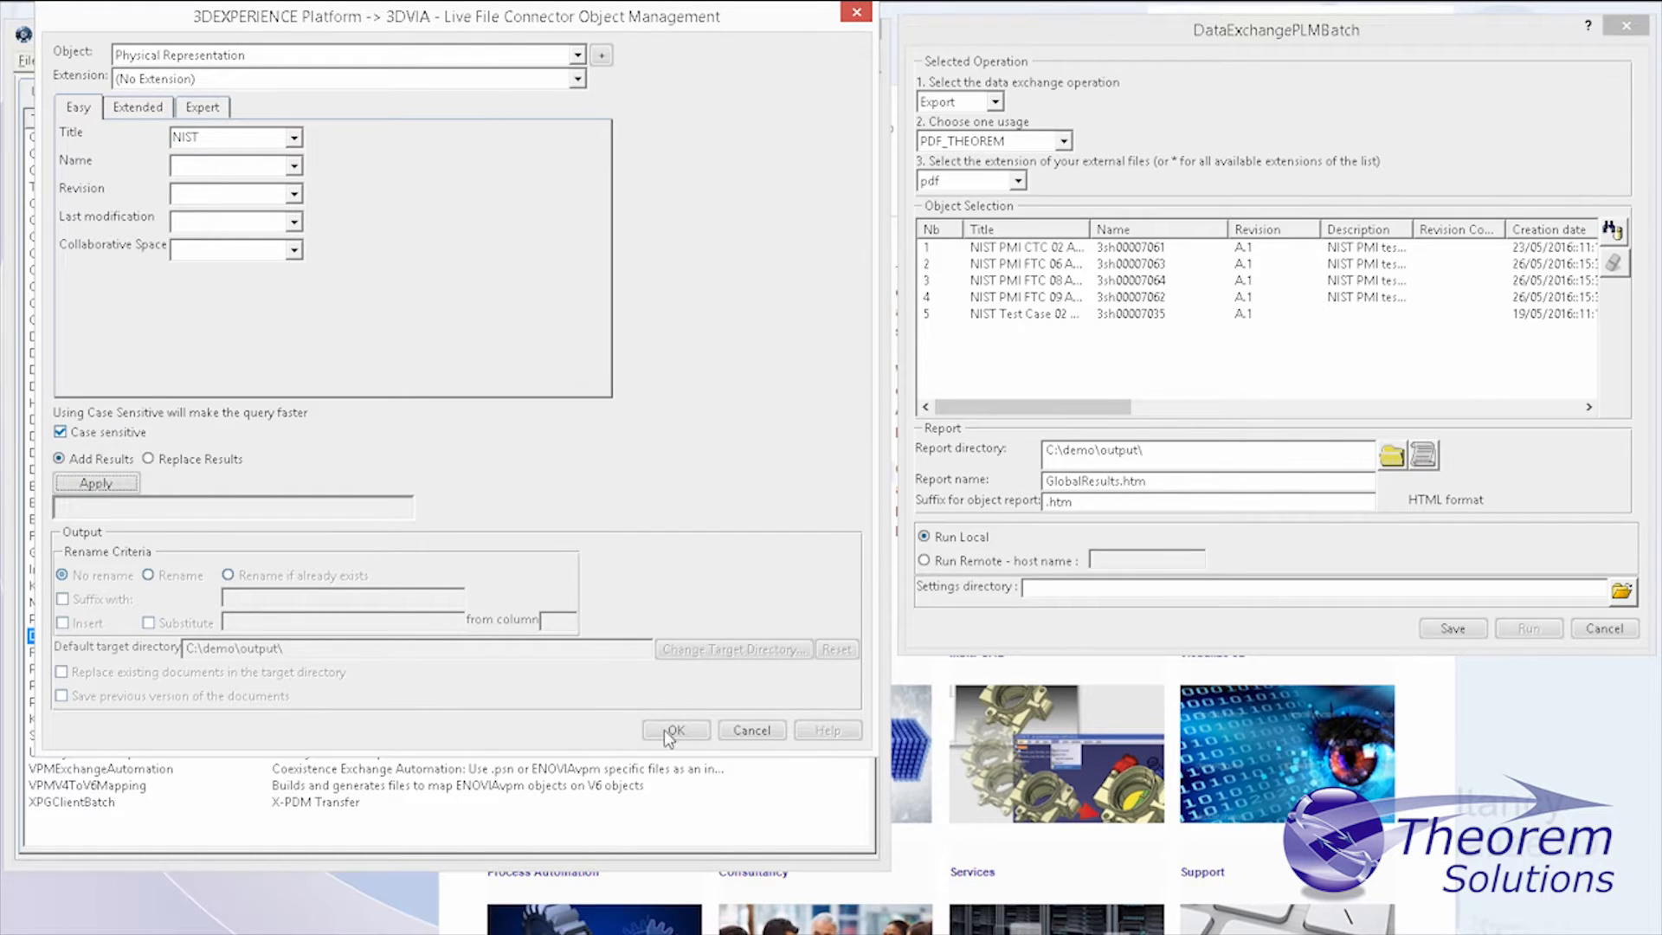
pyautogui.click(675, 731)
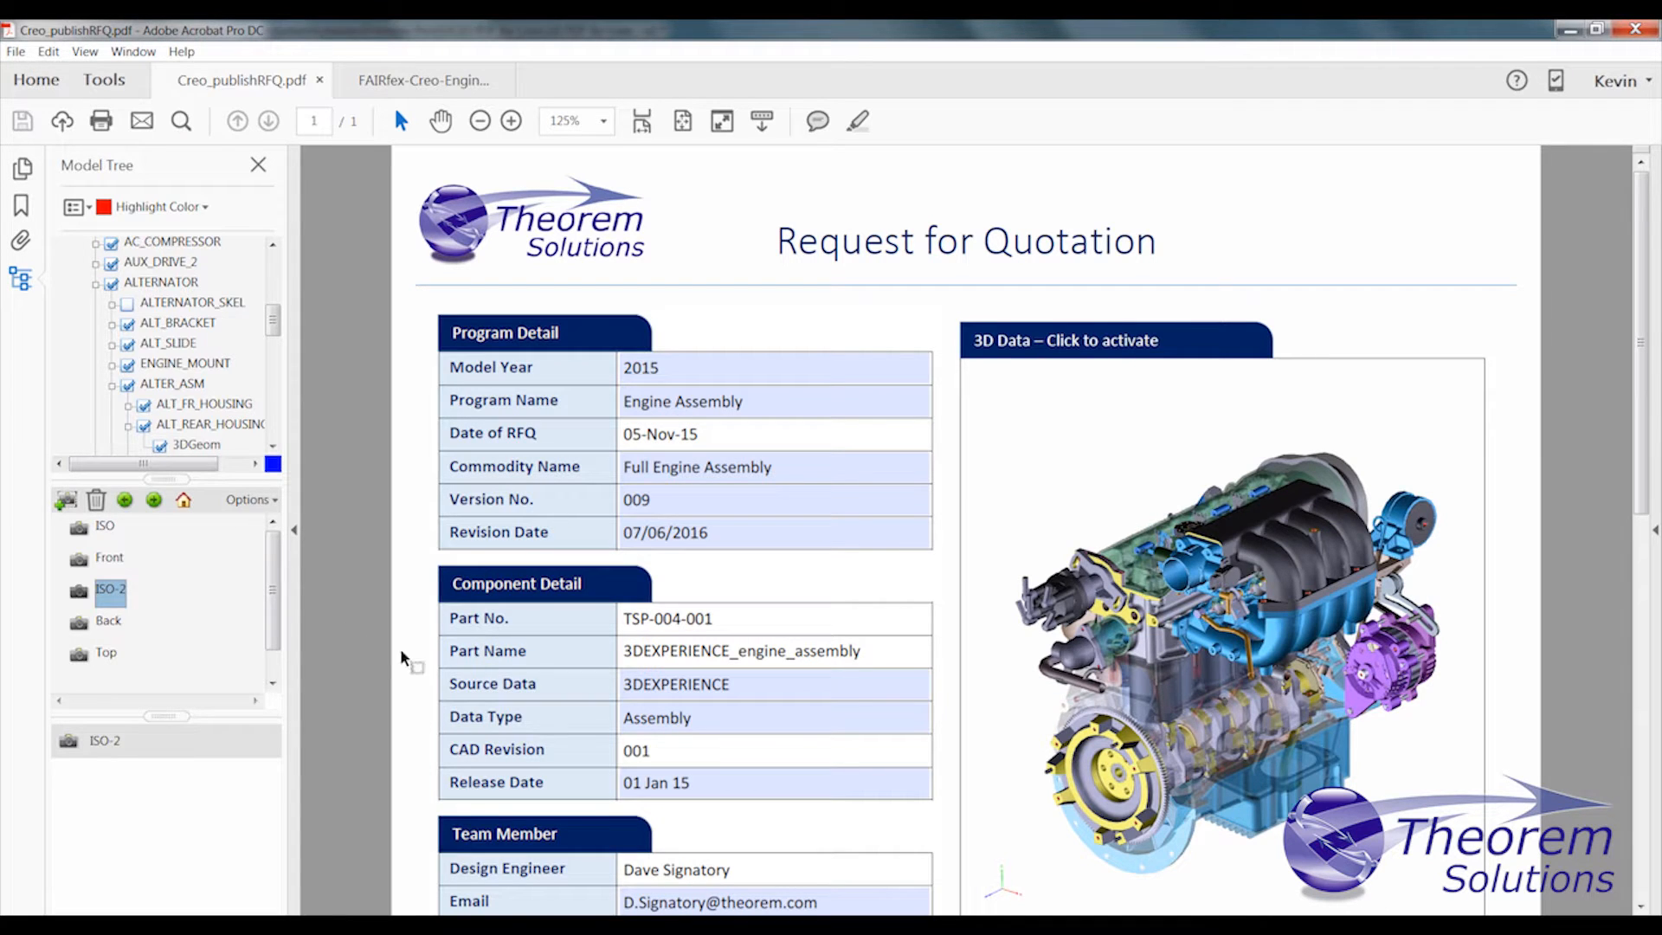
# - Show the FAIRfex-Creo-Engine.pdf First Article Inspection Report with its 3D engine model
pyautogui.click(423, 79)
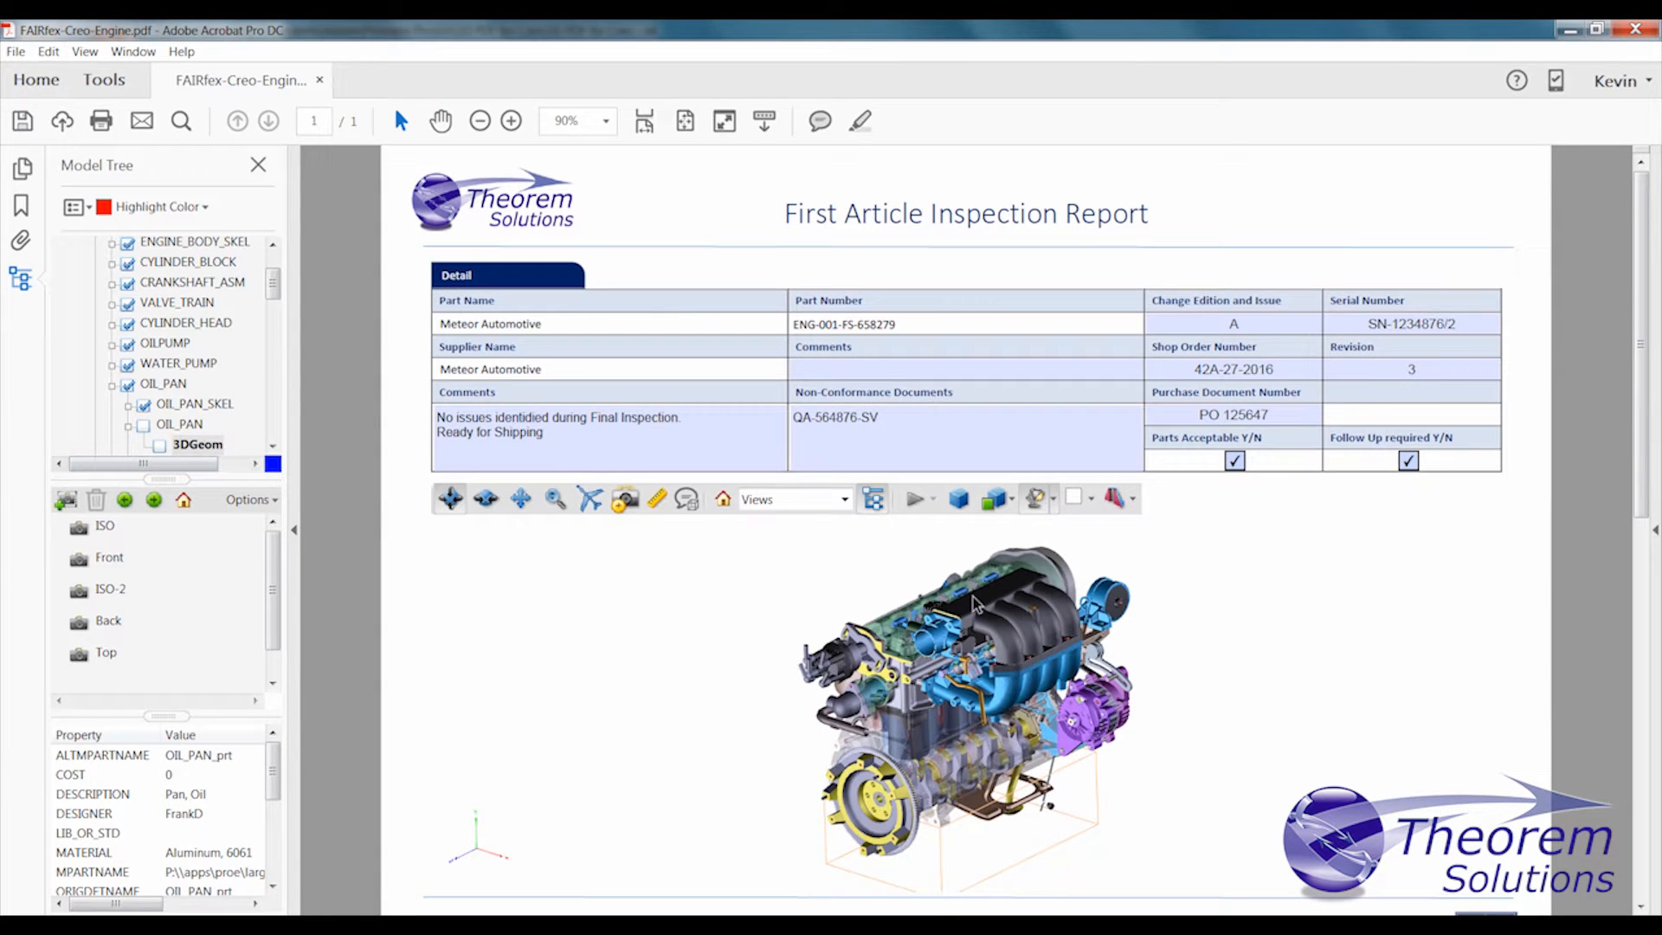